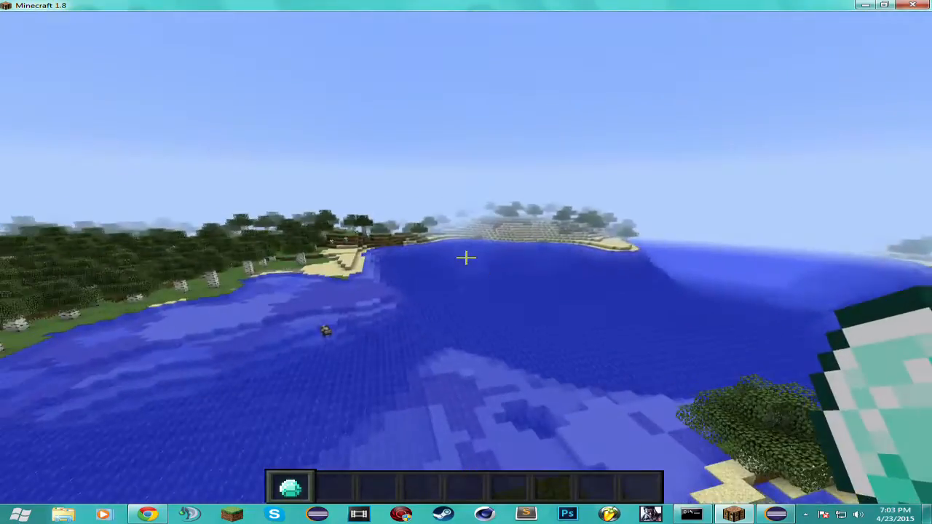
mouse_move(466, 262)
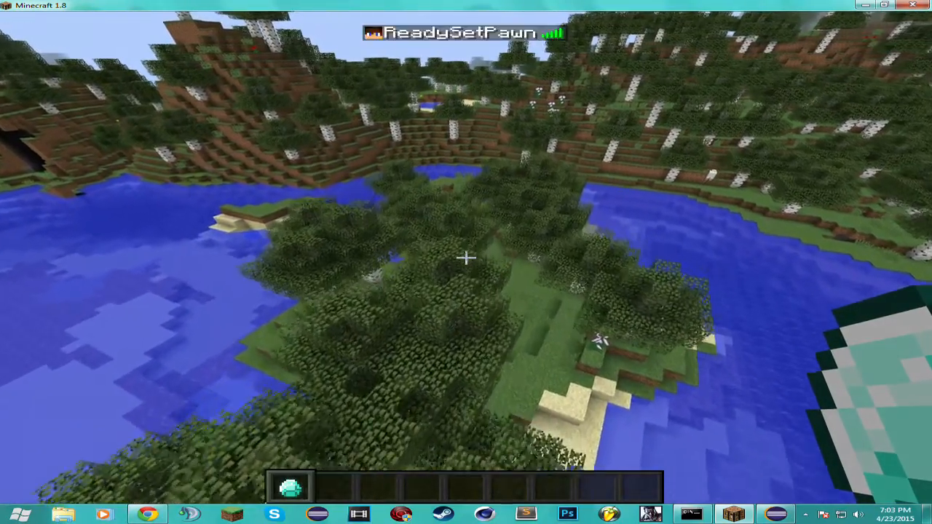
mouse_move(466, 262)
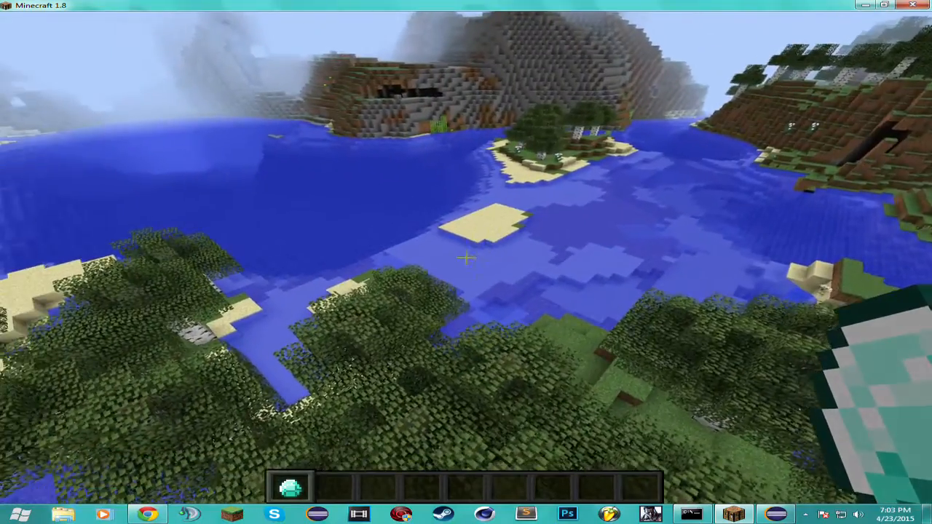
mouse_move(466, 262)
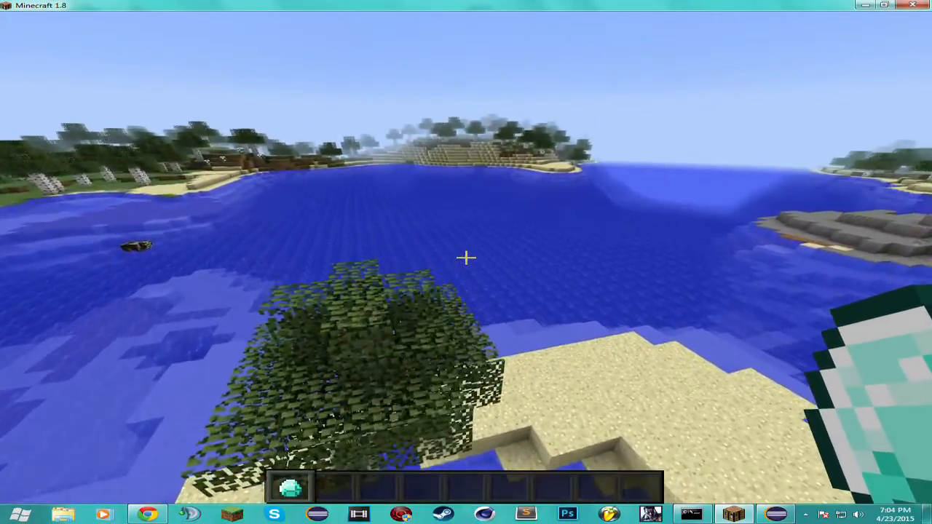
mouse_move(466, 258)
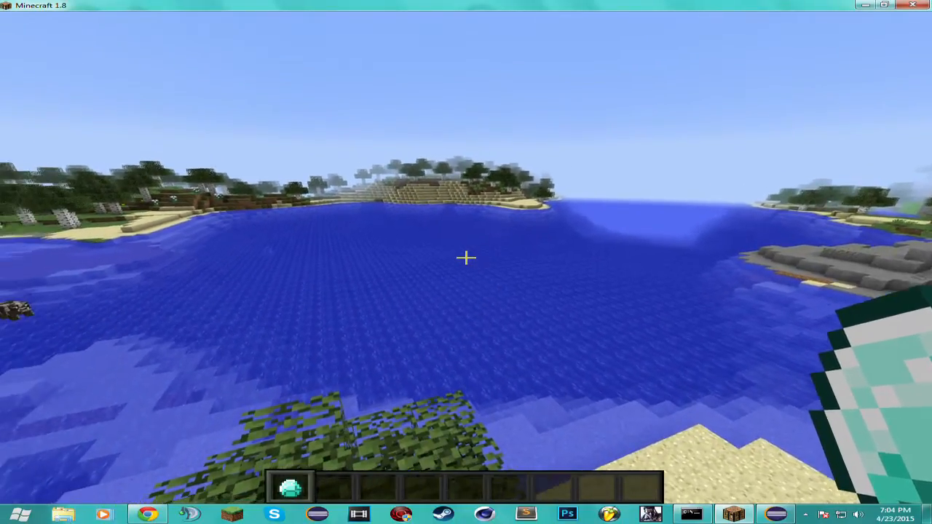
mouse_move(466, 258)
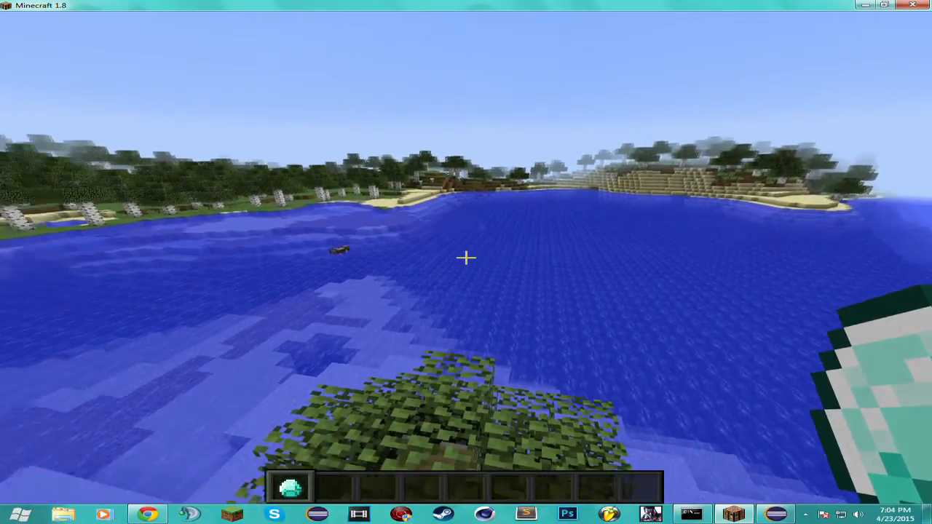
key(Escape)
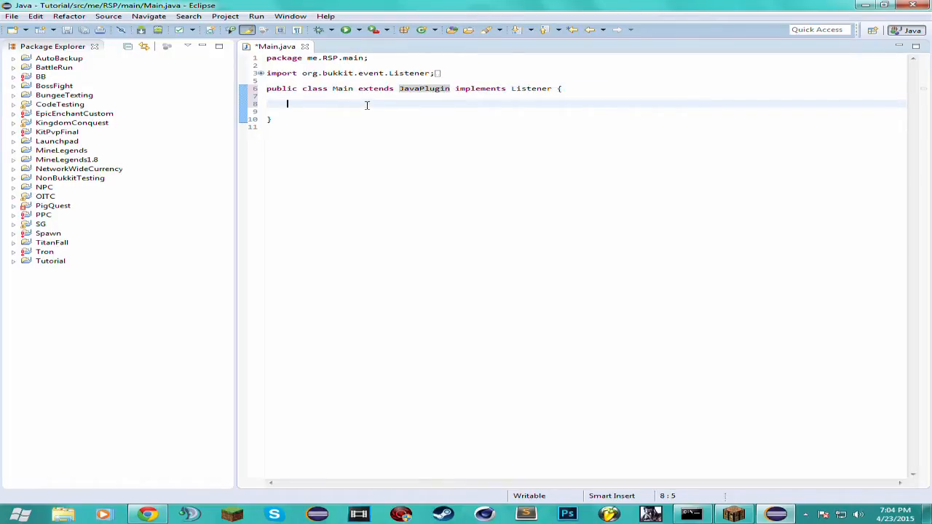
text(@E)
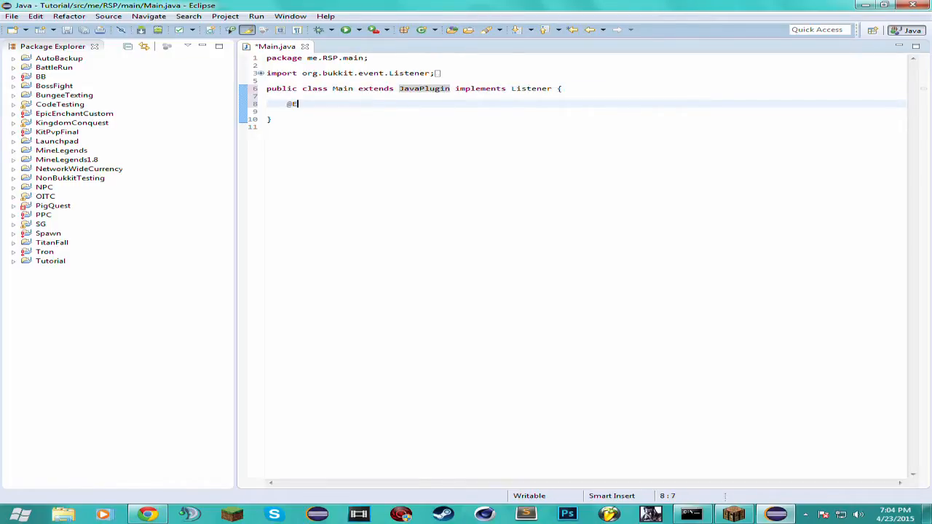
text(ventHandler)
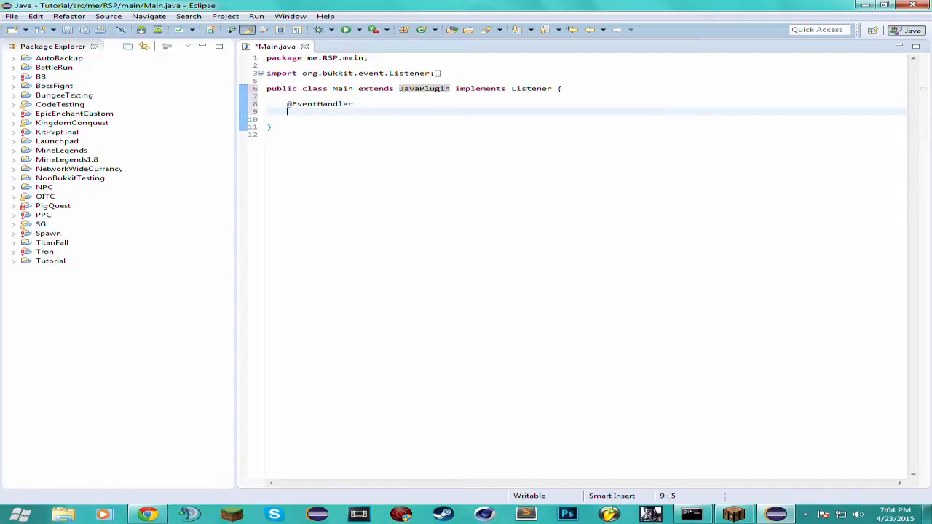
text(public void)
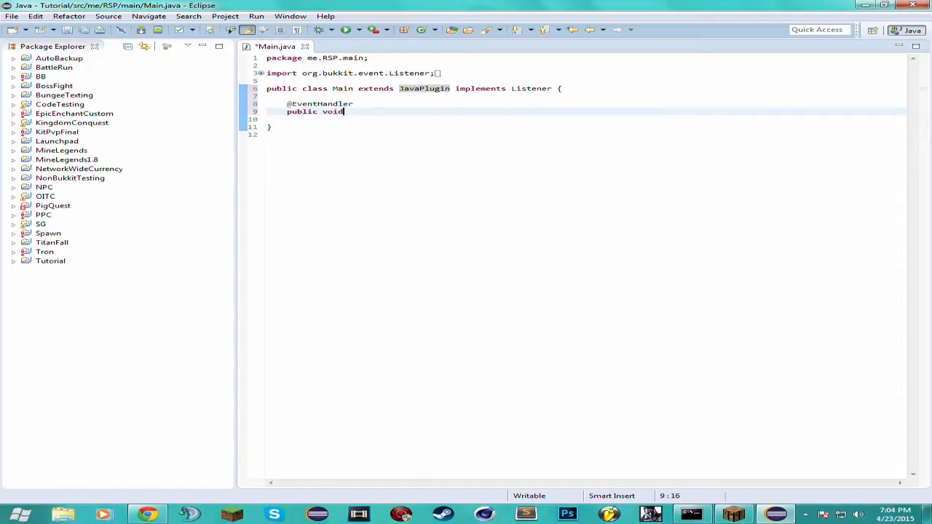
text(on)
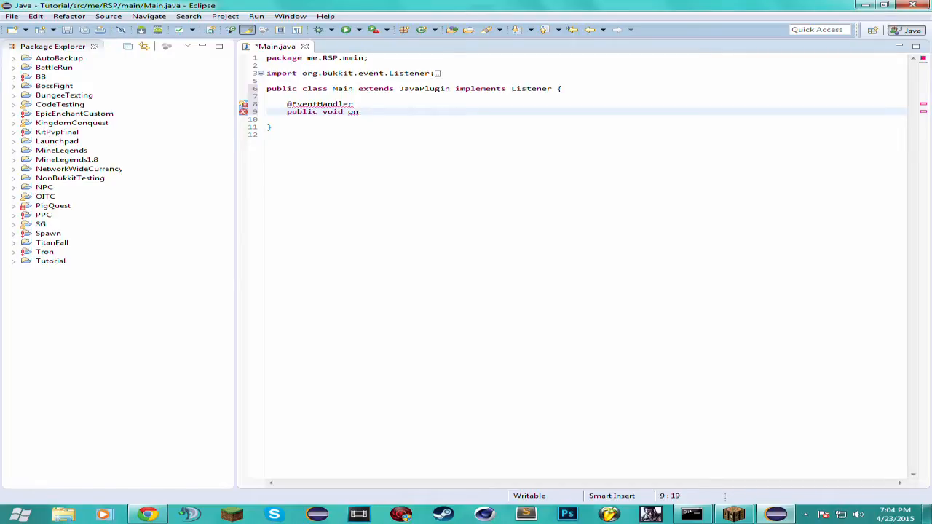
text(P)
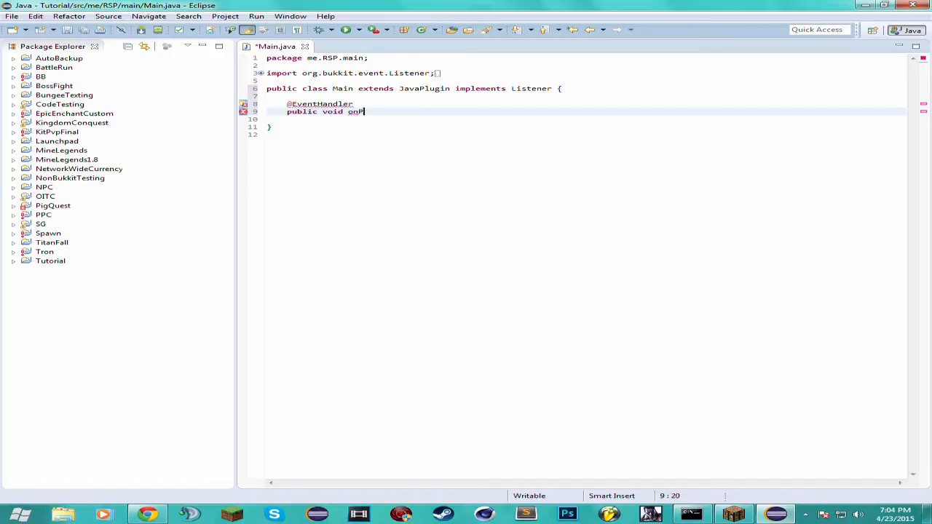
text(la)
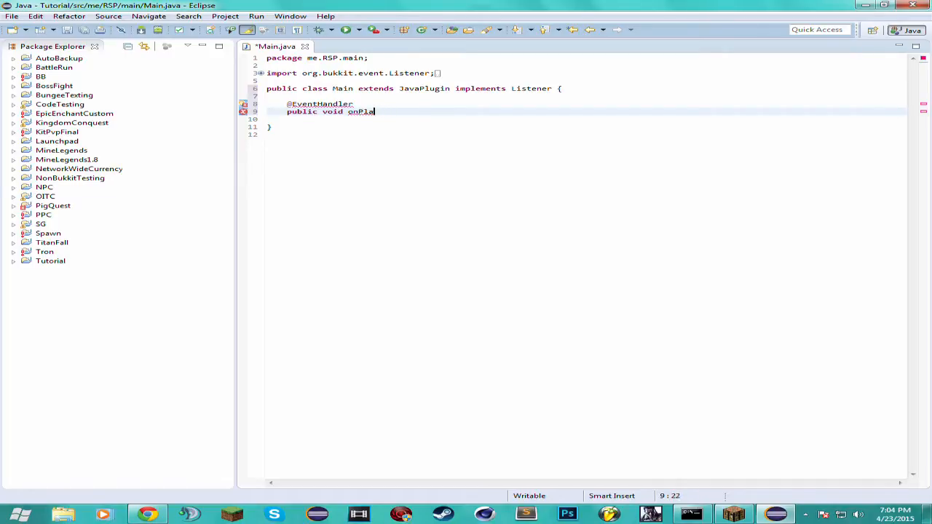
text(Right)
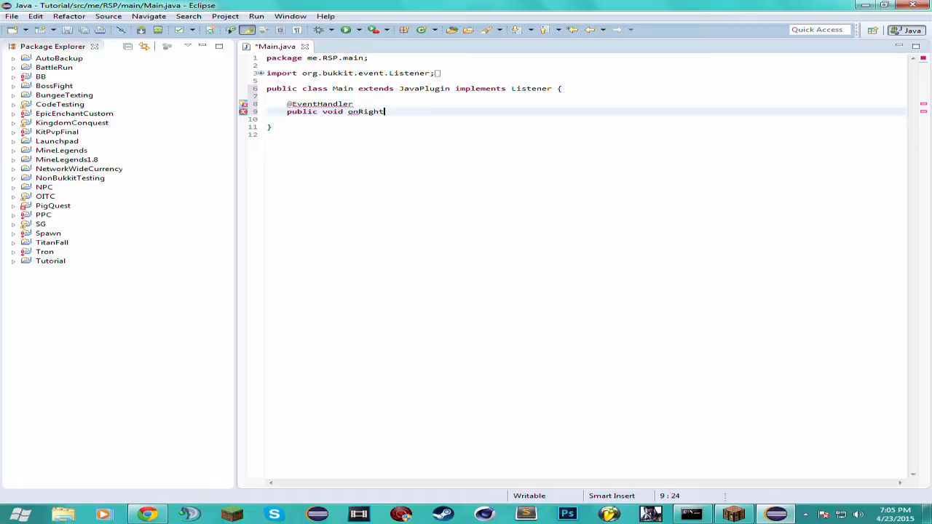
text(Click())
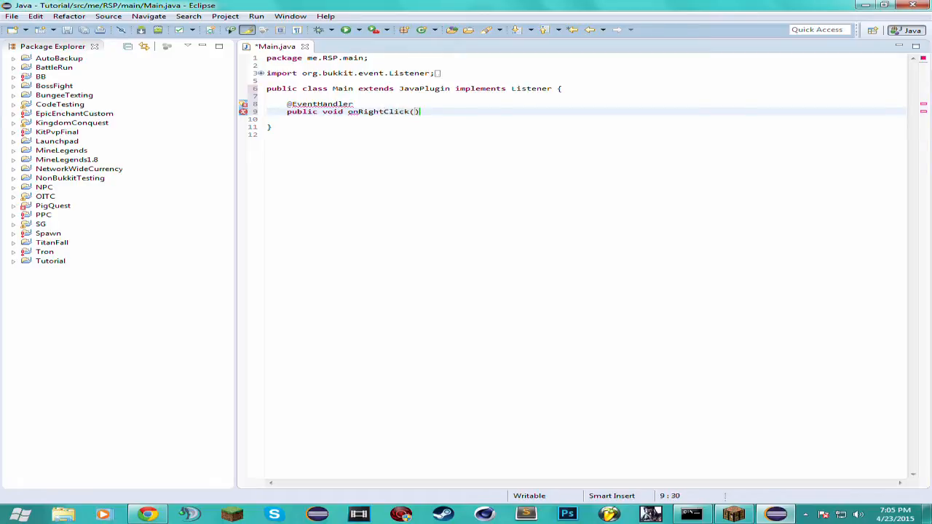
text(Player)
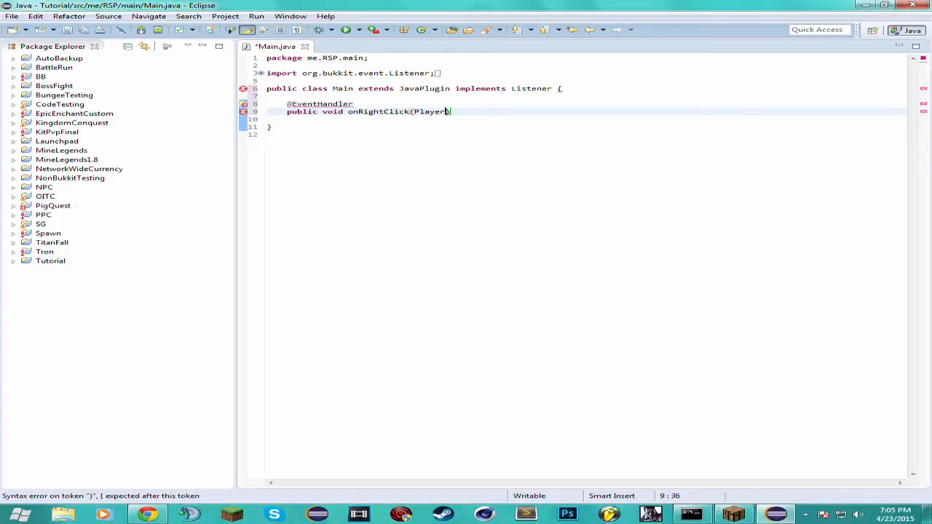
text(In)
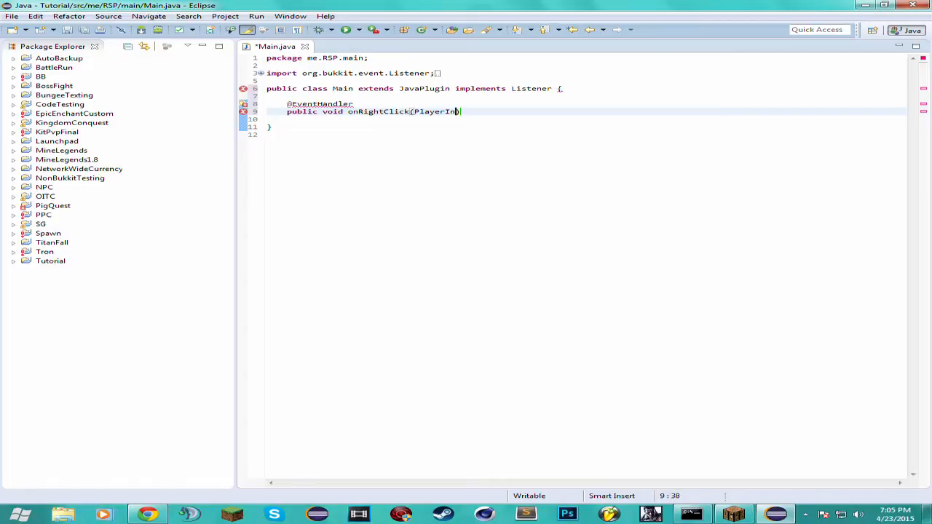
text(teractE)
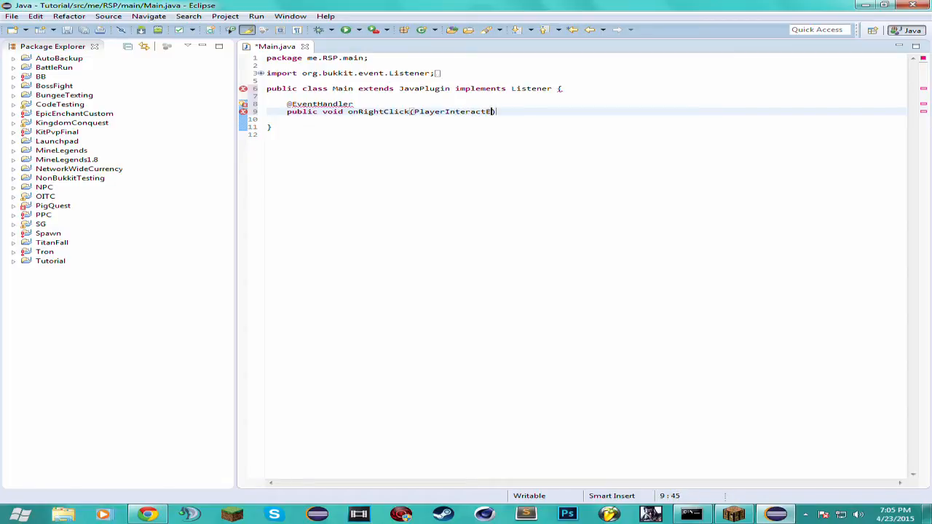
text(vent event)
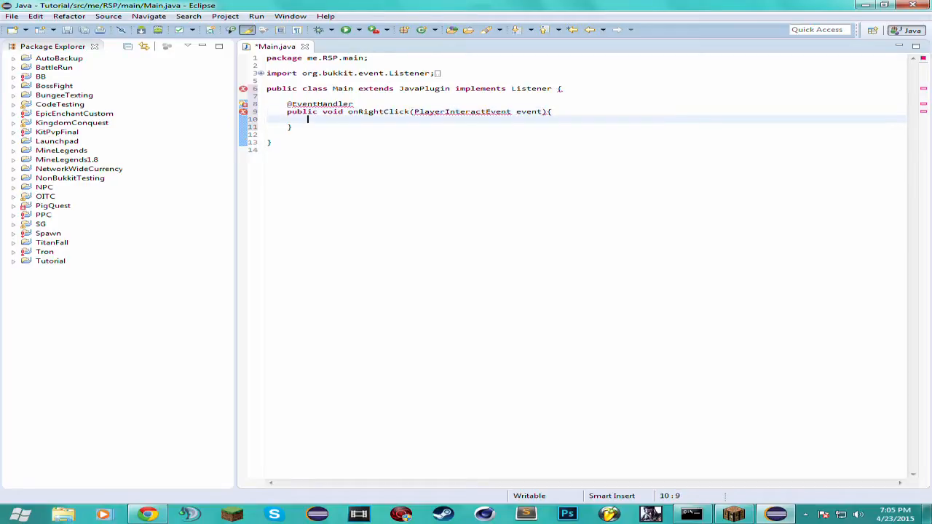
Organize imports and declare Player player = event.getPlayer(); in onRightClick.
key(ctrl+shift+o)
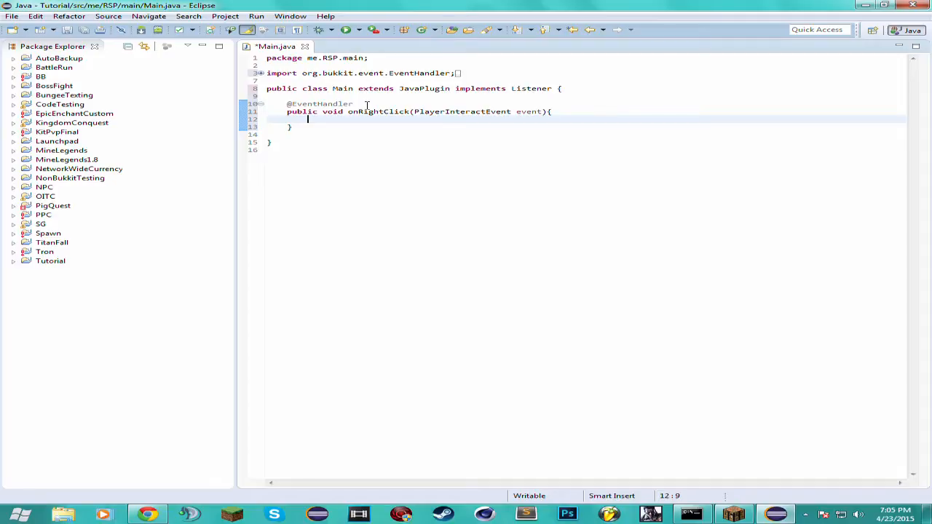
text(if ()
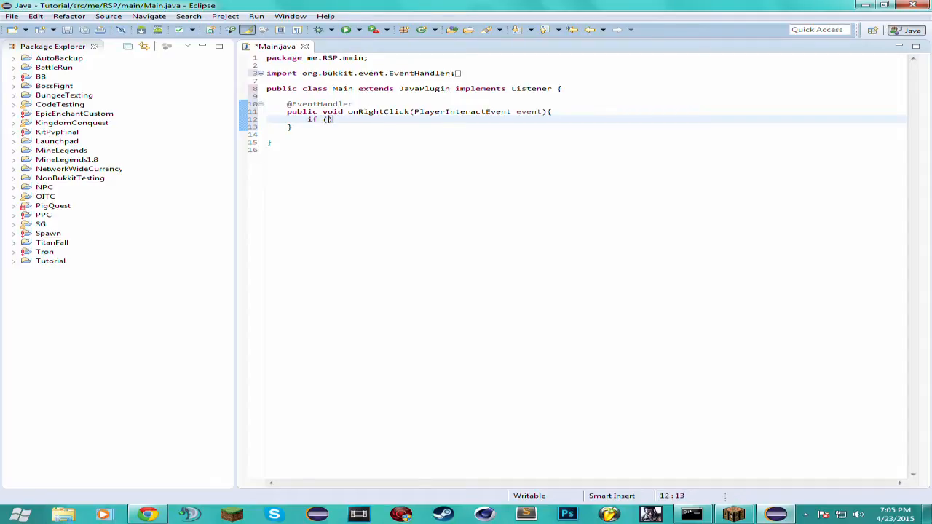
key(BackSpace)
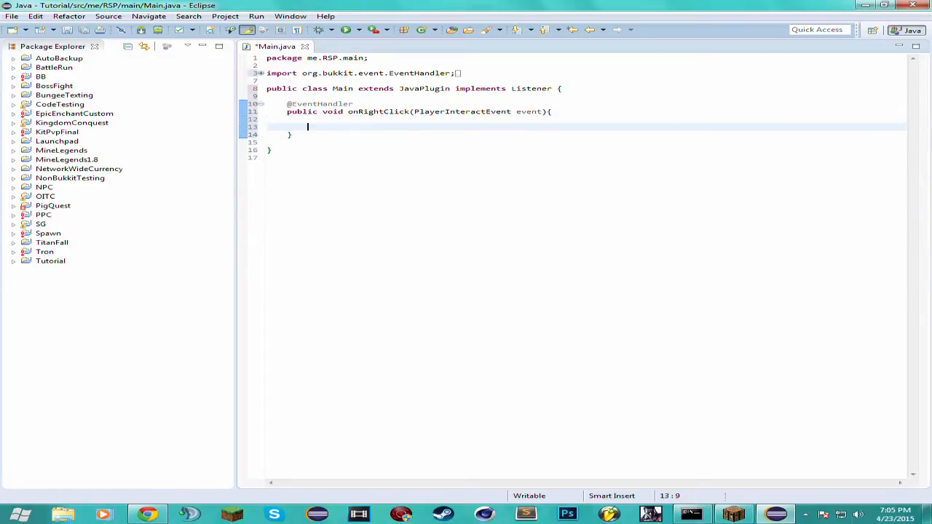
text(Player p)
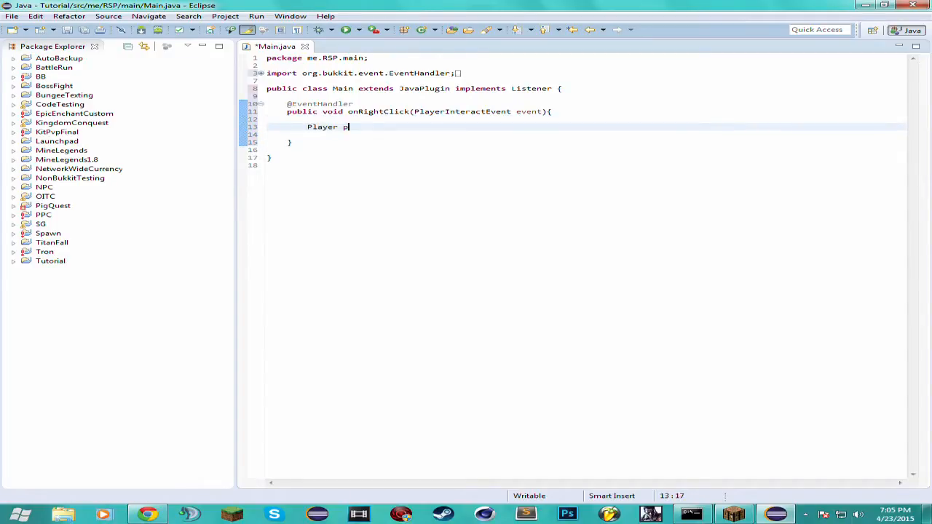
text(layer =)
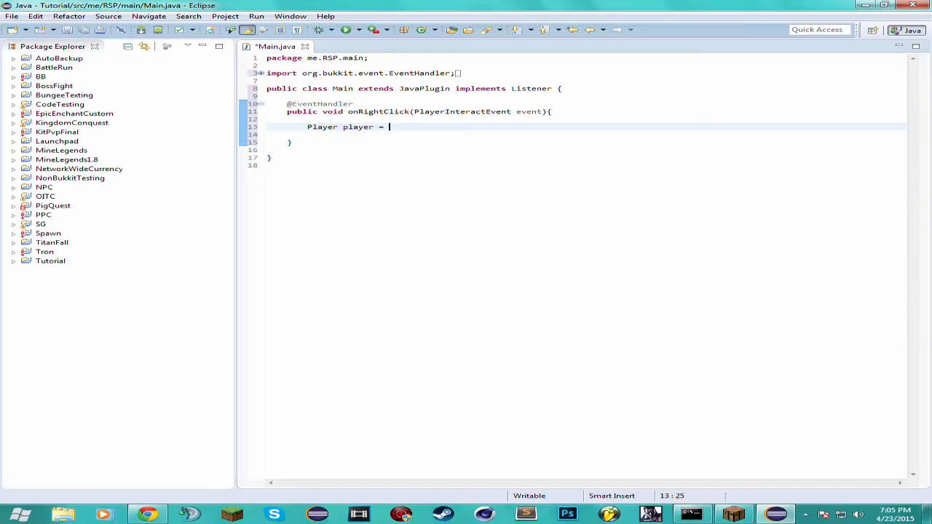
text(e.get)
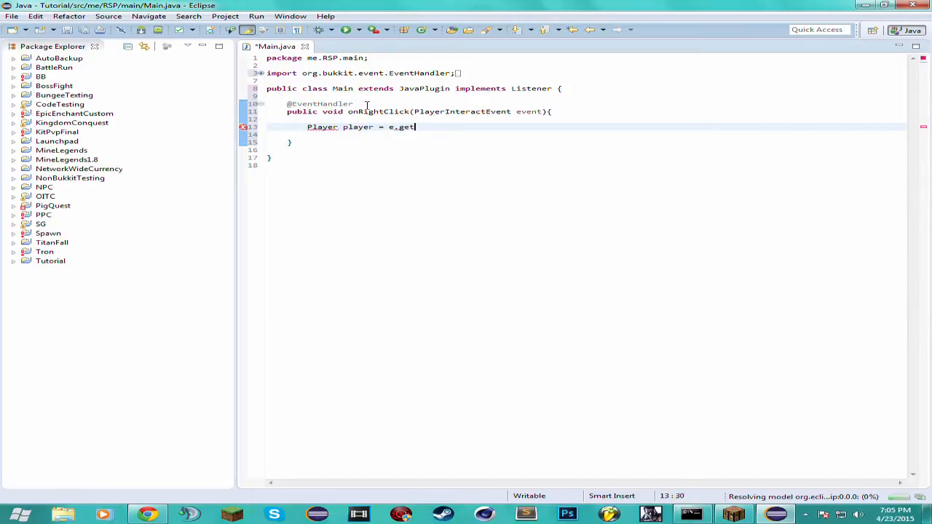
key(BackSpace)
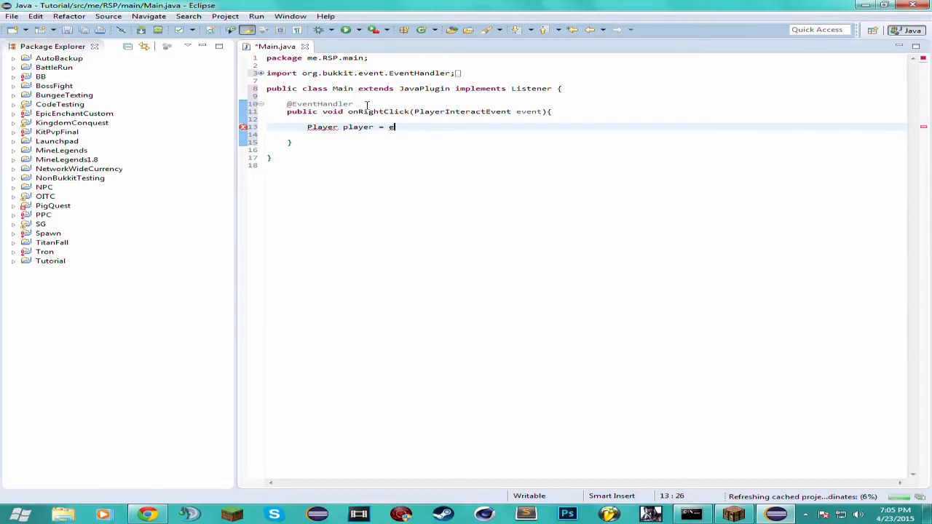
text(.g)
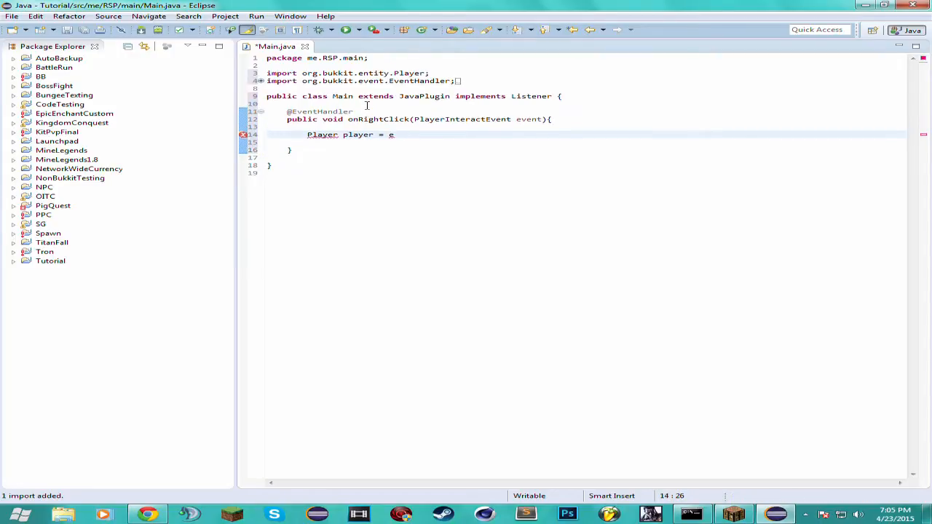
text(.getPlayer()
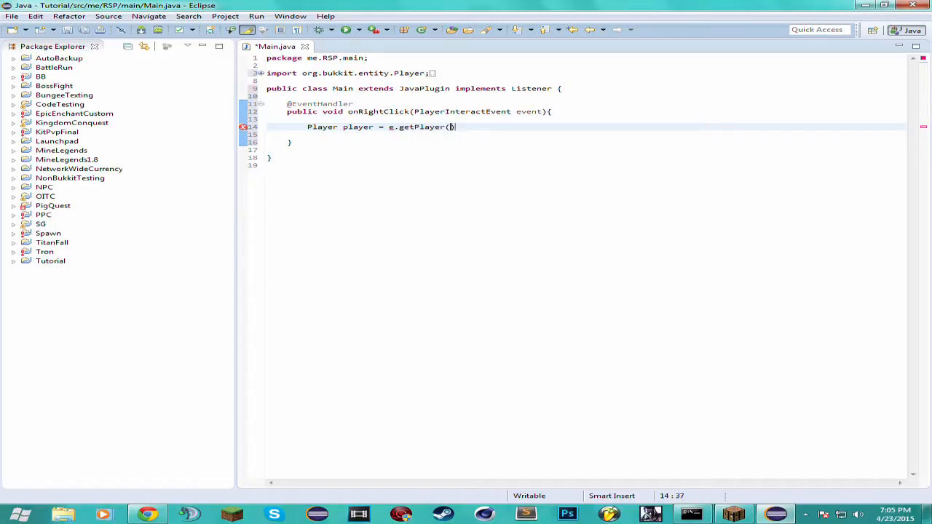
text();)
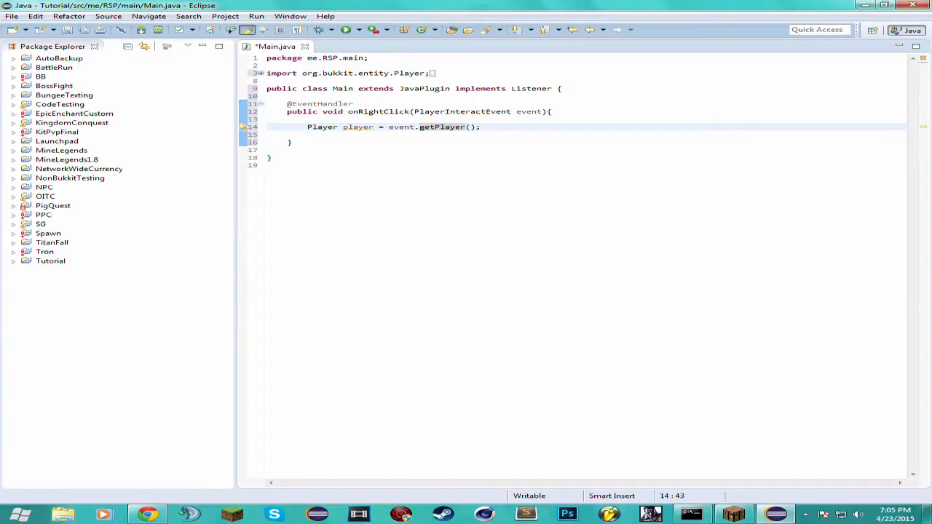
Write an if checking player.getItemInHand() != null and its type equals Material.DIAMOND.
key(Return)
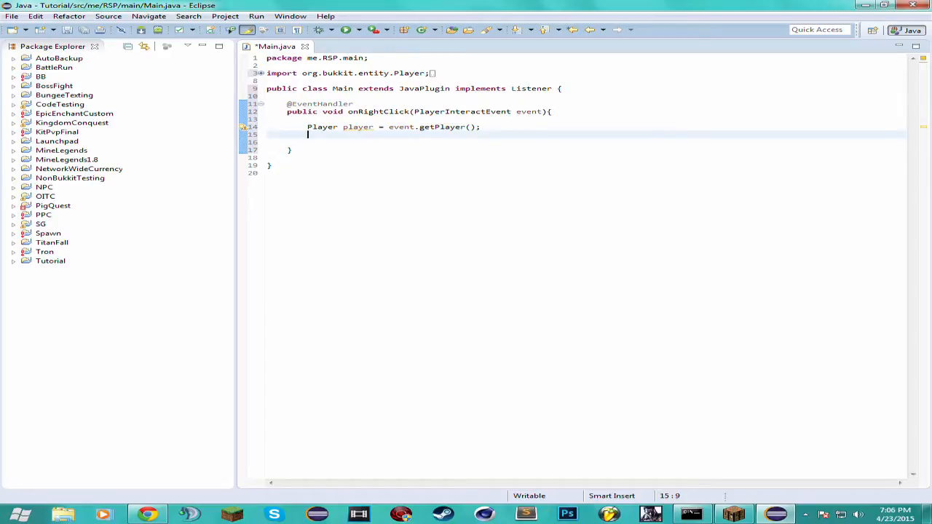
double_click(477, 112)
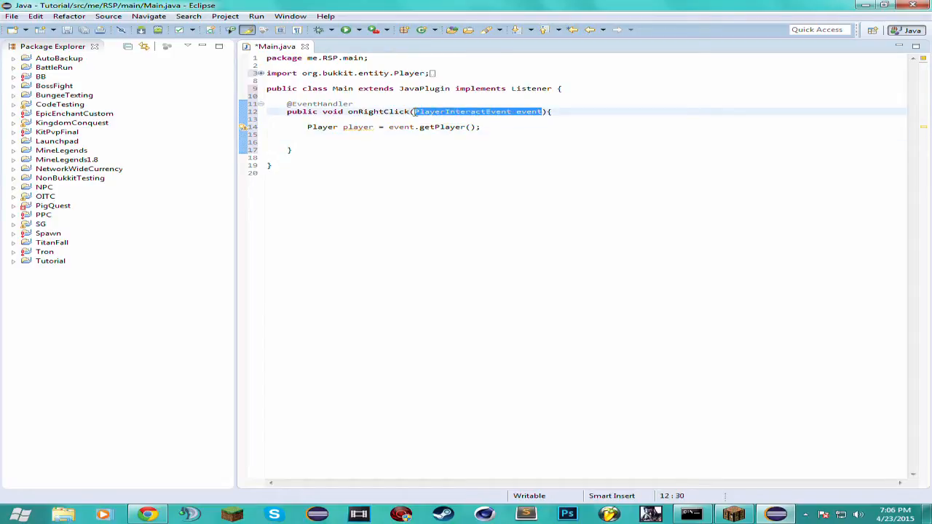
click(469, 135)
text(if ()
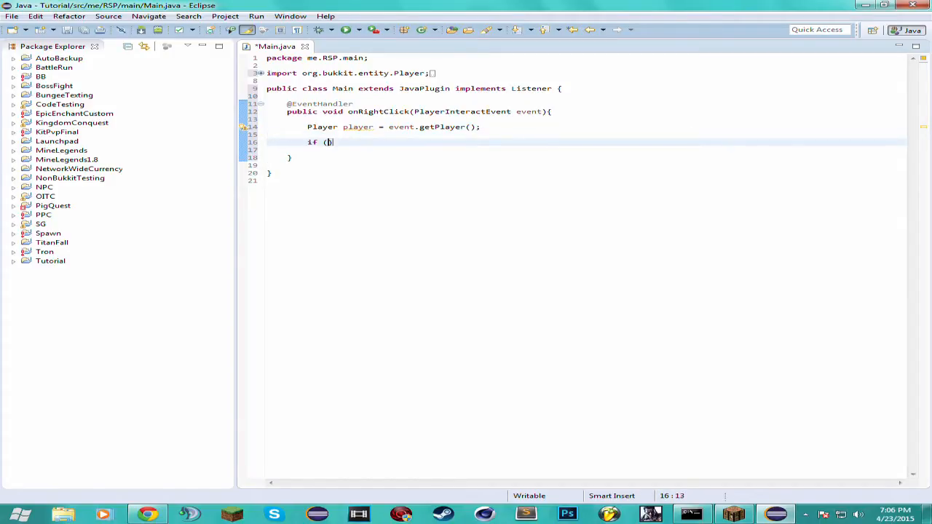
text(player.)
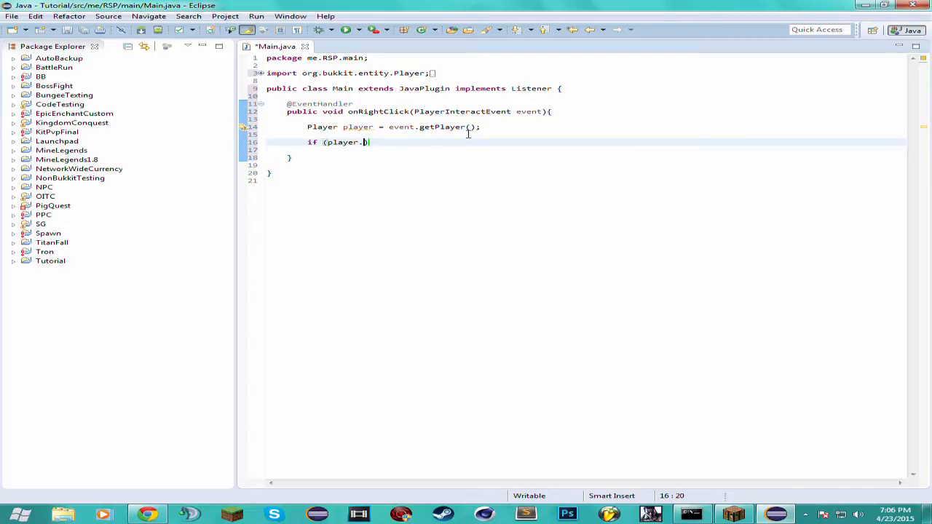
text(getItemInHand()
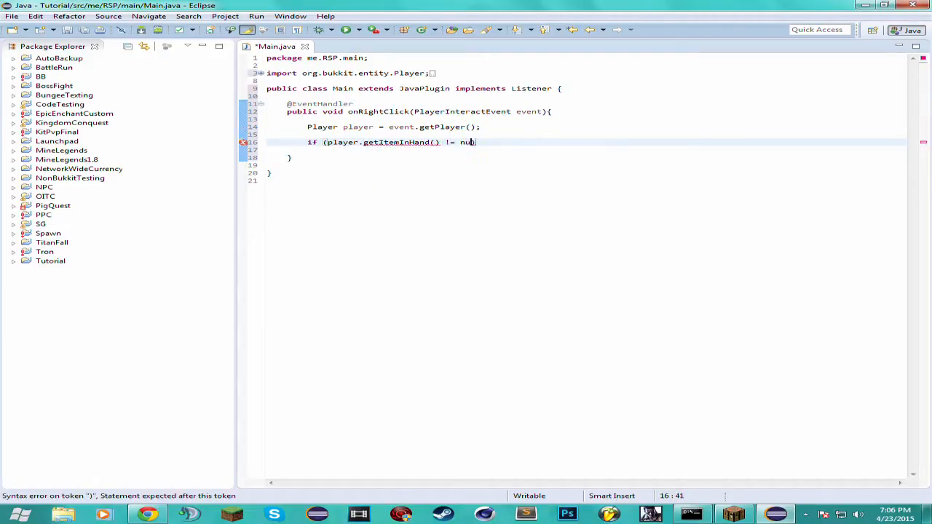
text(ll ))
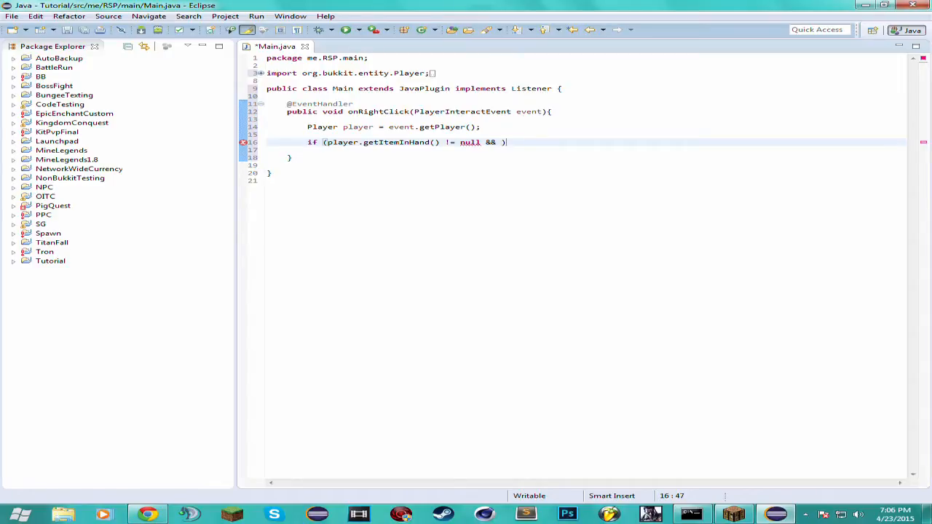
text(player)
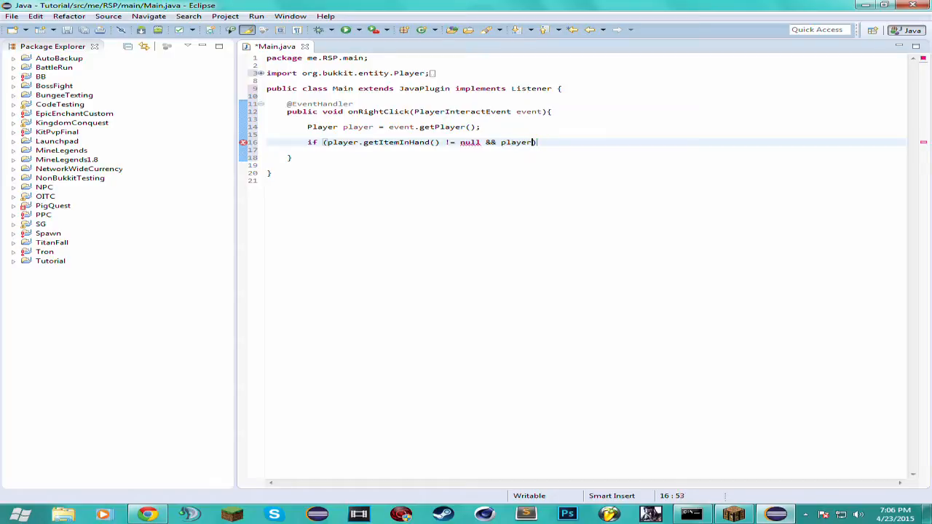
text(.getItemInHand()
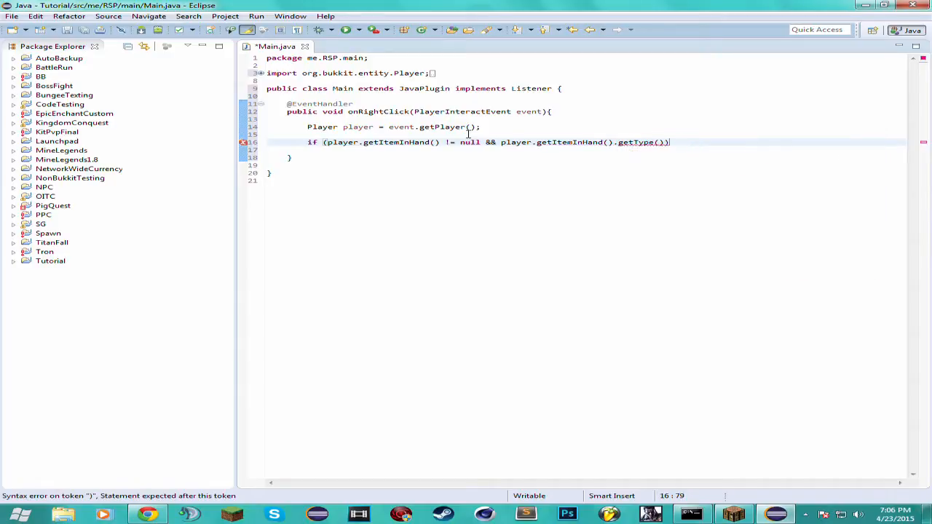
text(== Material.DIAMOND)
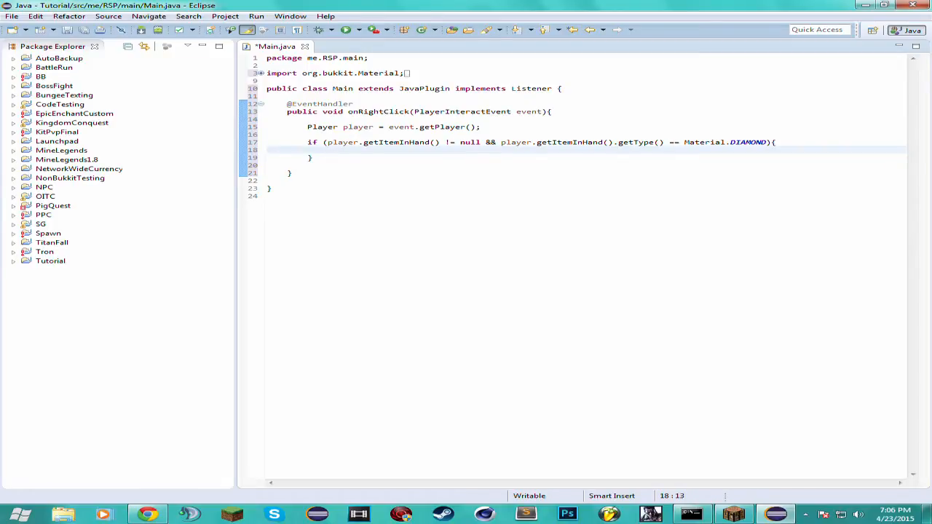
Start a nested if on event.getAction() inside the diamond check.
text(if (b)
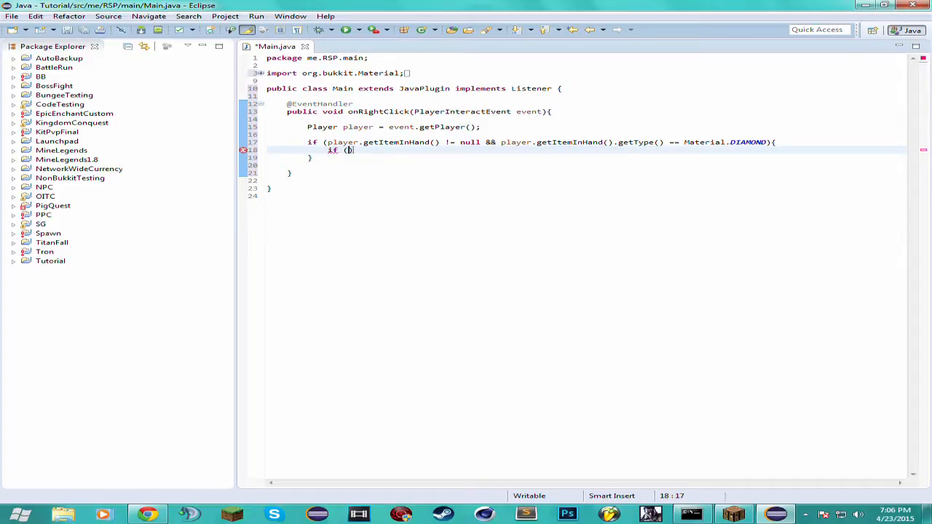
key(BackSpace)
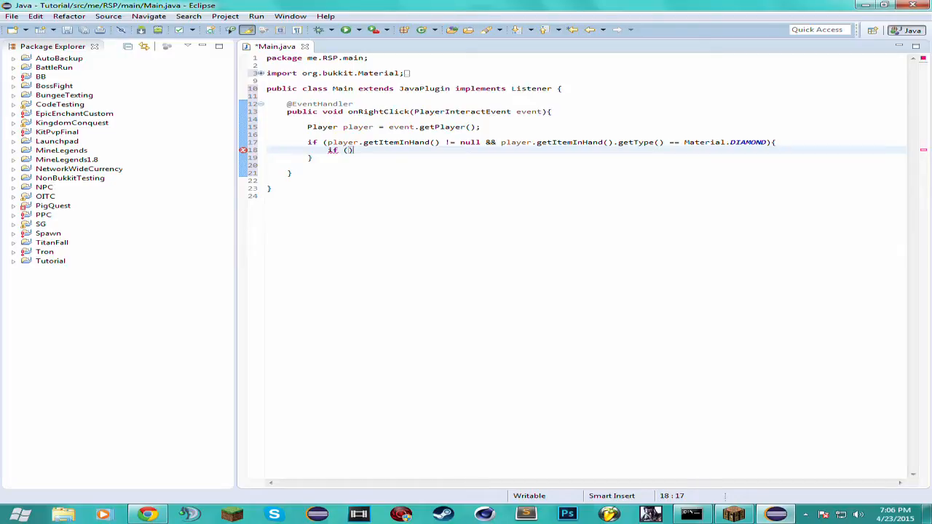
text(e.ge)
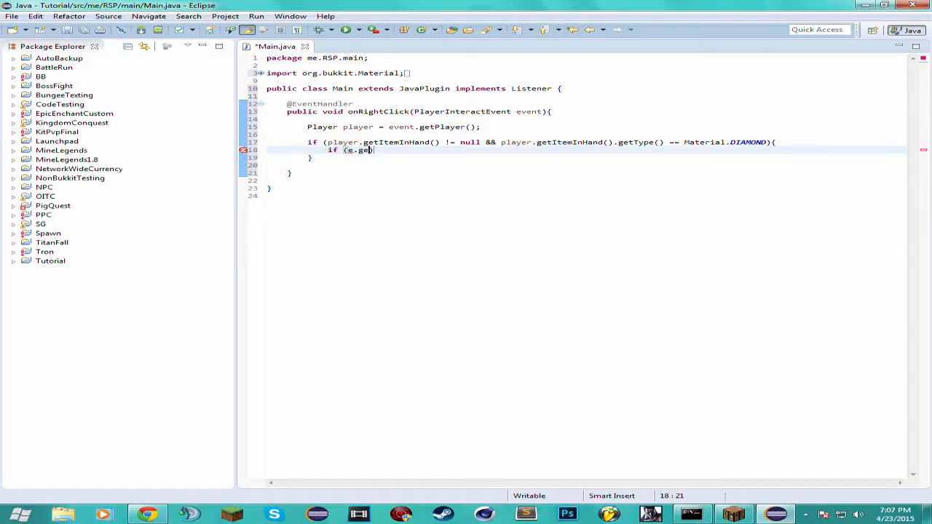
key(BackSpace)
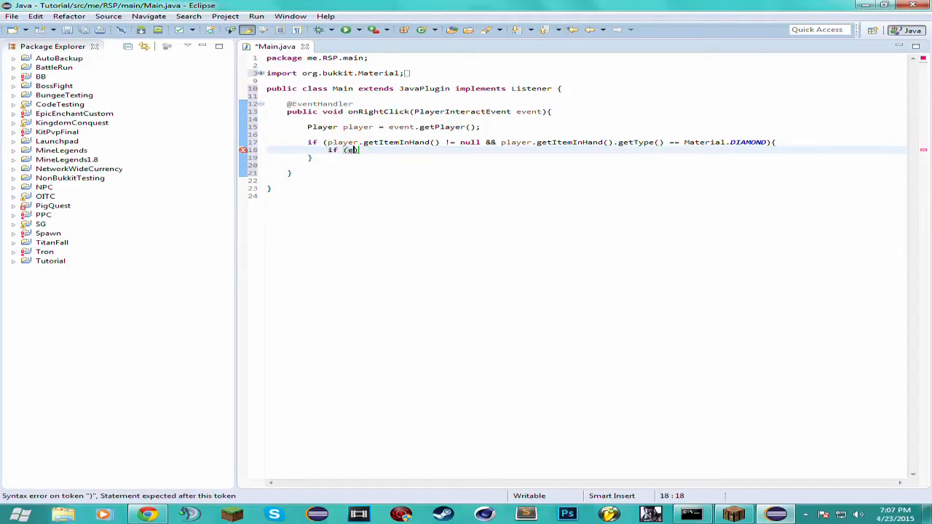
text(vent.)
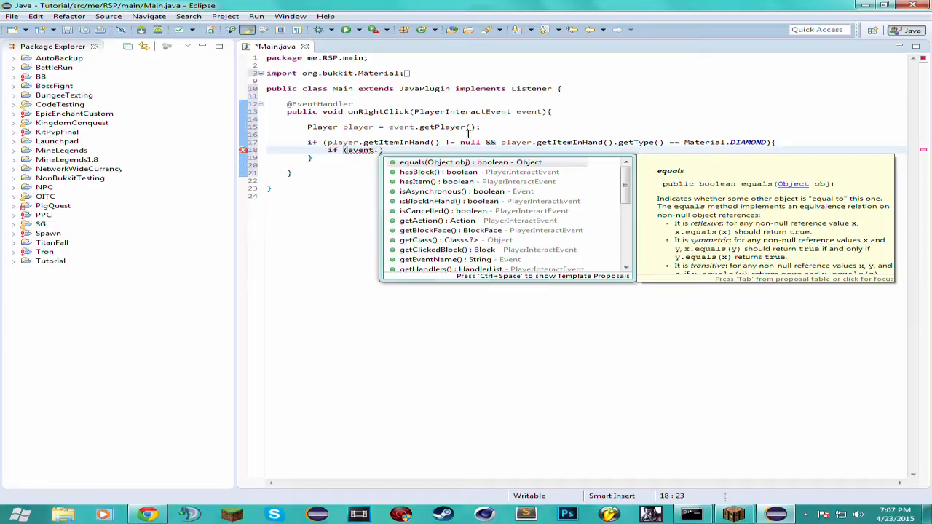
text(.)
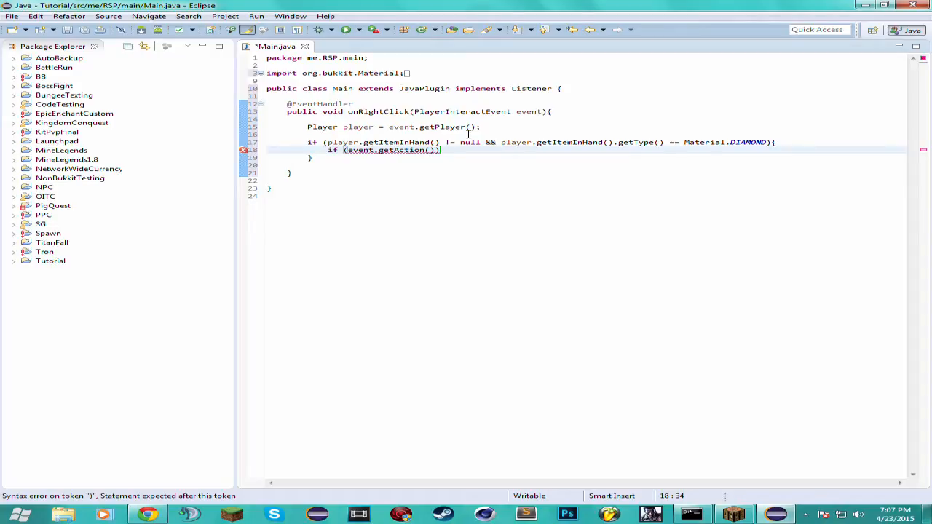
text(== Action)
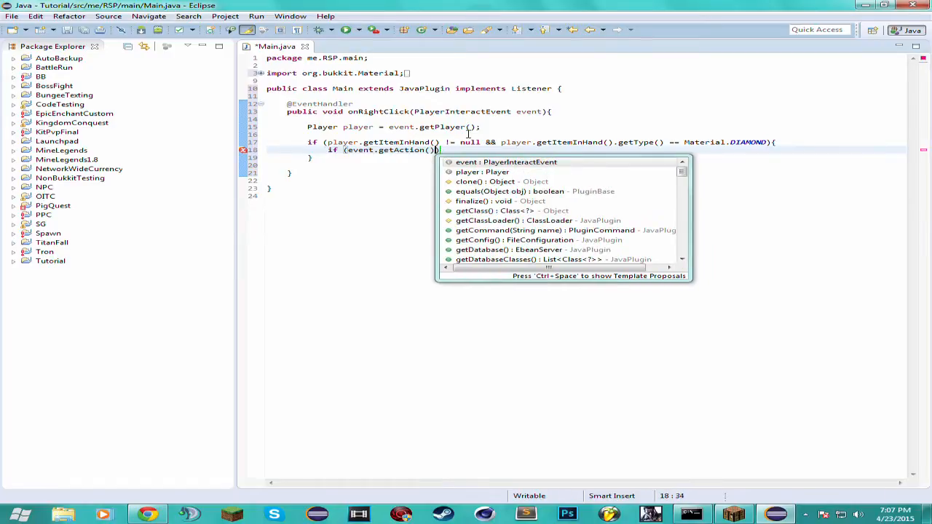
key(Escape)
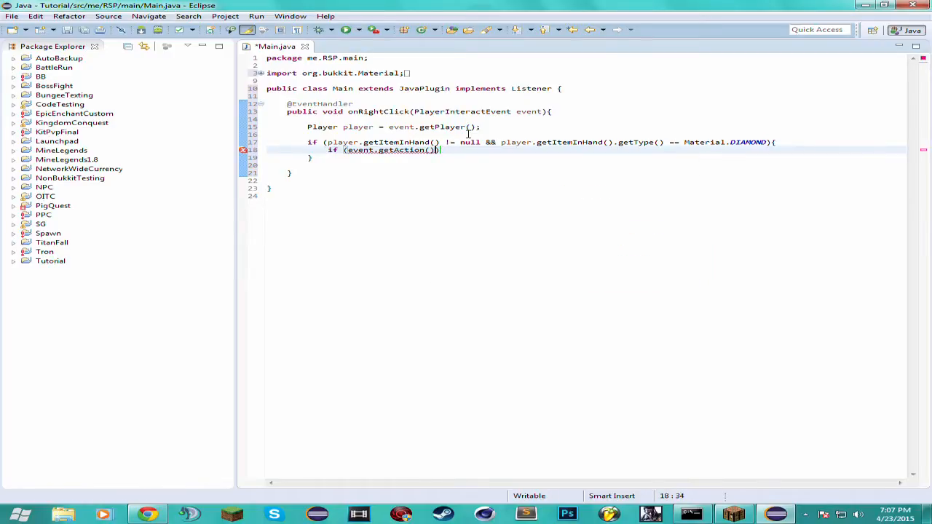
Complete the condition as .toString().contains("RIGHT") and open its block.
text(.toString())
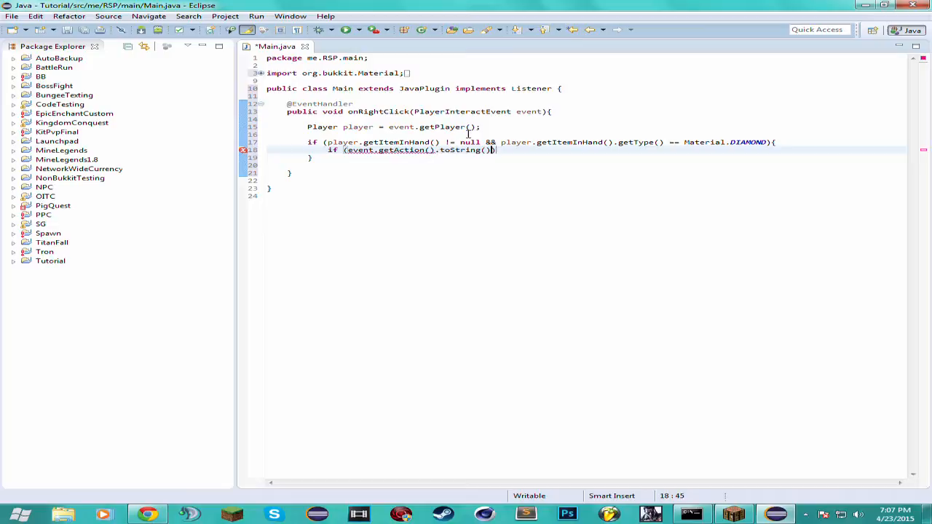
text(.equalsIgnoreCase(")
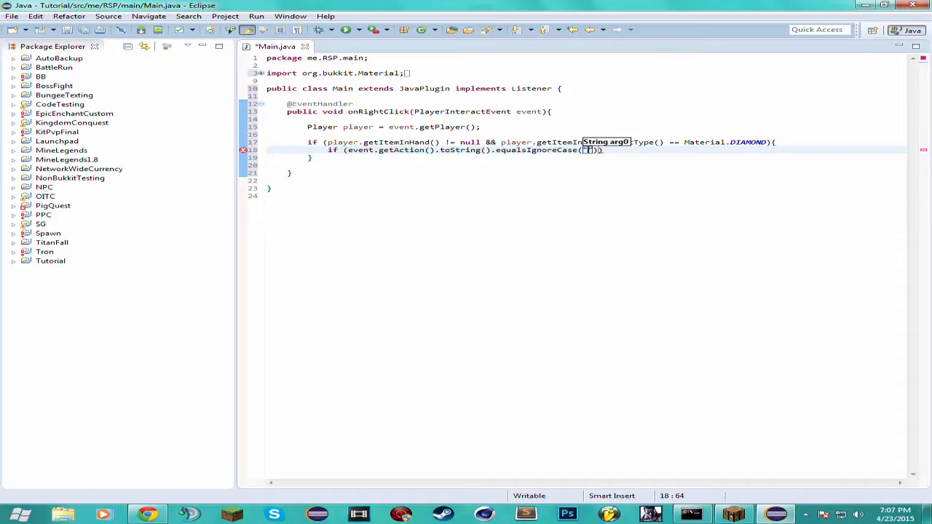
text(RIGHT)
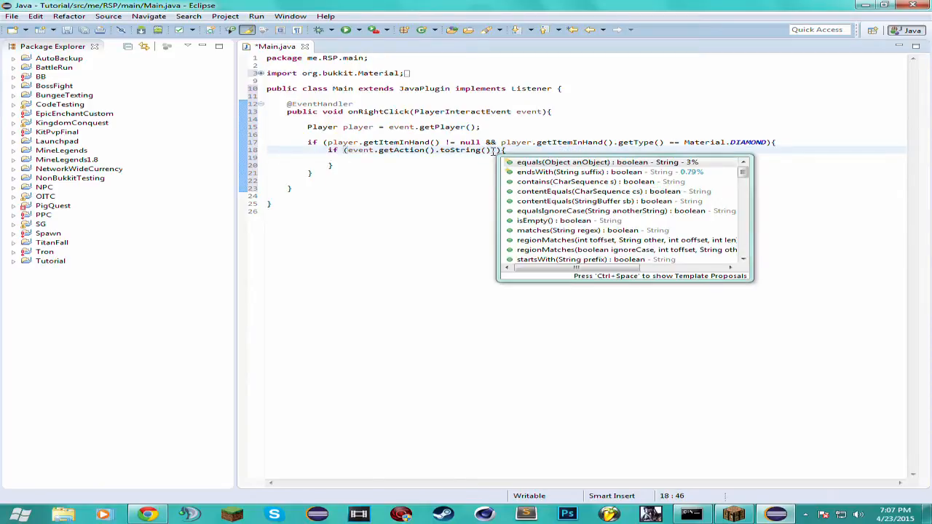
click(569, 181)
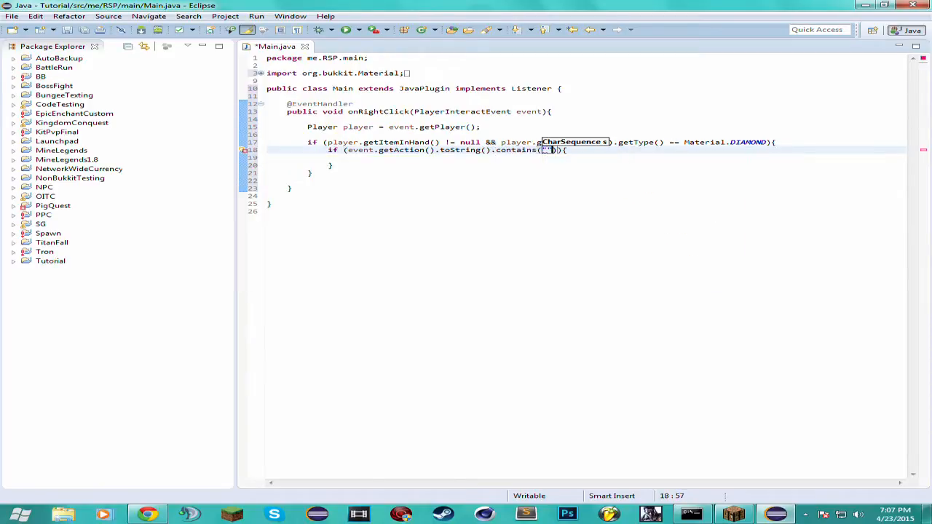
text(RIGHT)
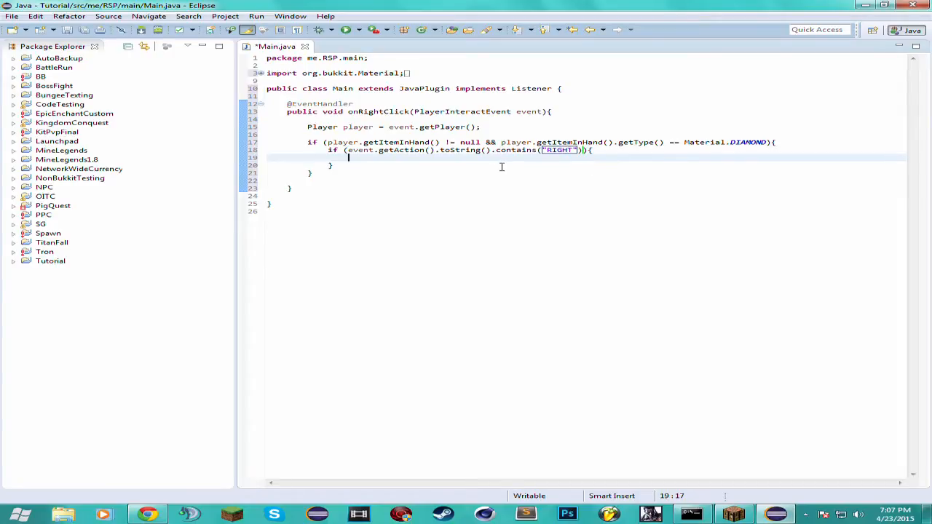
key(Return)
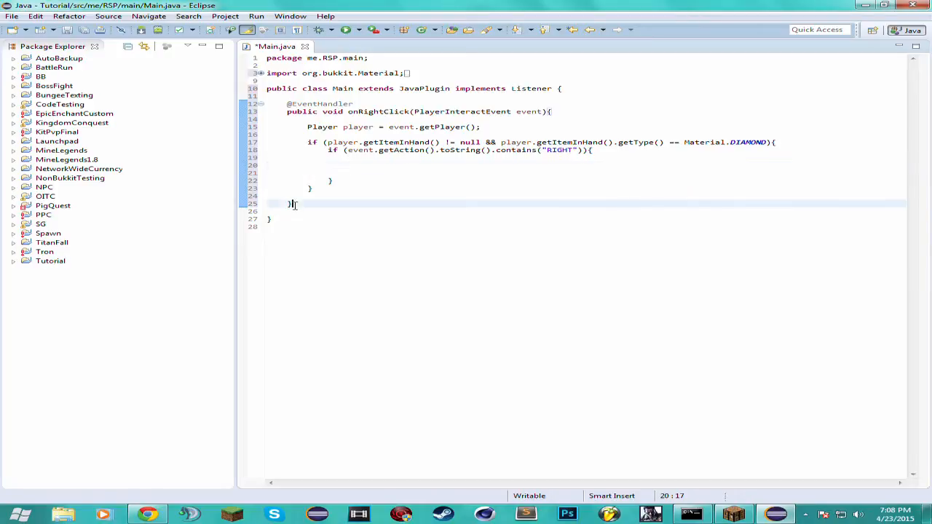
Declare private void onClick(Player player) with empty braces below onRightClick.
text(priv)
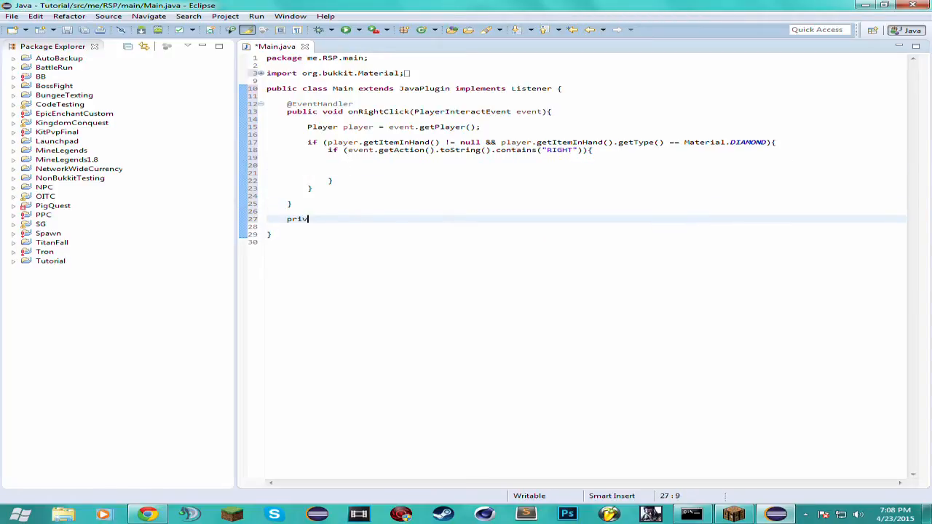
text(ate void)
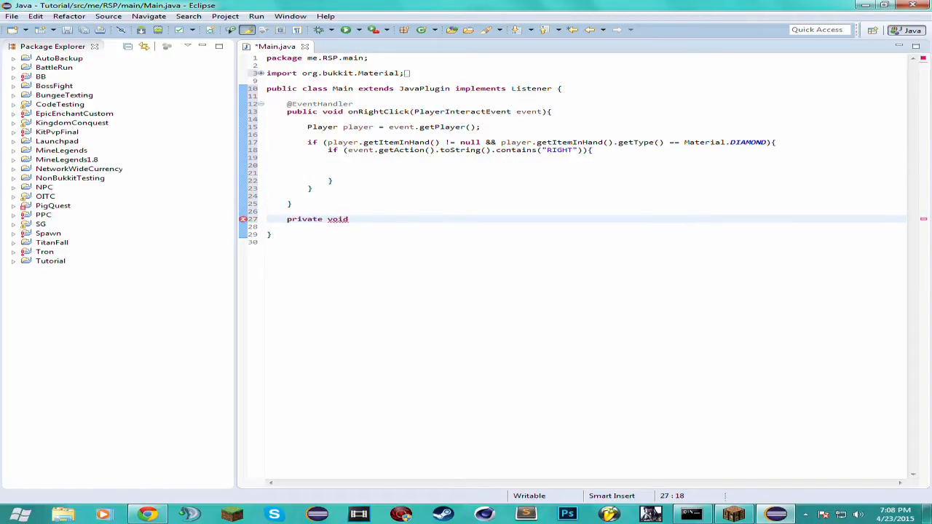
text(on)
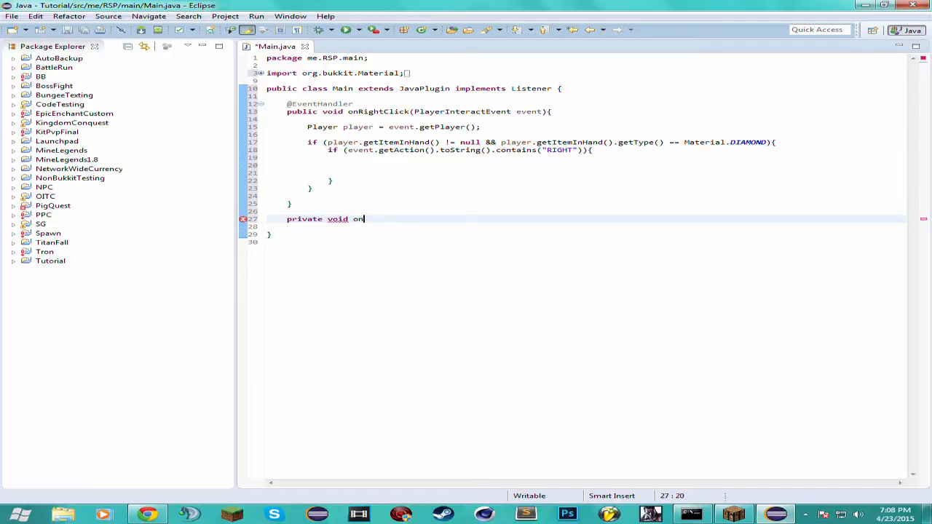
text(Click(Player player)
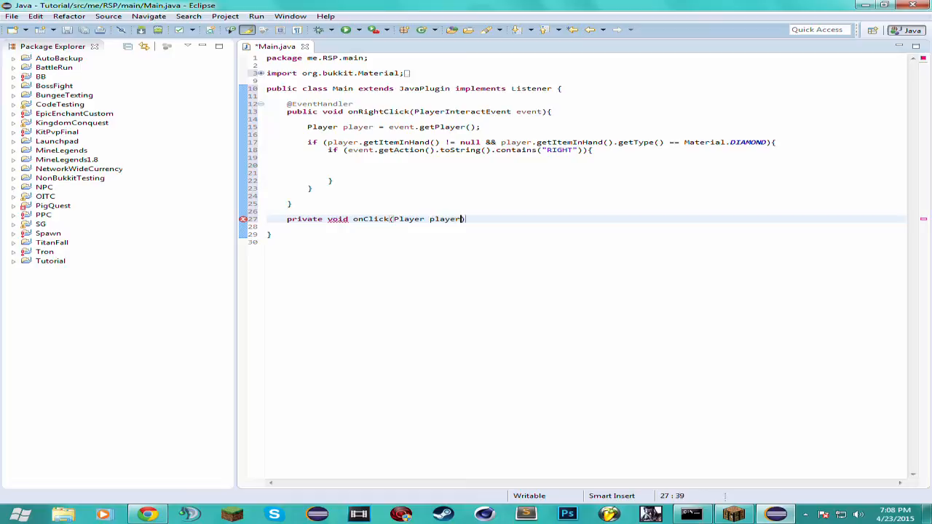
text(){)
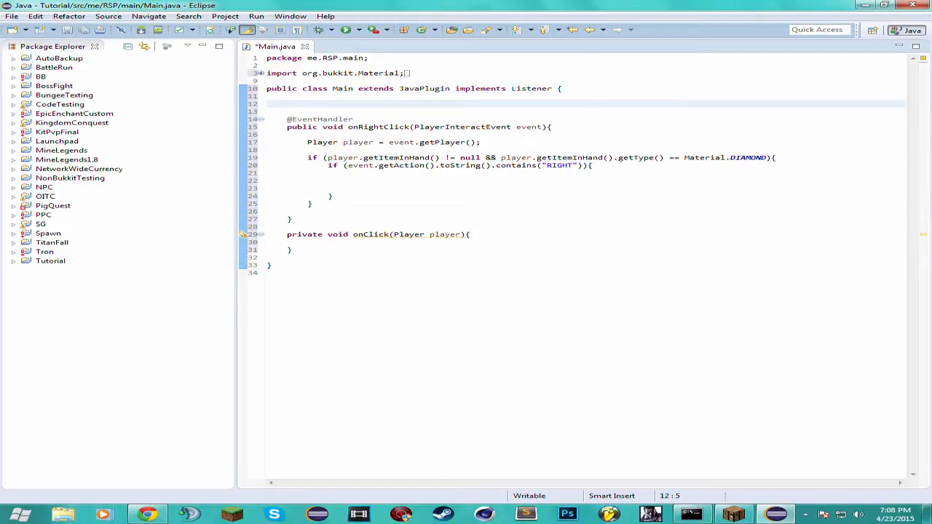
Declare the field private Inventory inv = Bukkit.createInventory(null, 9) at the top of Main.
text(p)
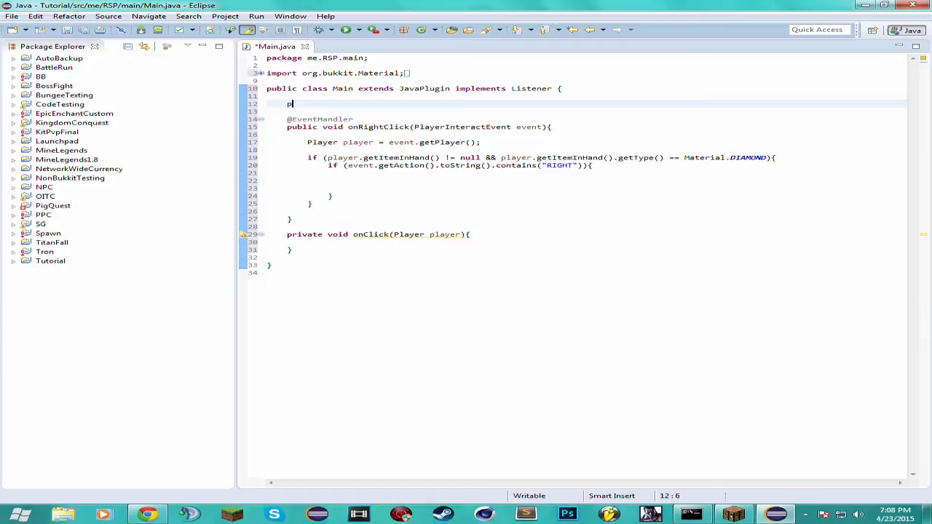
text(private)
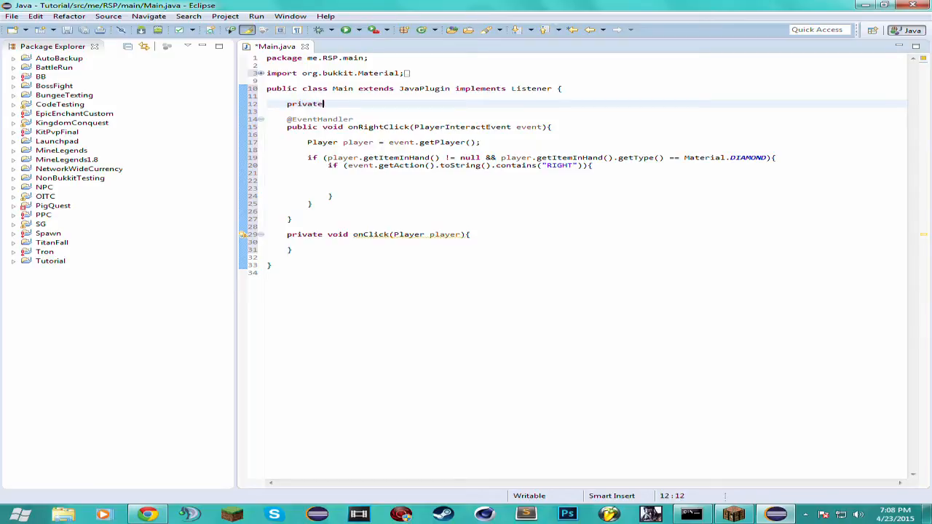
text(Invent)
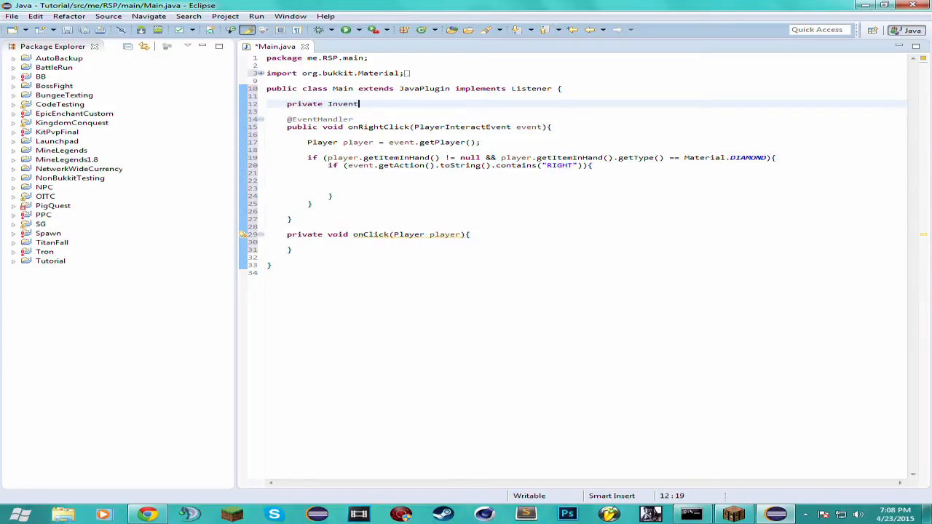
key(ctrl+z)
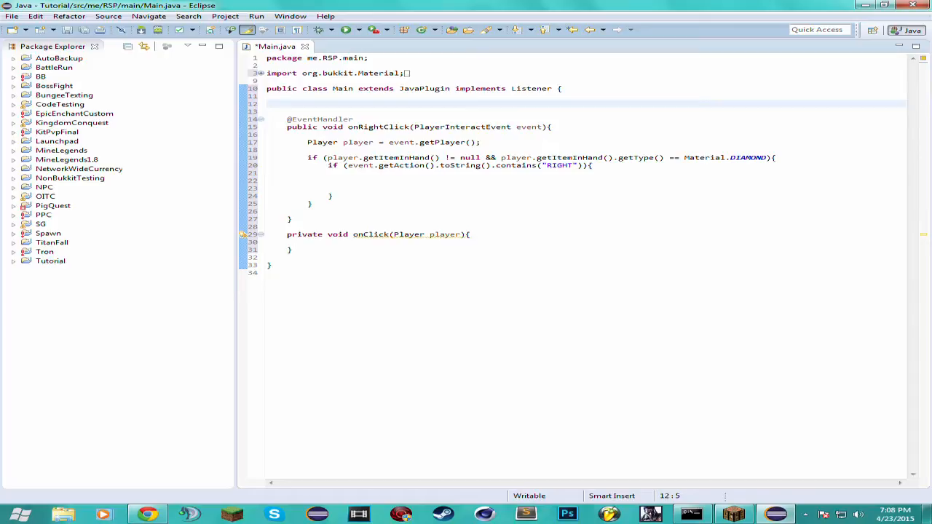
text(private Inve)
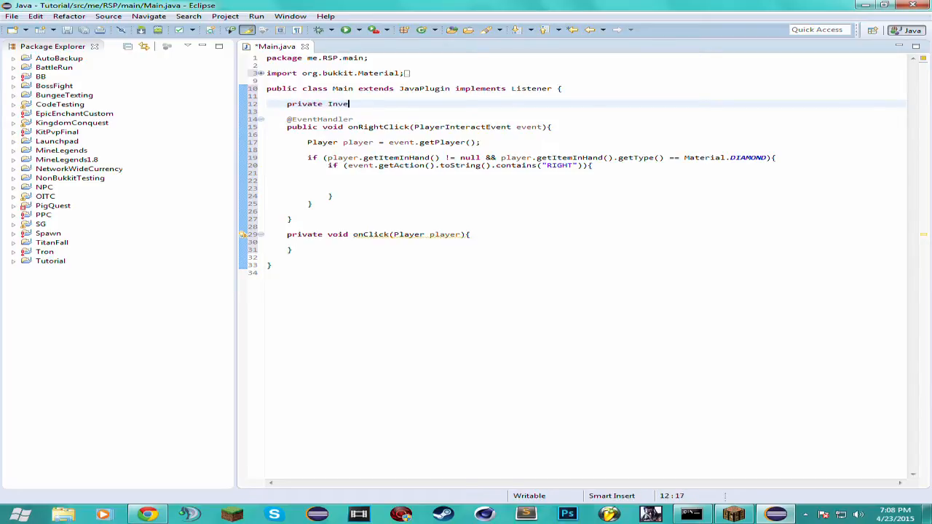
text(ntory)
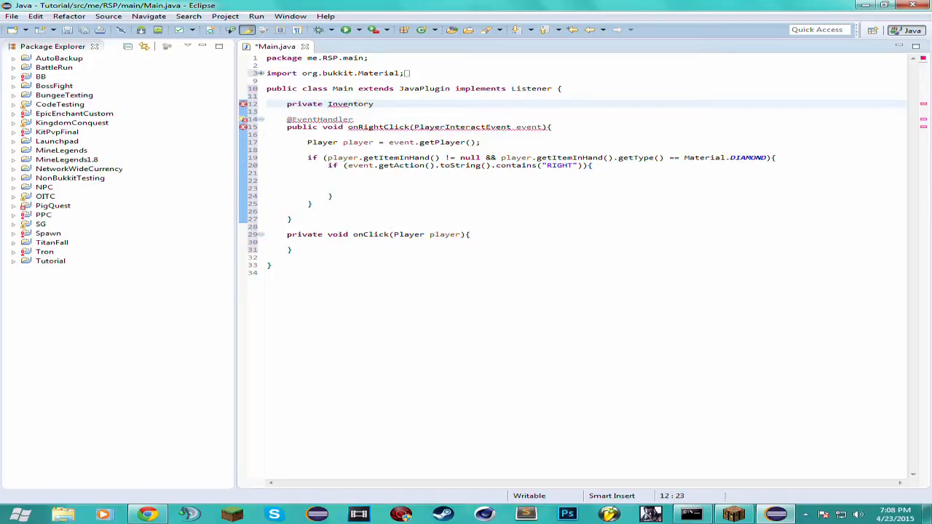
text(inv)
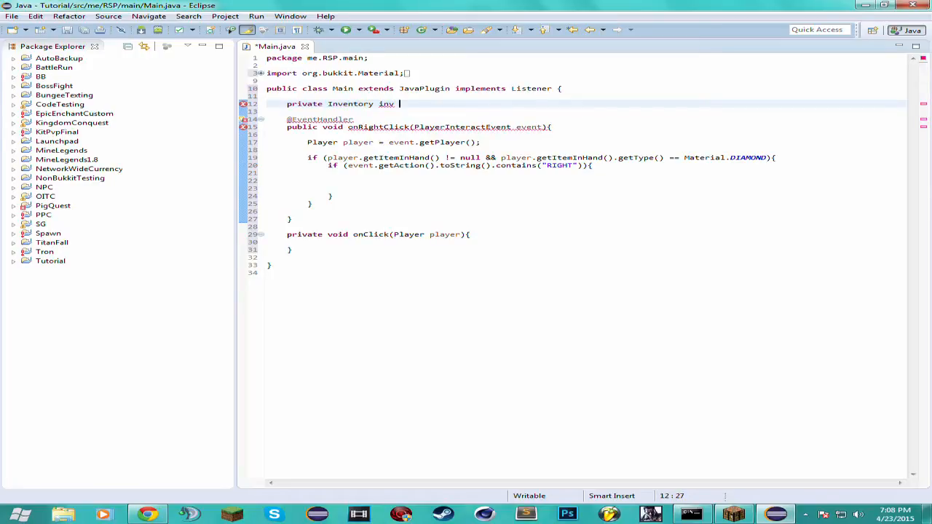
text(= Bukkit)
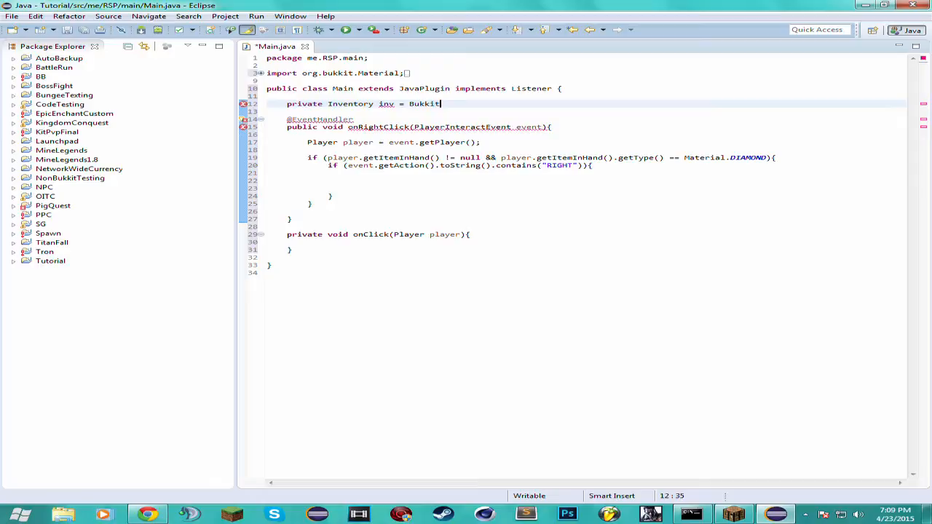
text(.cre)
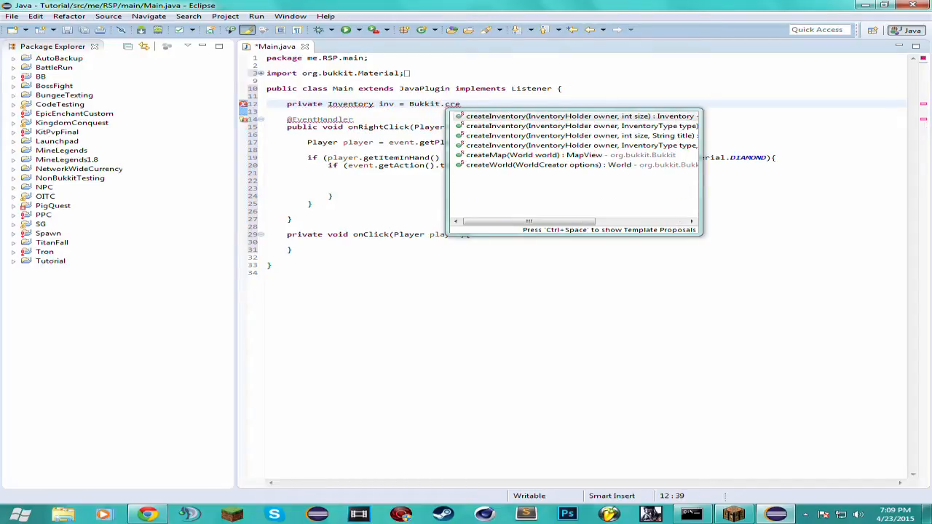
click(575, 116)
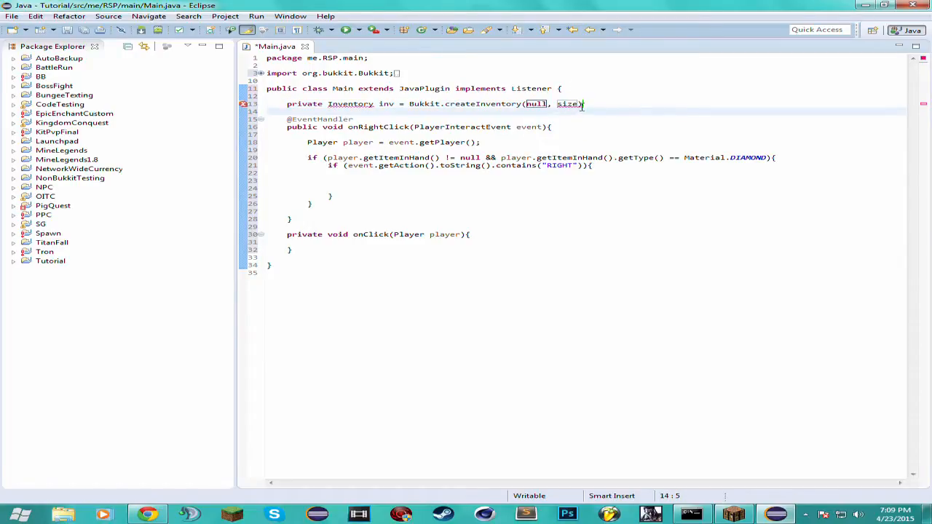
double_click(568, 104)
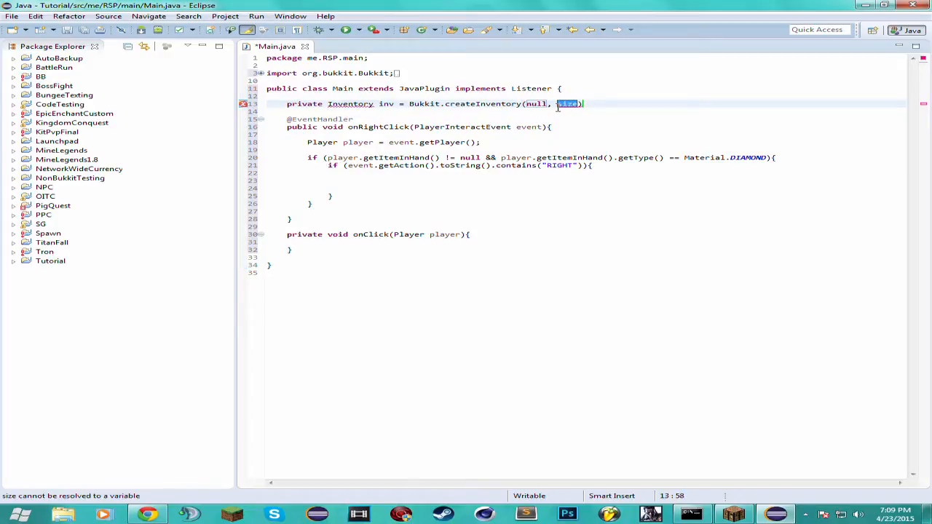
text(9)
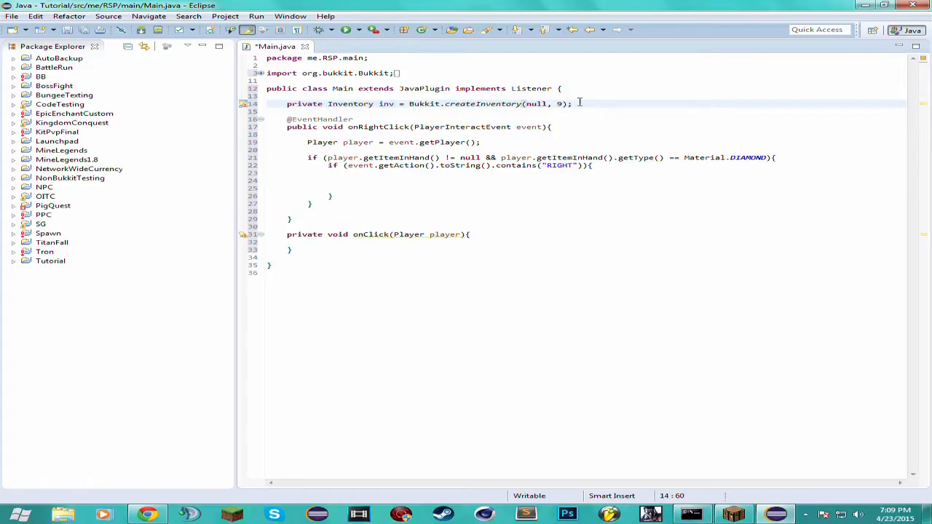
Add an empty public void onEnable() method.
text(p)
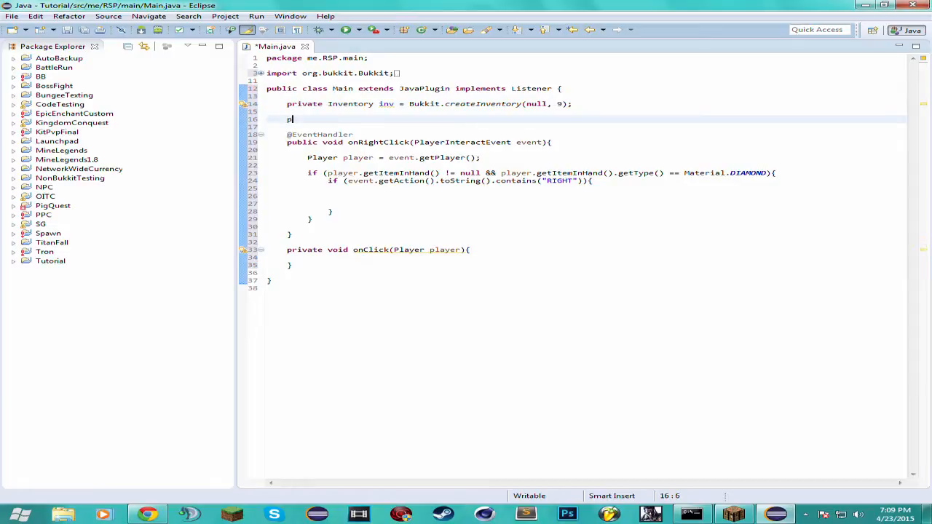
text(ublic)
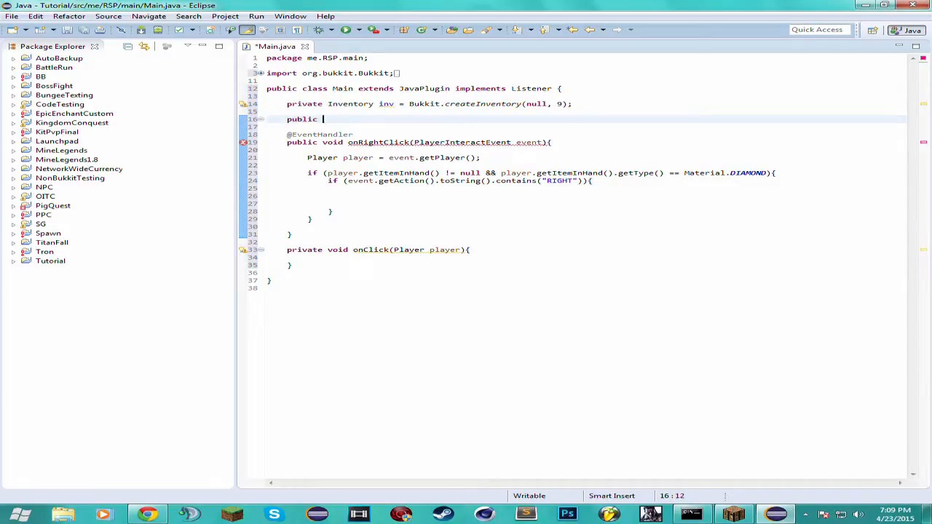
text(void onEnable)
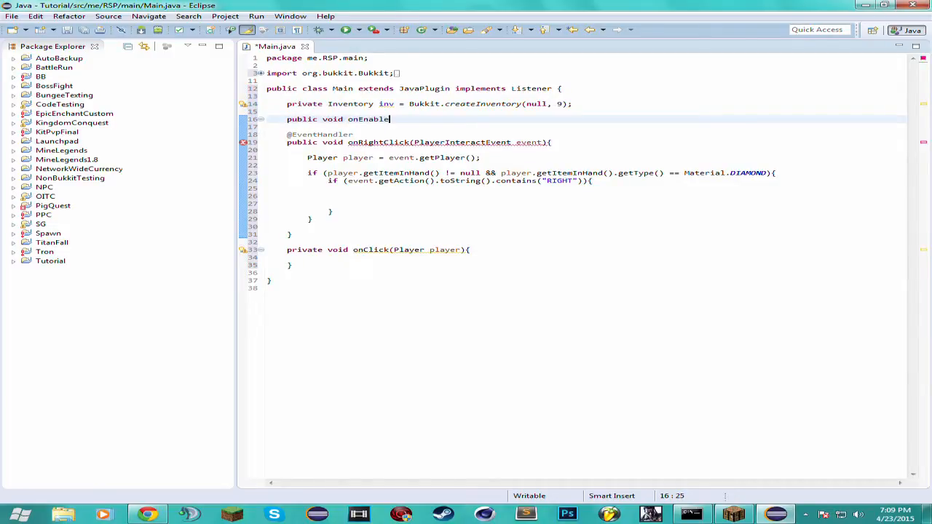
text((){)
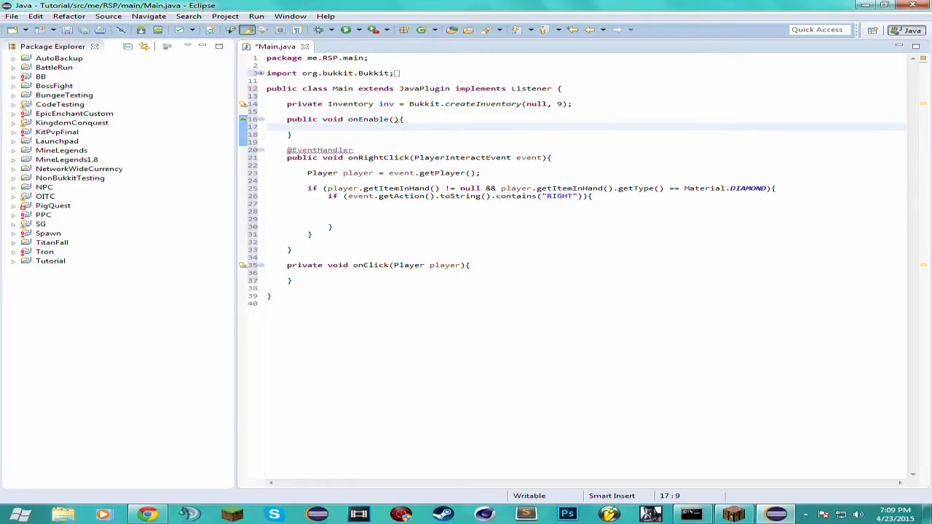
Remove inv's initializer and assign inv = Bukkit.createInventory inside onEnable.
click(308, 127)
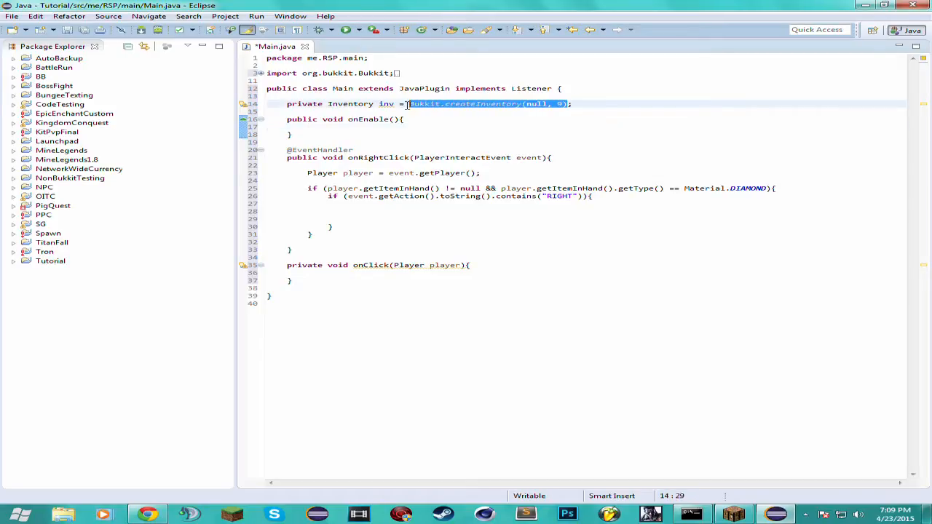
key(Delete)
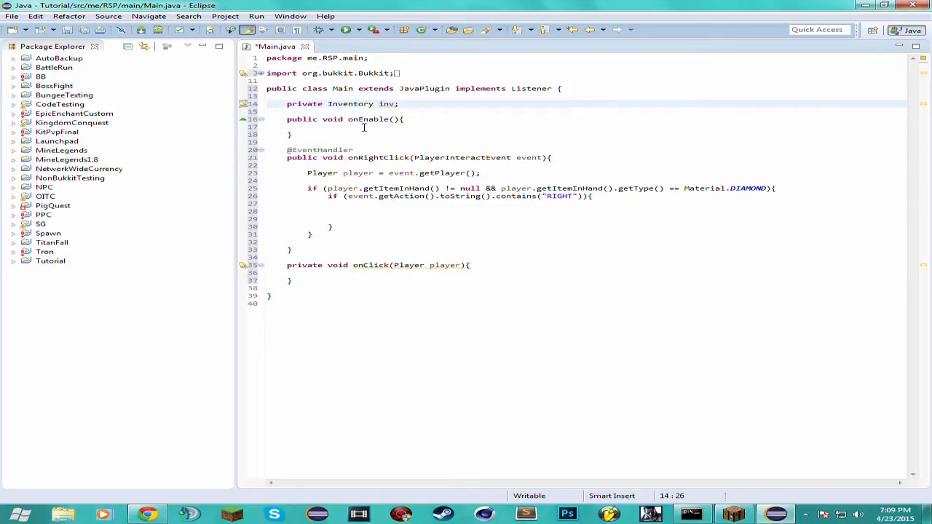
click(354, 126)
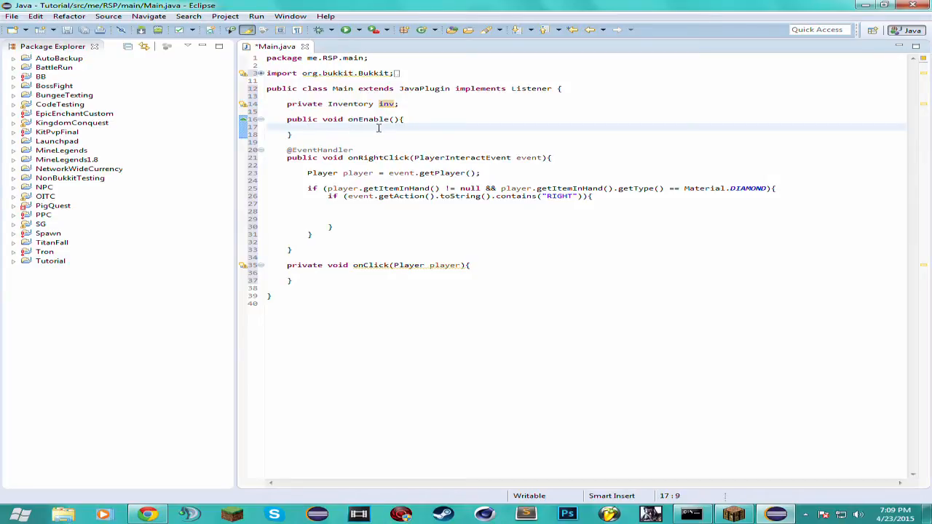
click(307, 127)
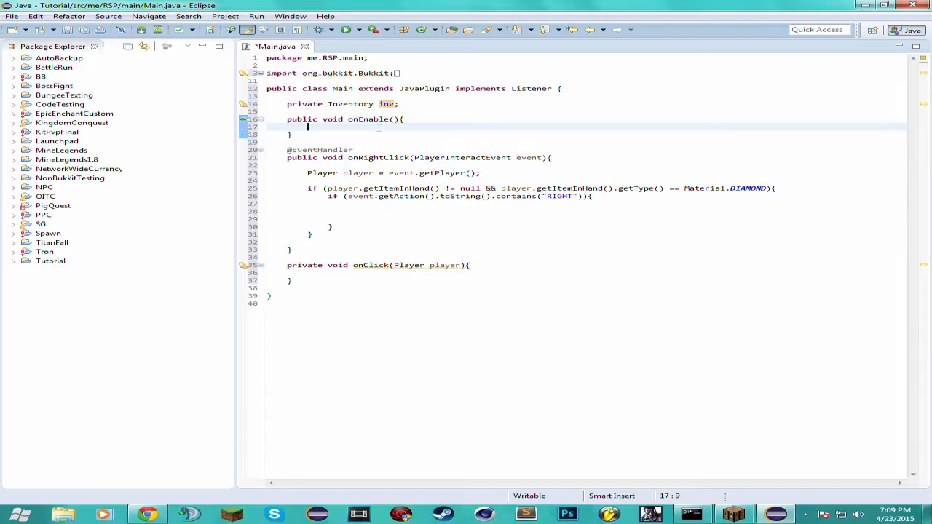
text(i)
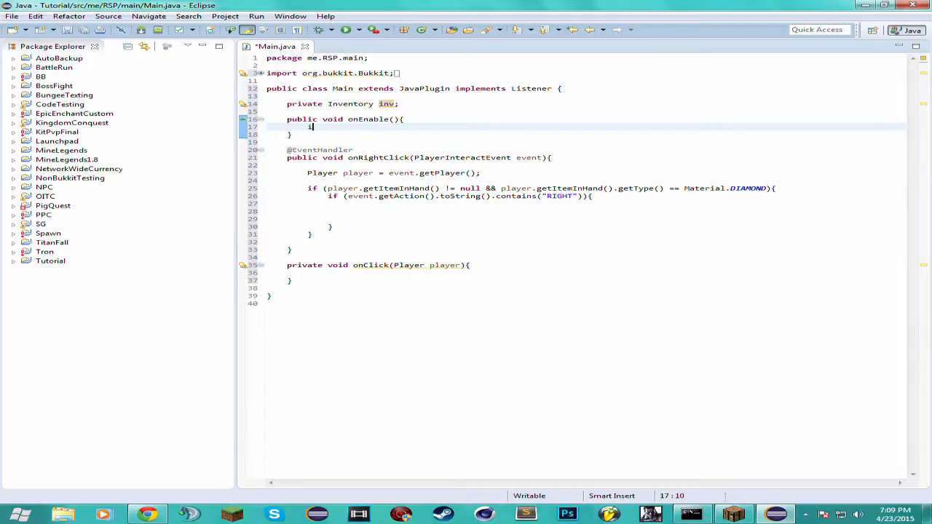
text(nv =)
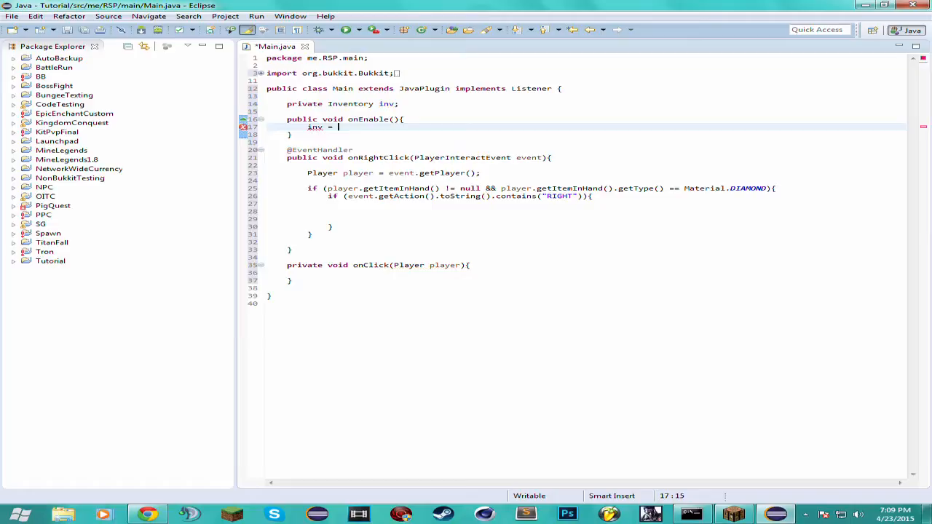
text(Bukkit.createInventory(null, 9);)
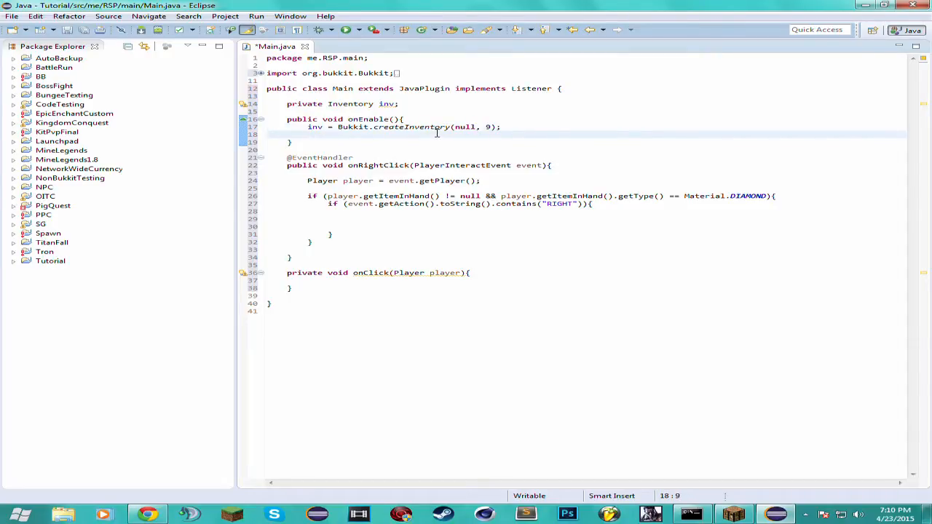
Begin inv.addItem in onEnable, then declare private void createItem(Material material, int index, String name).
text(inv)
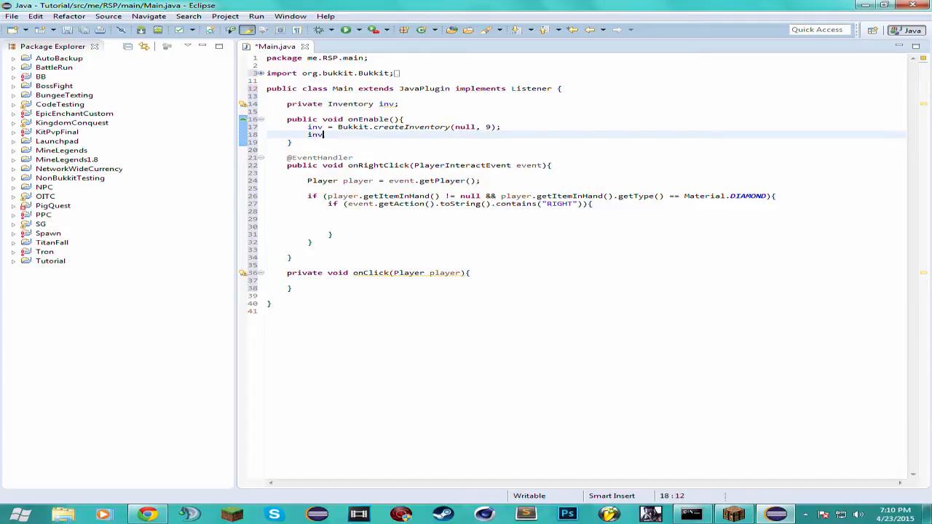
text(.addItem(arg0)
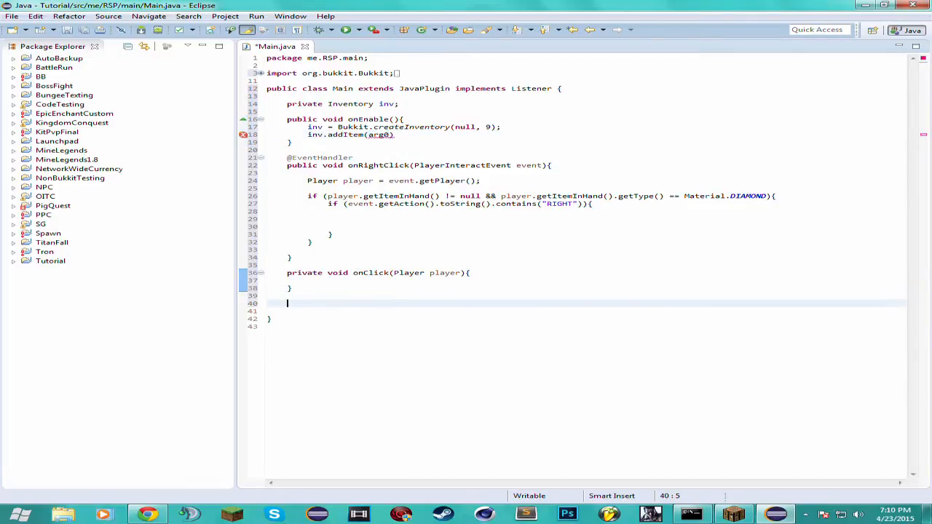
text(private vo)
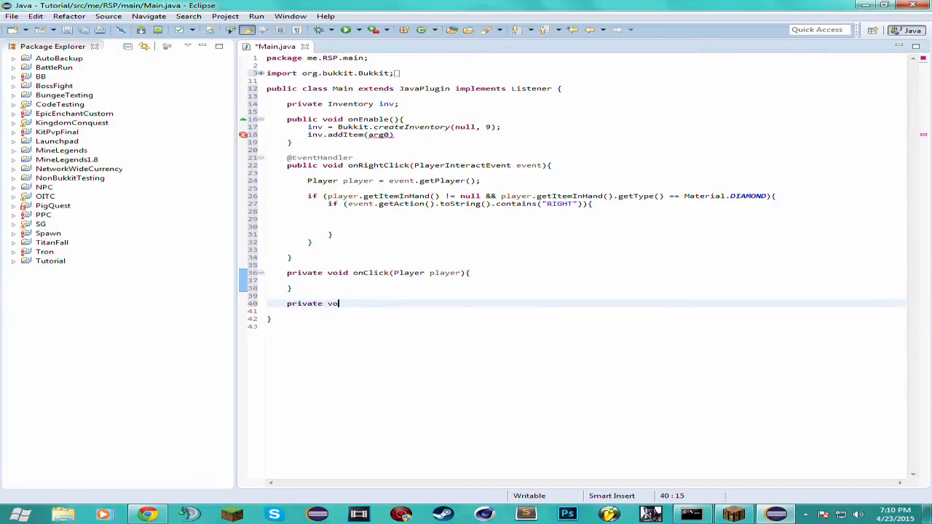
text(id cre)
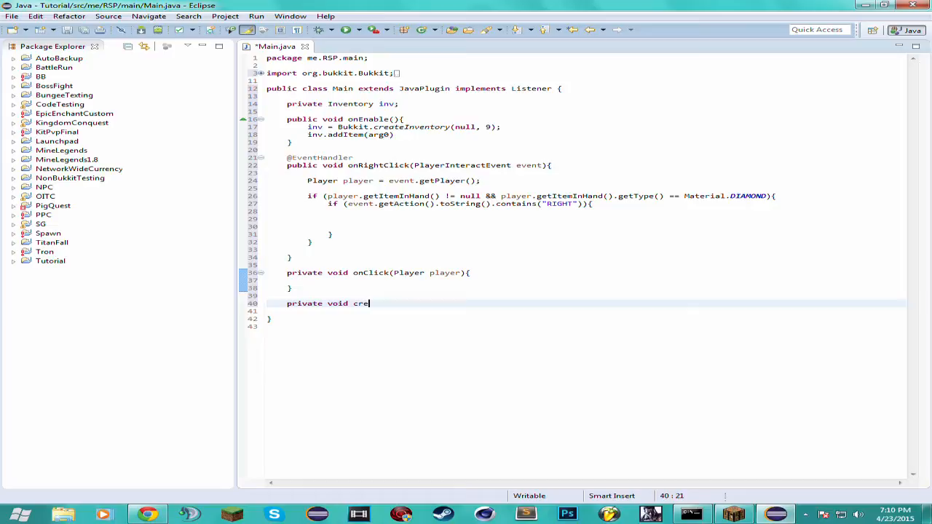
text(ateItem)
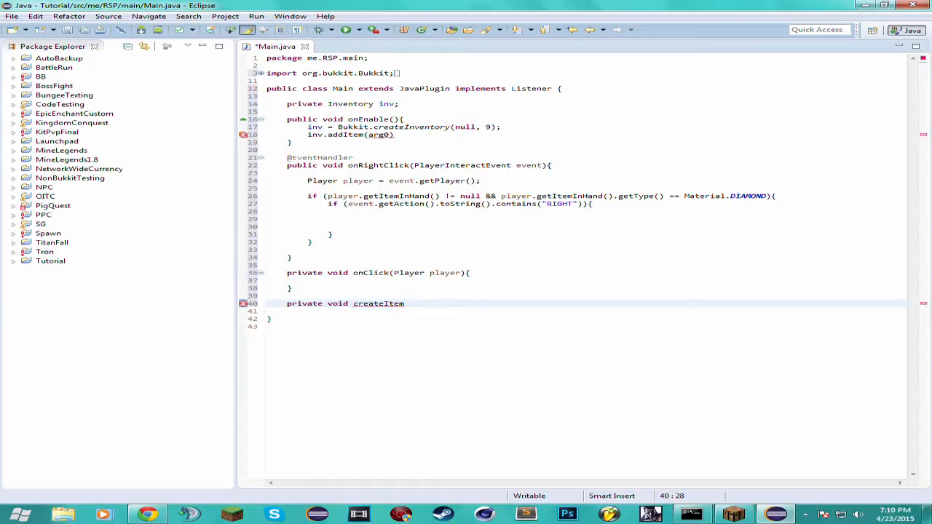
text((Materb)
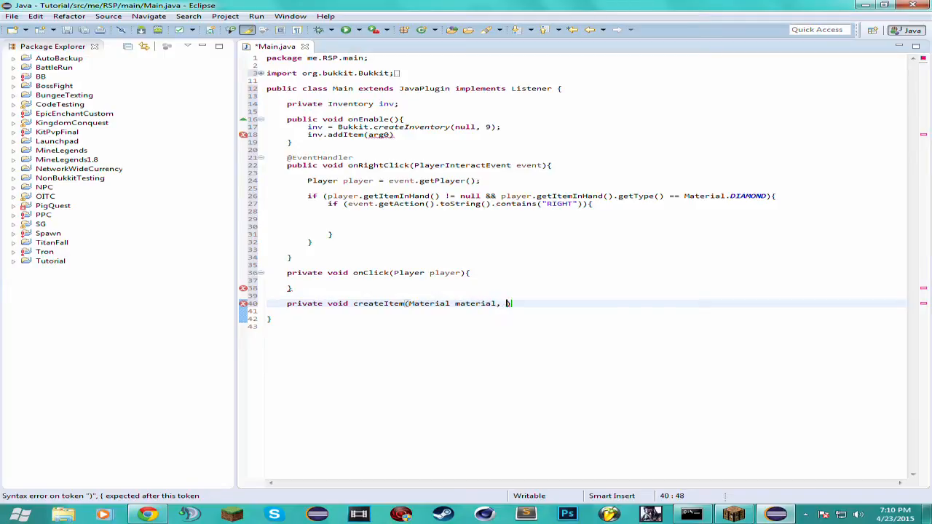
text(int index,)
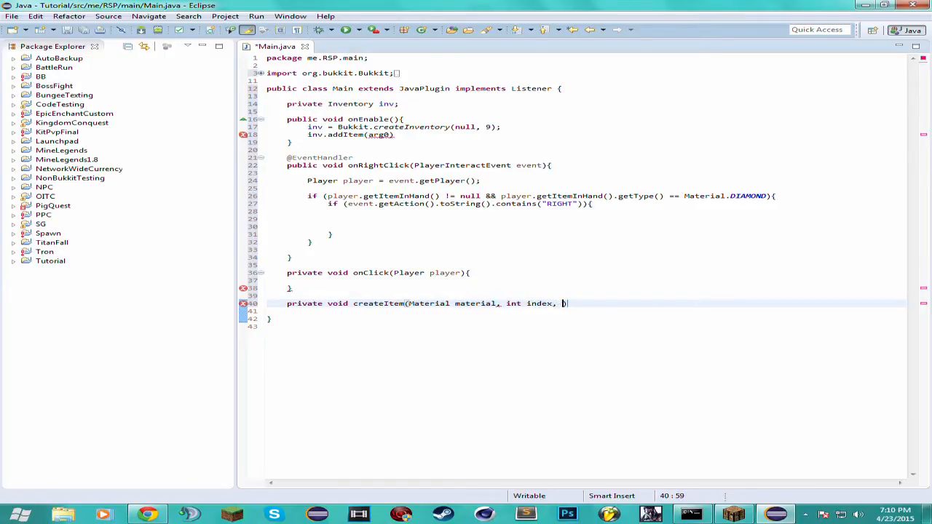
text(String n))
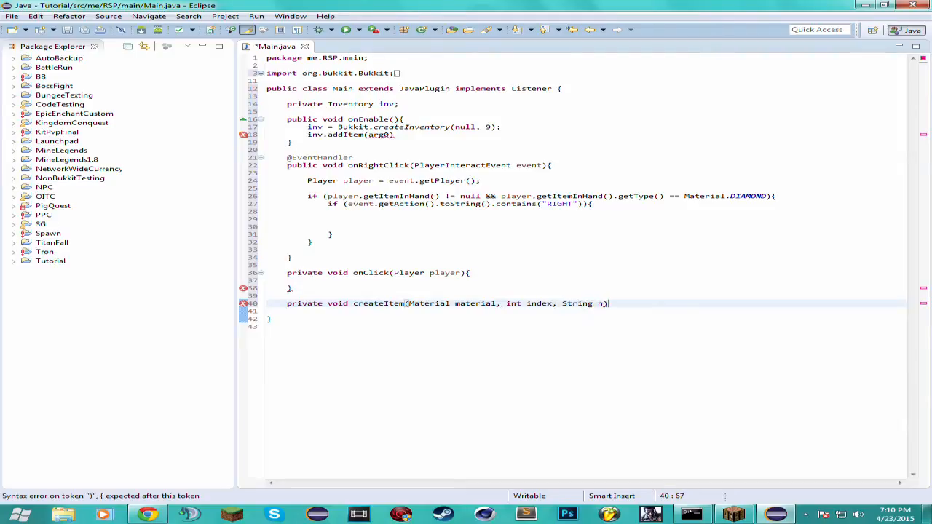
text(ame)
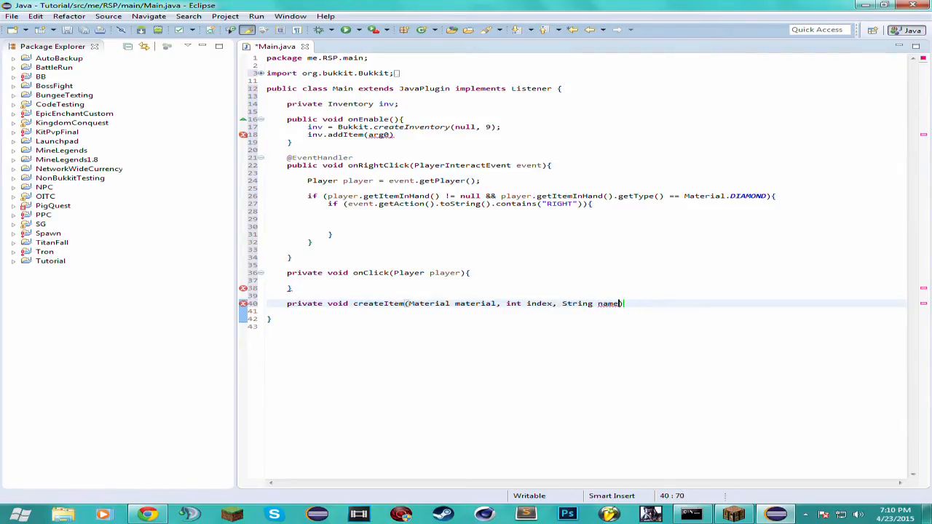
text())
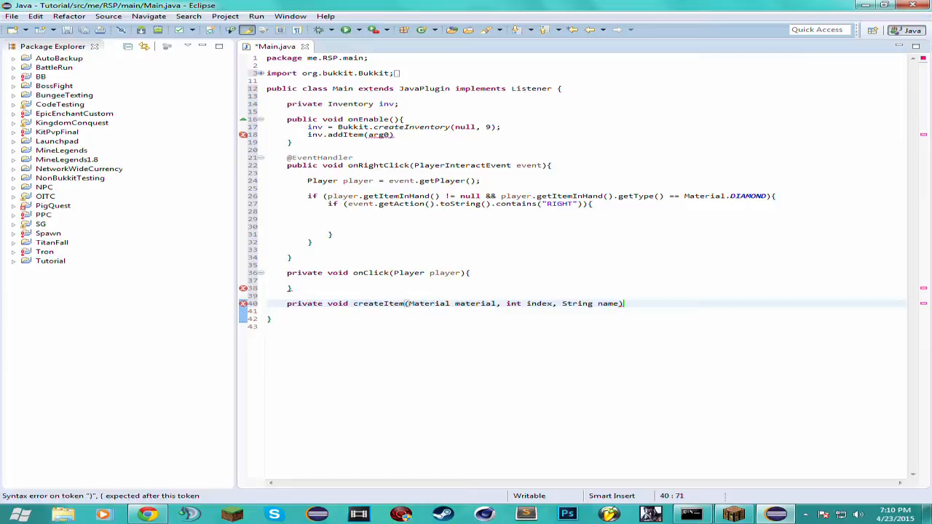
text({)
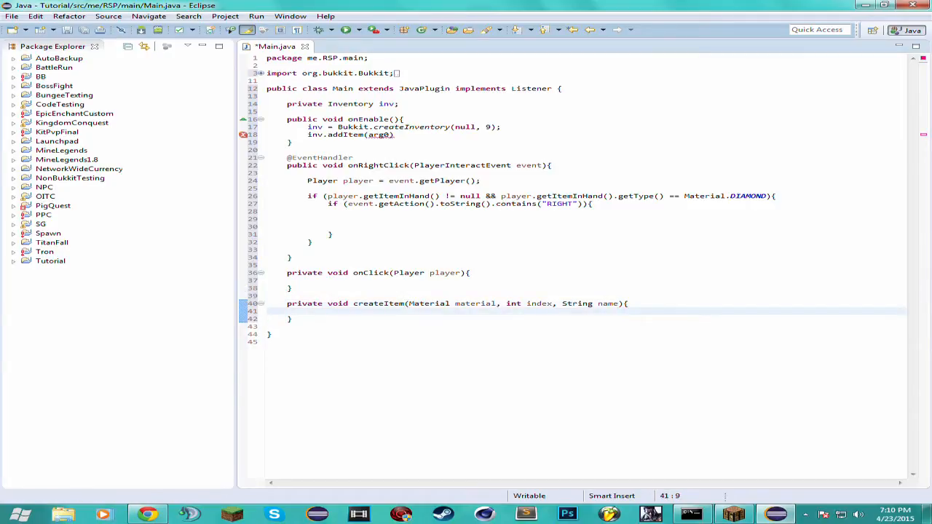
click(308, 311)
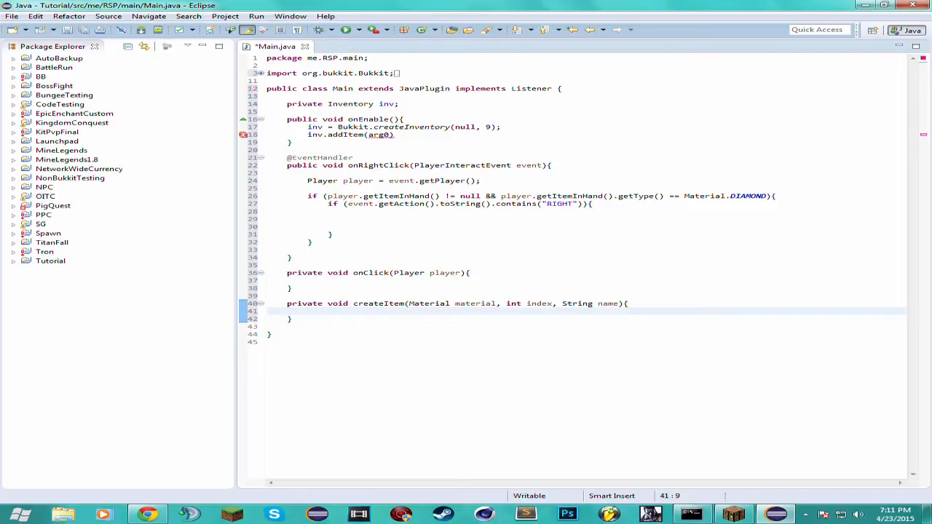
Replace the addItem line with ItemStack item = new ItemStack(material); and import ItemStack.
text(inv.addItem(n)
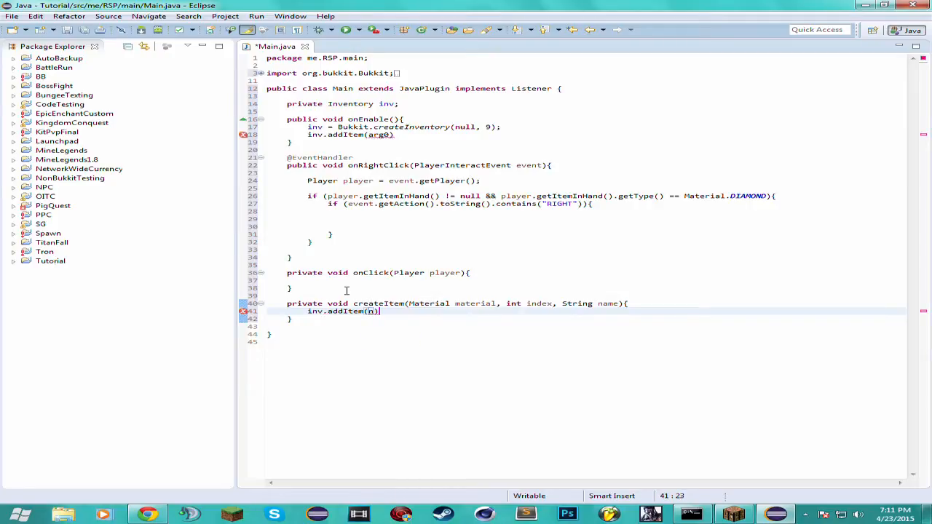
key(BackSpace)
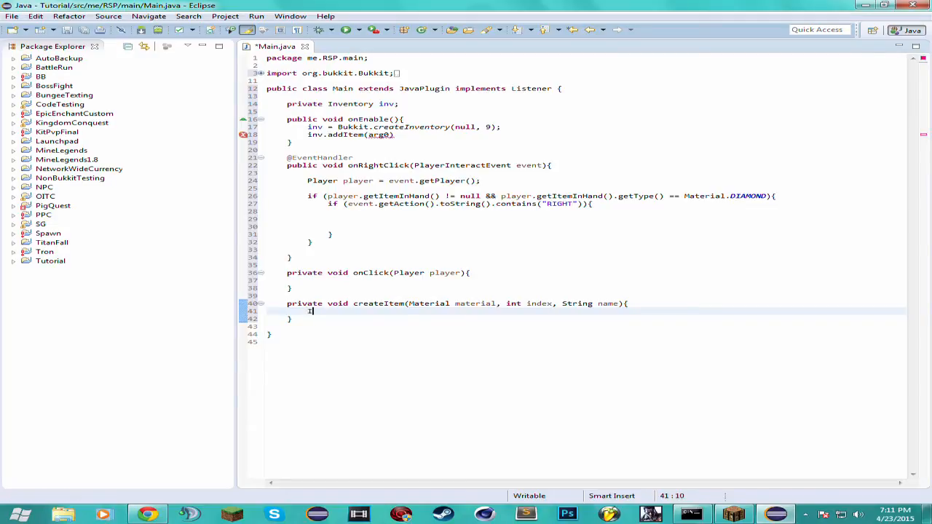
text(ItemStack i)
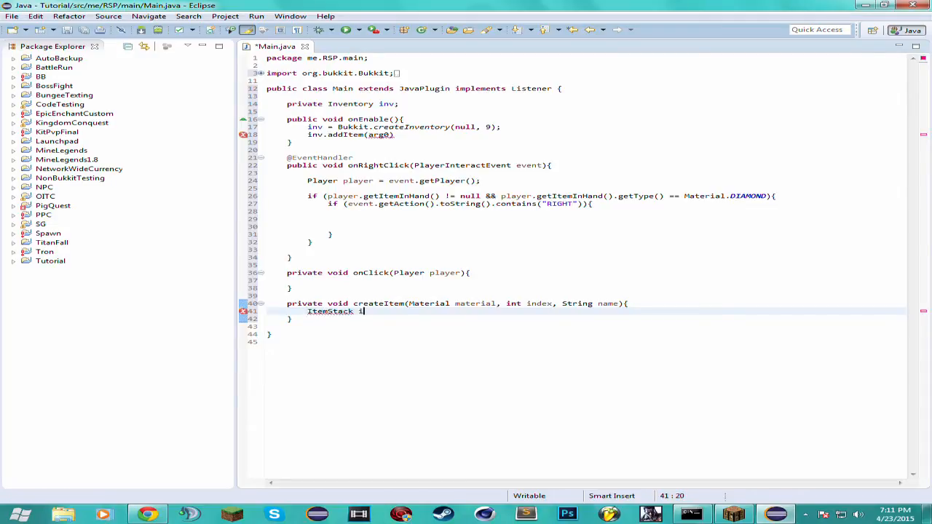
text(item = new)
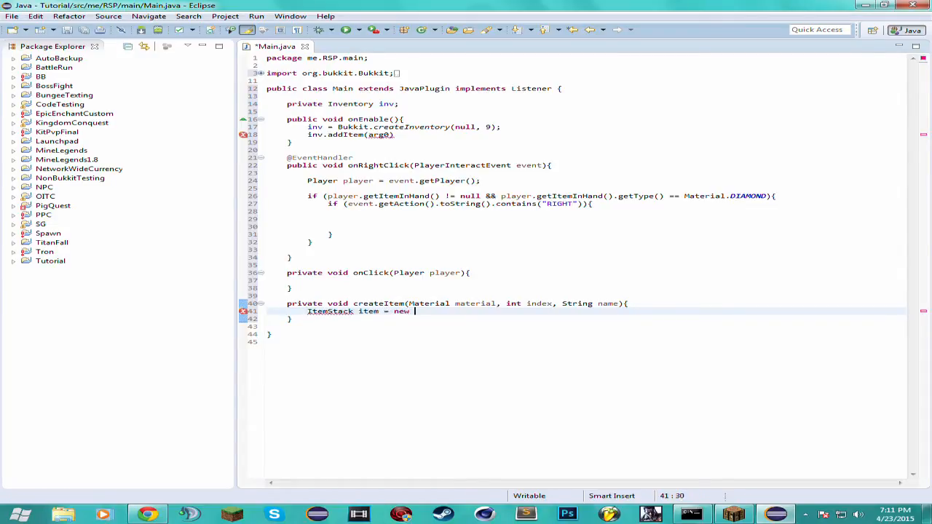
text(ItemStack)
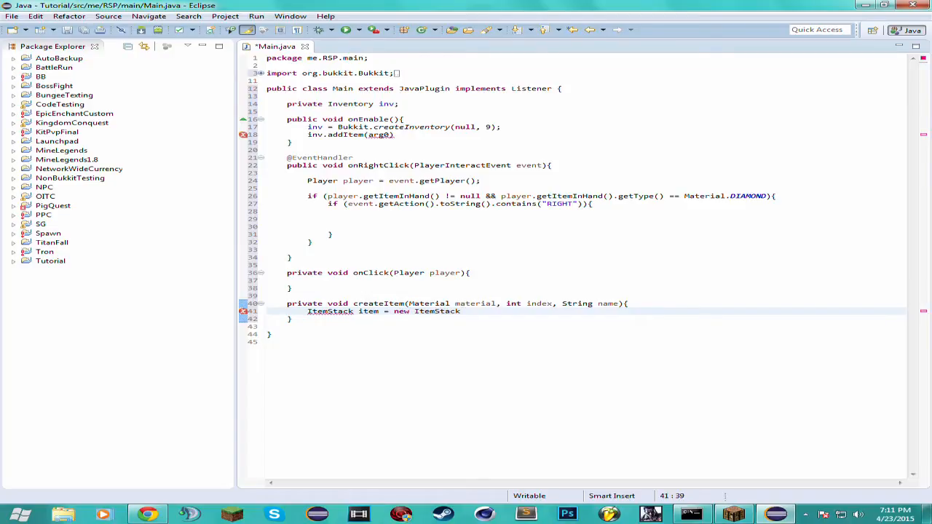
text((material))
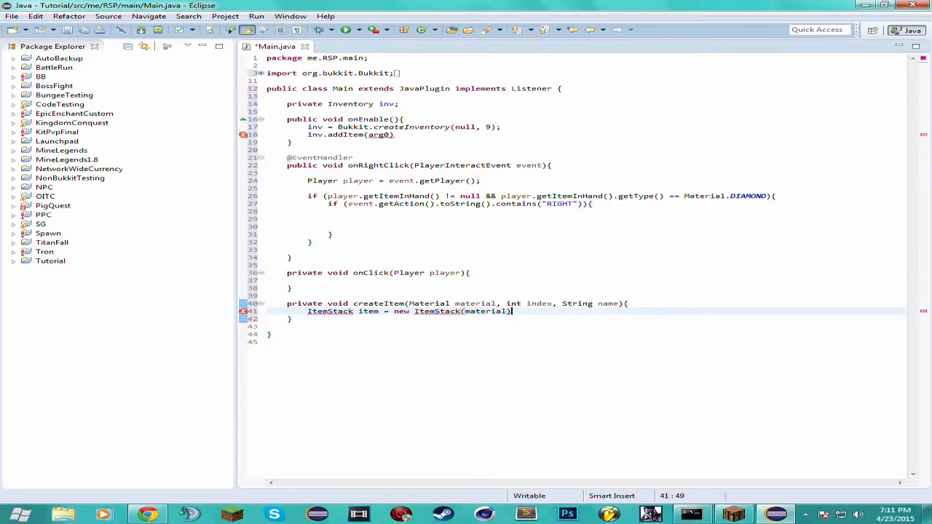
key(ctrl+shift+o)
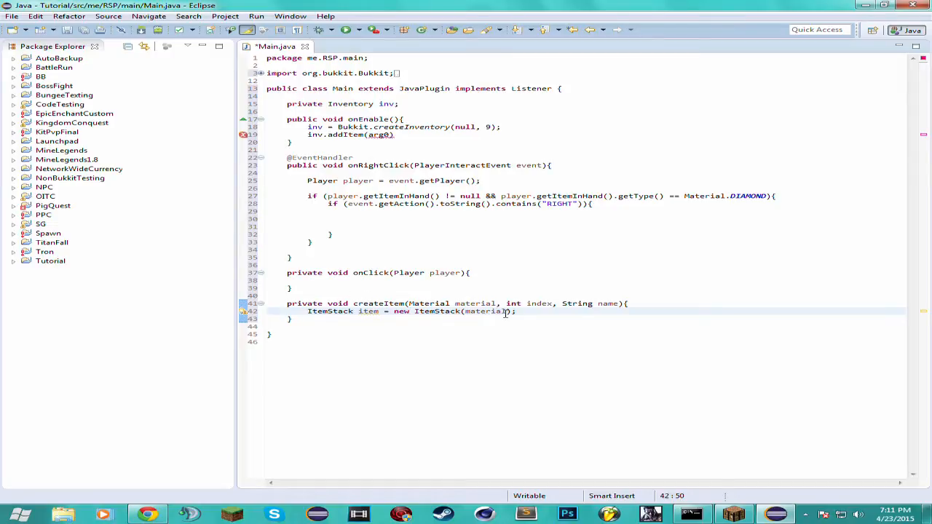
double_click(475, 304)
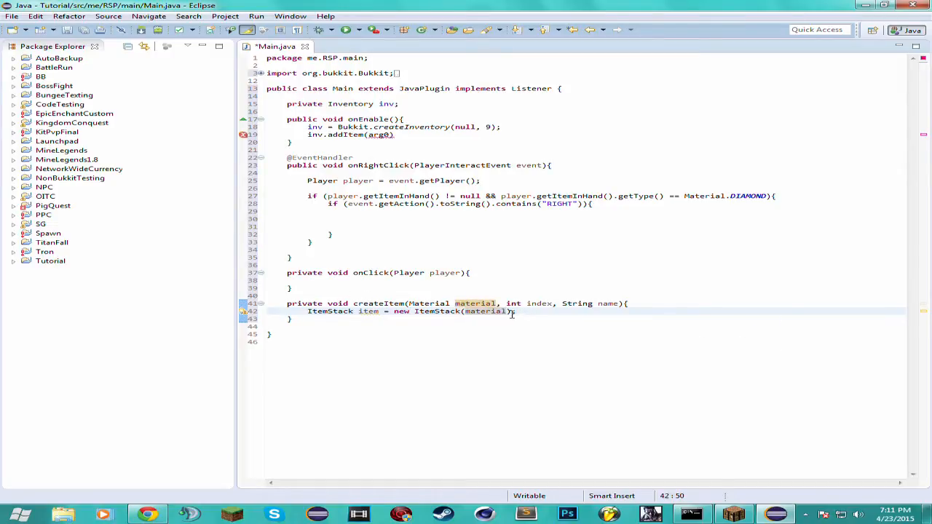
key(Return)
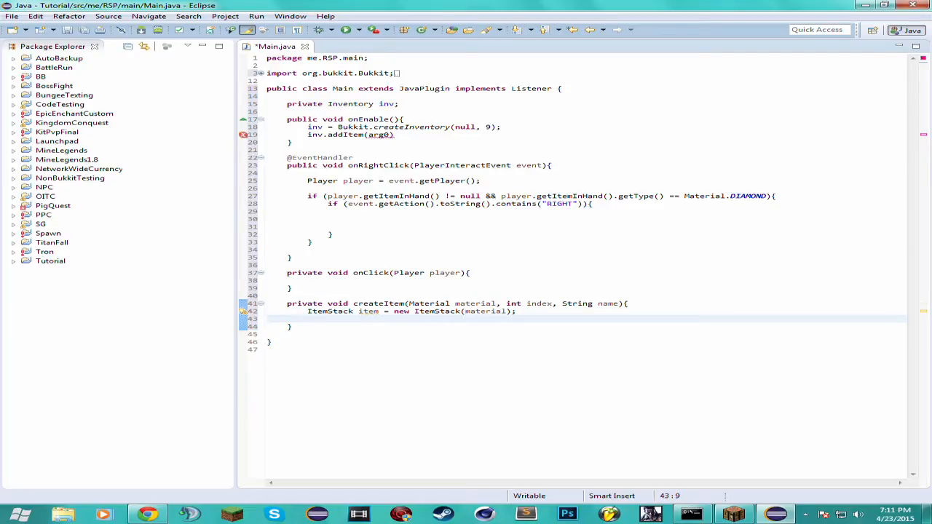
Add ItemMeta itemMeta = item.getItemMeta(); beneath the ItemStack line.
text(ItemMeta)
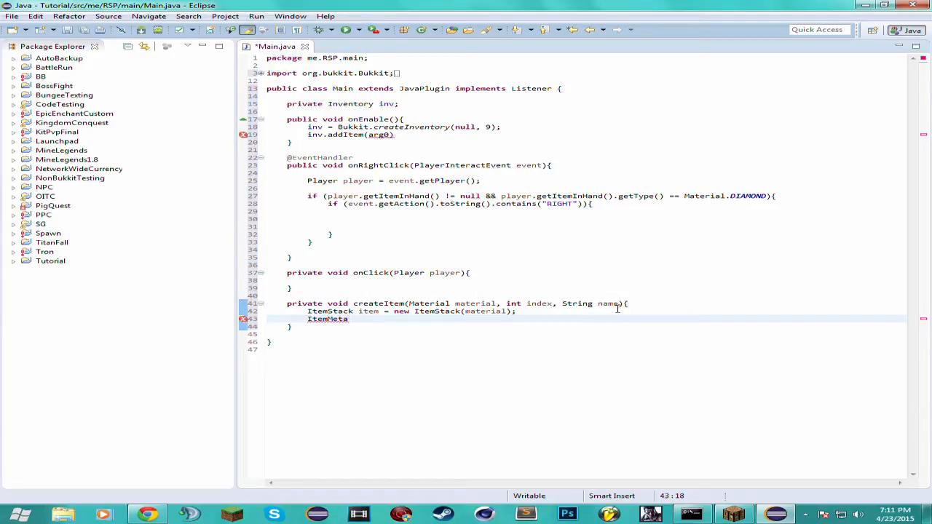
mouse_move(460, 334)
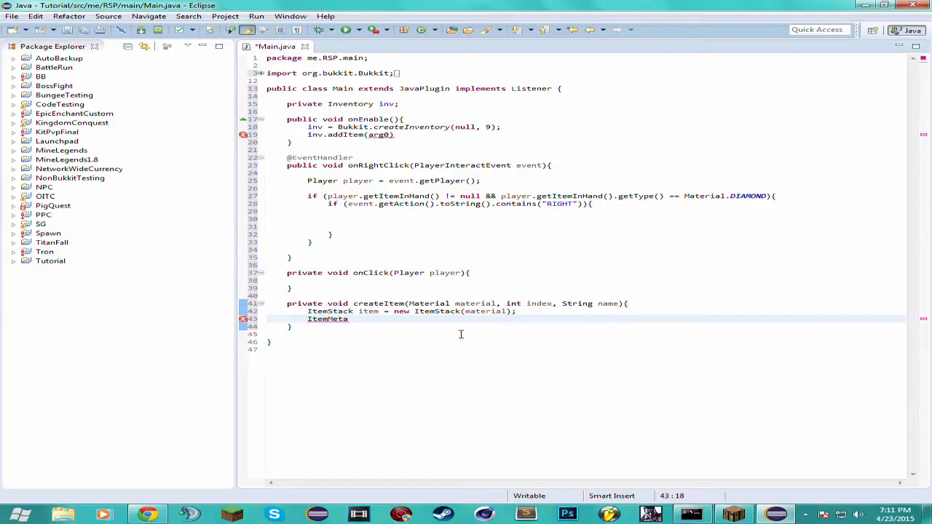
text(i)
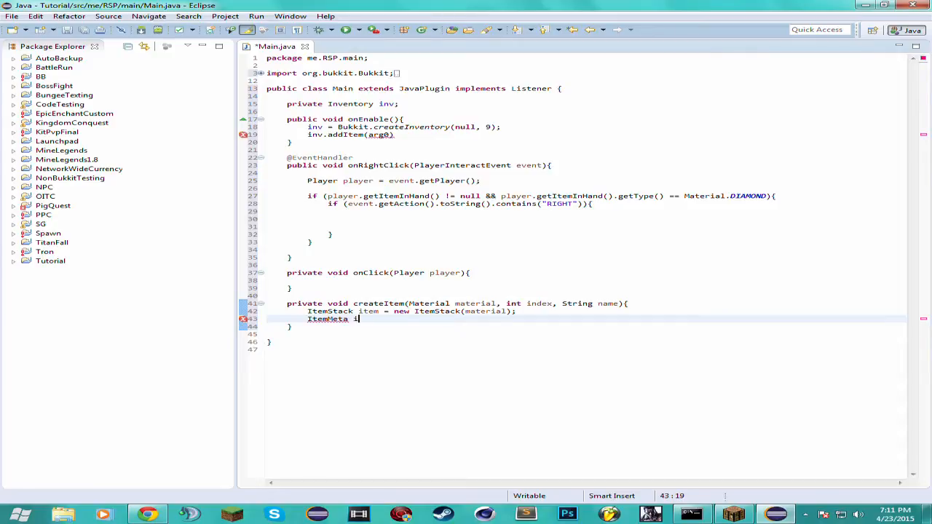
text(temMeta =)
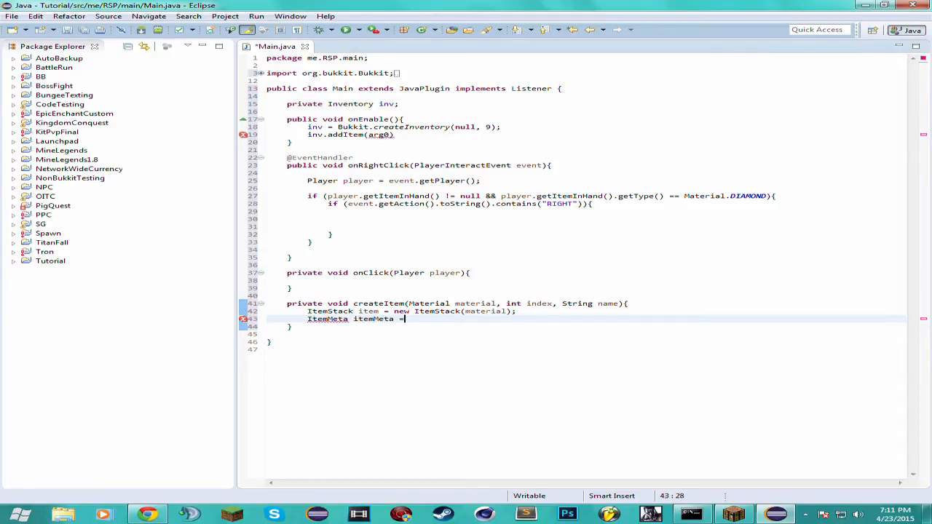
text(item.getItemMeta();)
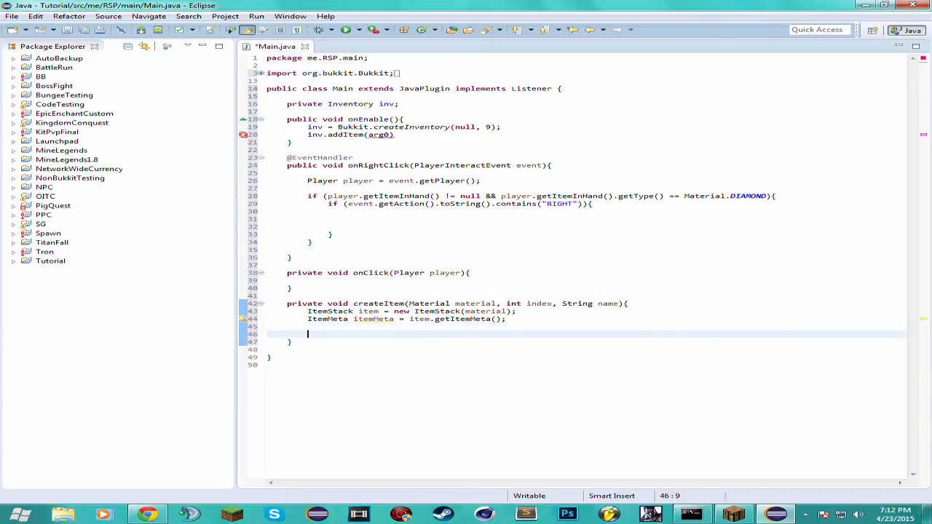
mouse_move(308, 319)
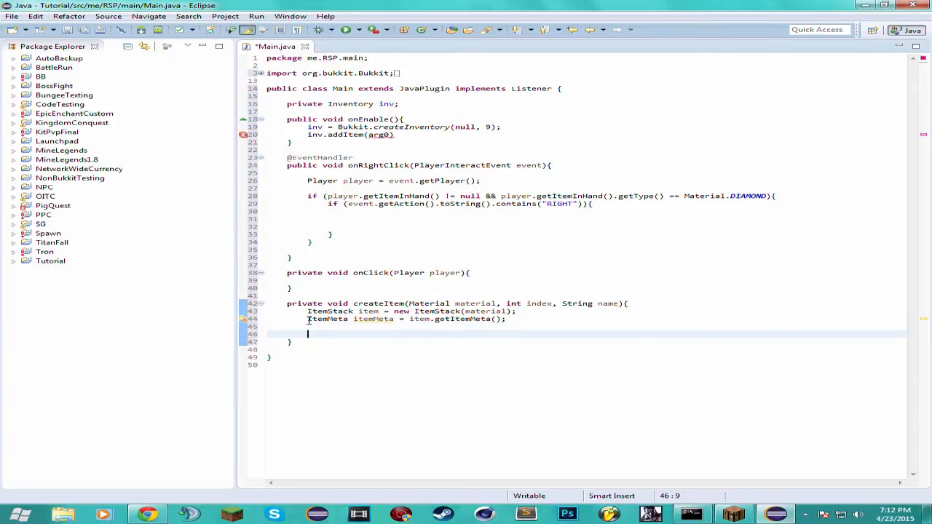
click(359, 336)
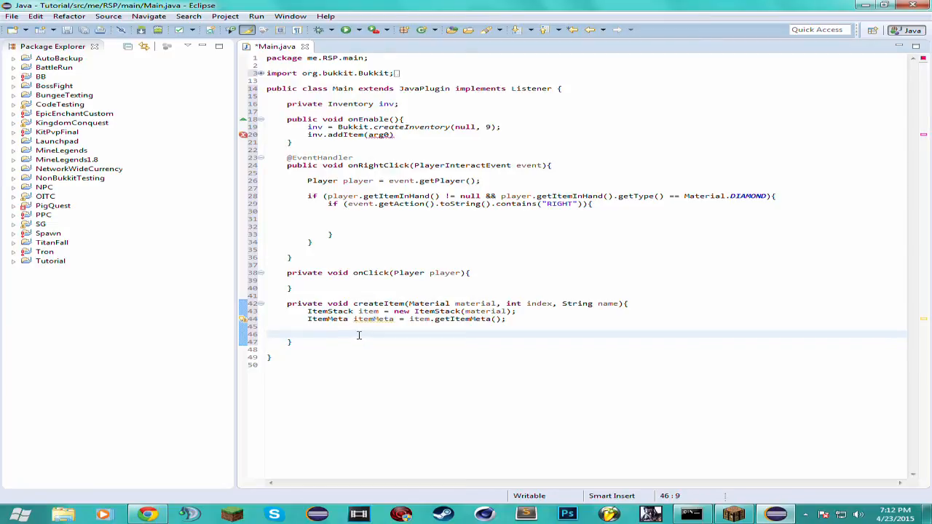
Add itemMeta.setDisplayName(name) to createItem and start a new line below it.
text(itemMe)
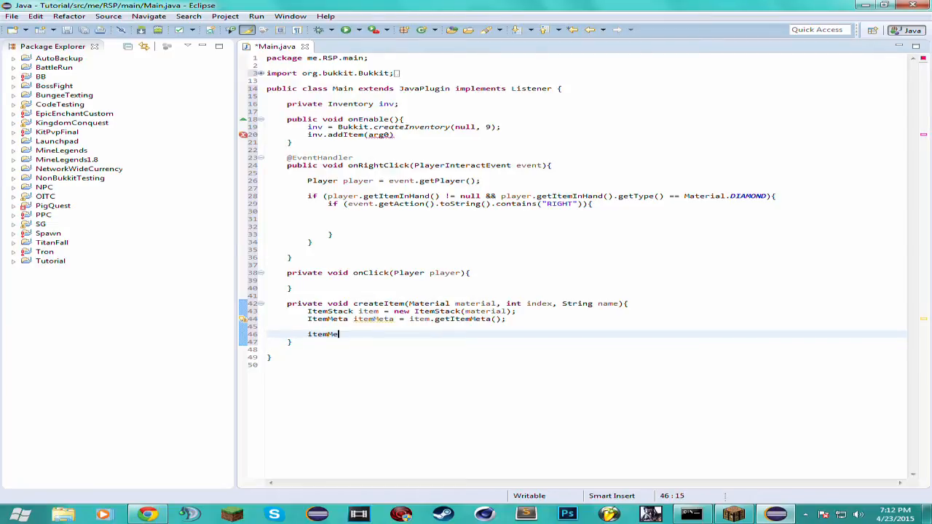
text(.)
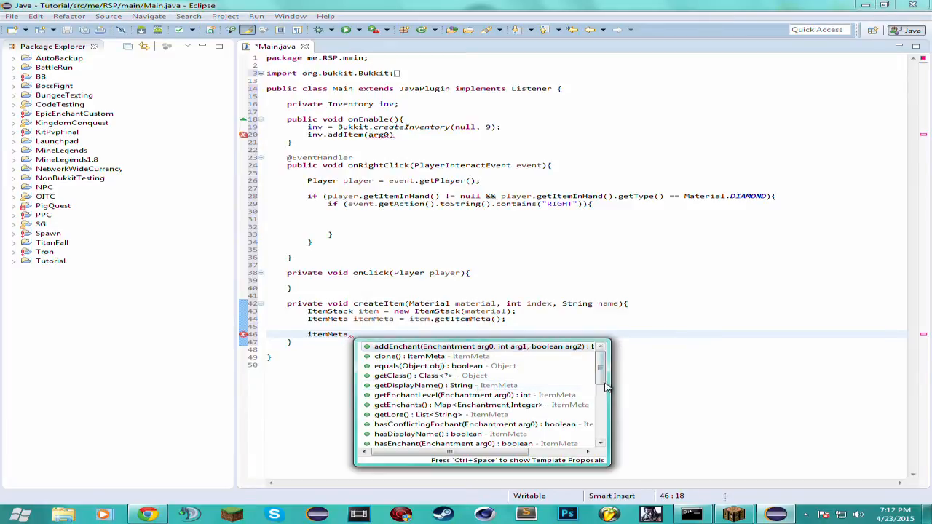
scroll(down, 3)
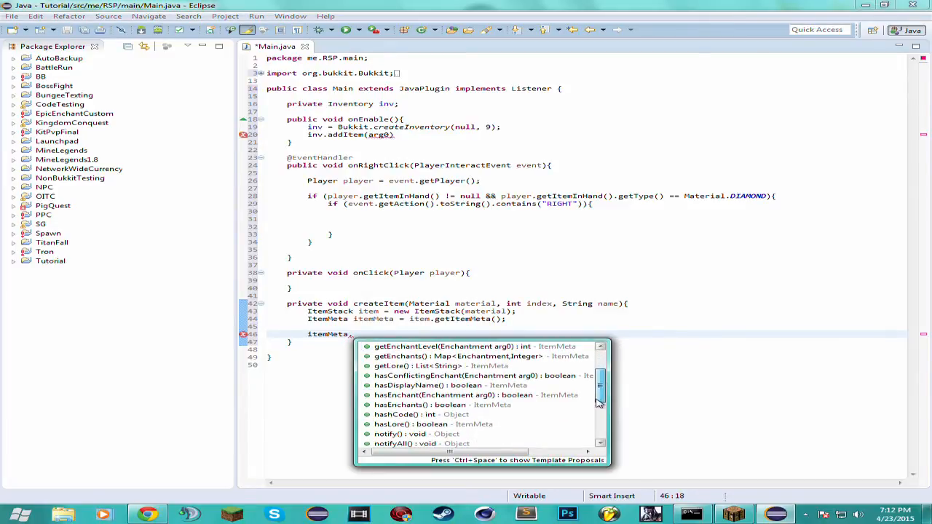
scroll(down, 3)
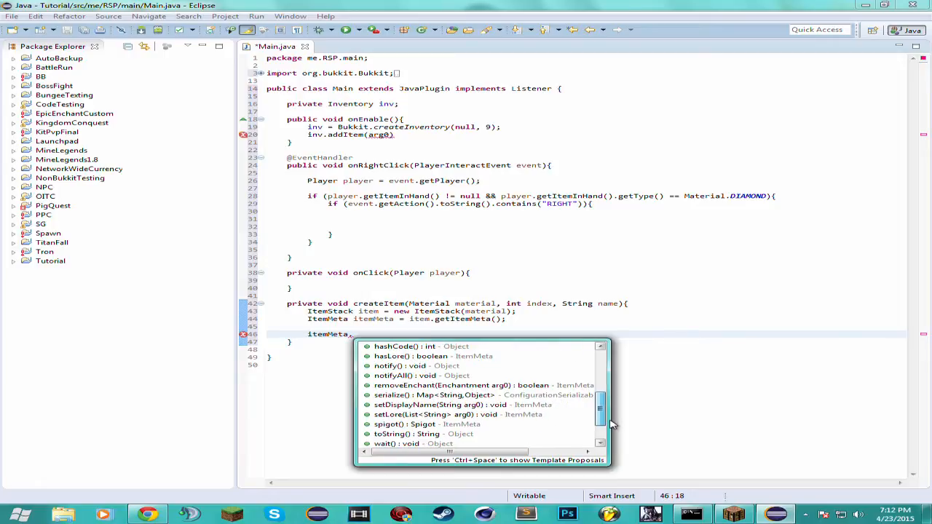
scroll(up, 3)
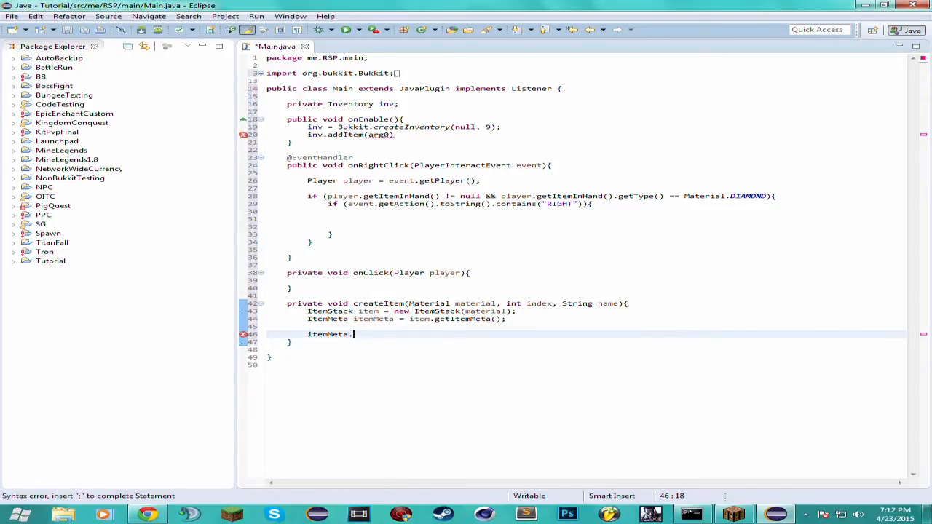
text(setDisplayName(name);)
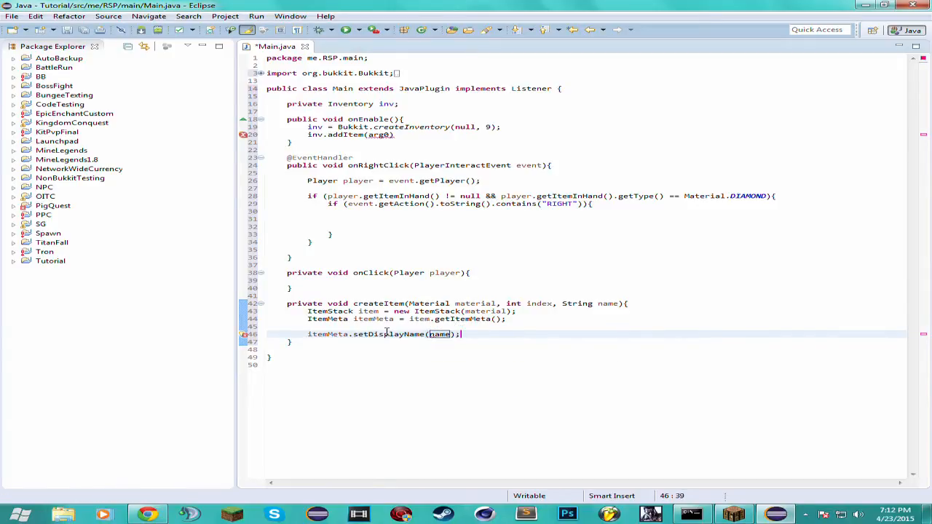
key(Return)
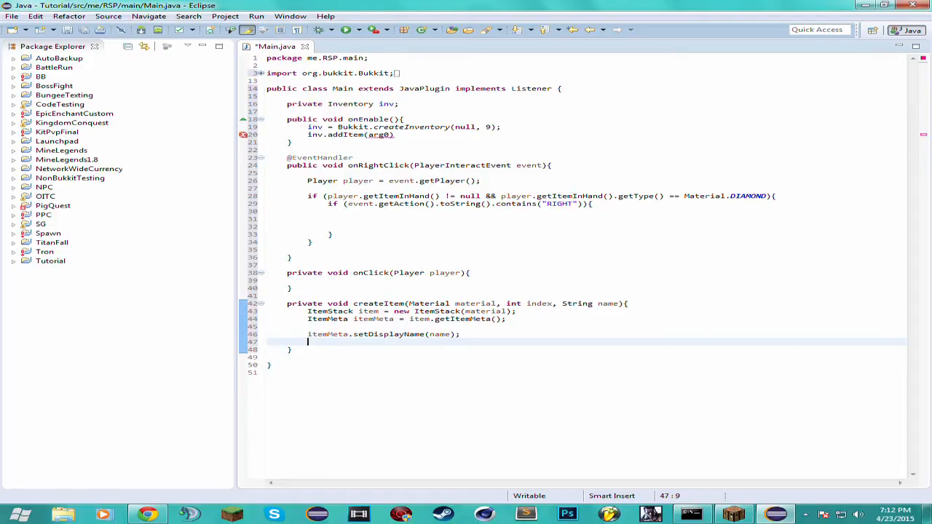
Add item.setItemMeta(itemMeta); and inv.addItem(item); to createItem.
text(item.)
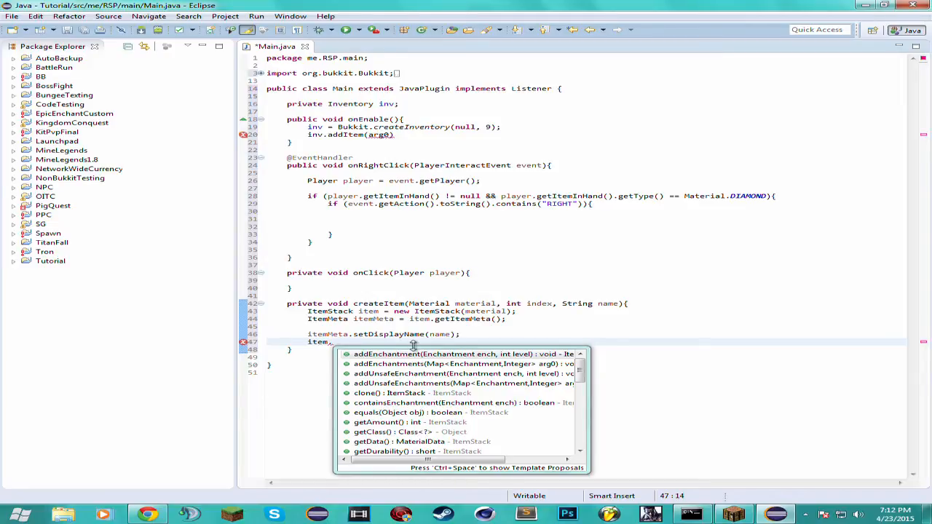
text(setItemMeta(itemMeta);)
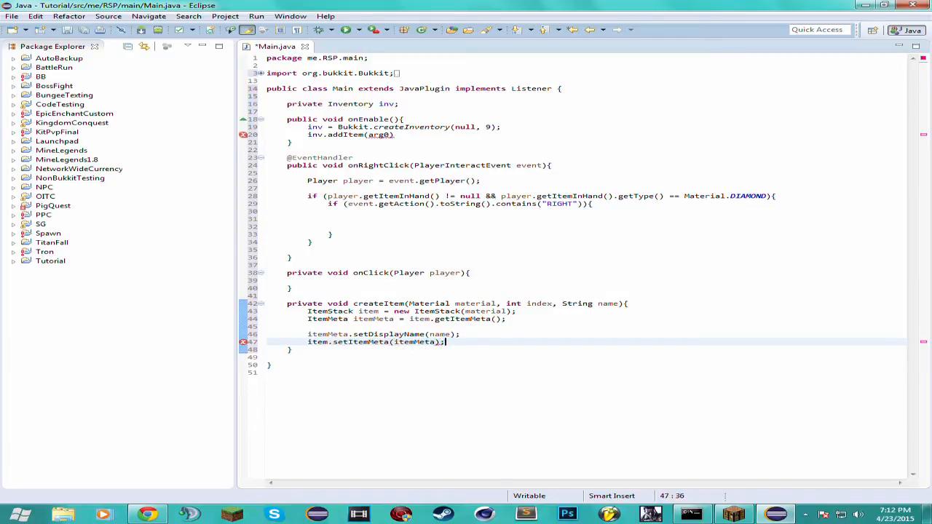
text(inv.addItem(item);)
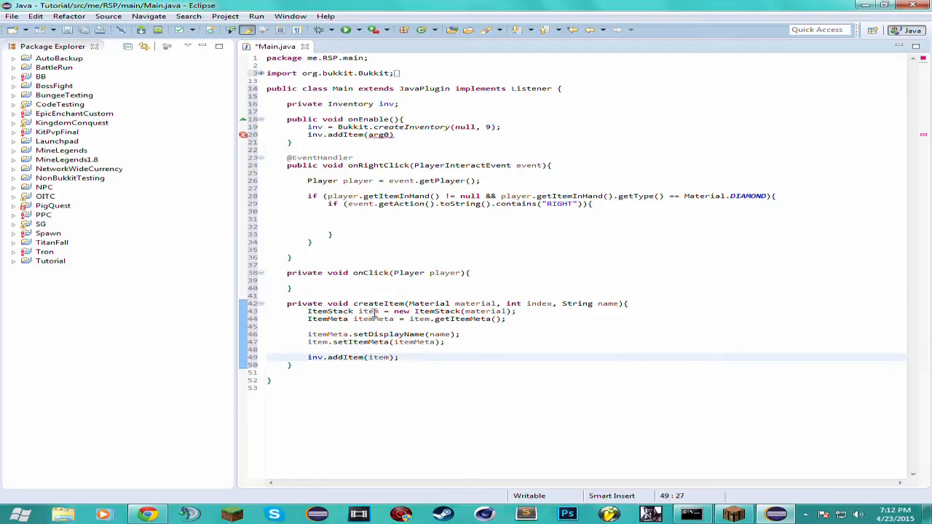
click(330, 311)
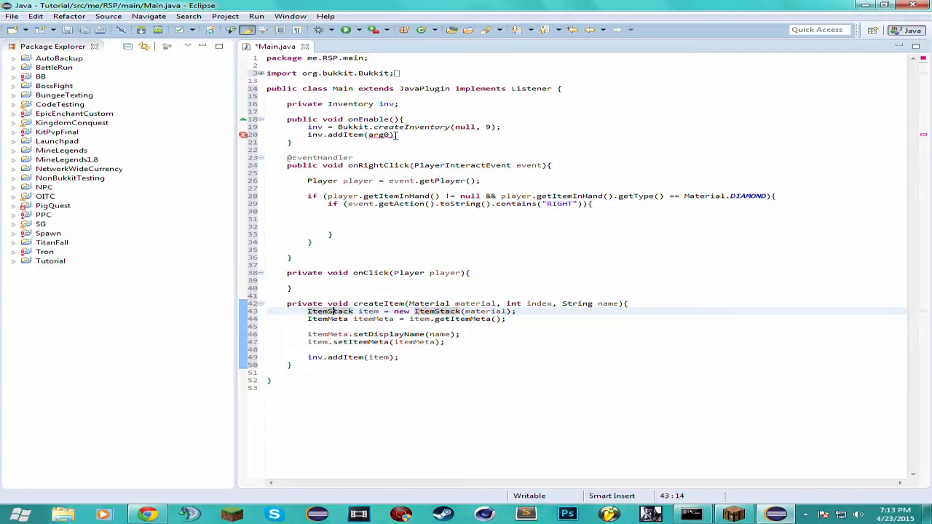
Replace onEnable's broken addItem line with createItem(Material.WOOD, 0, "Diamond Wood");.
click(350, 135)
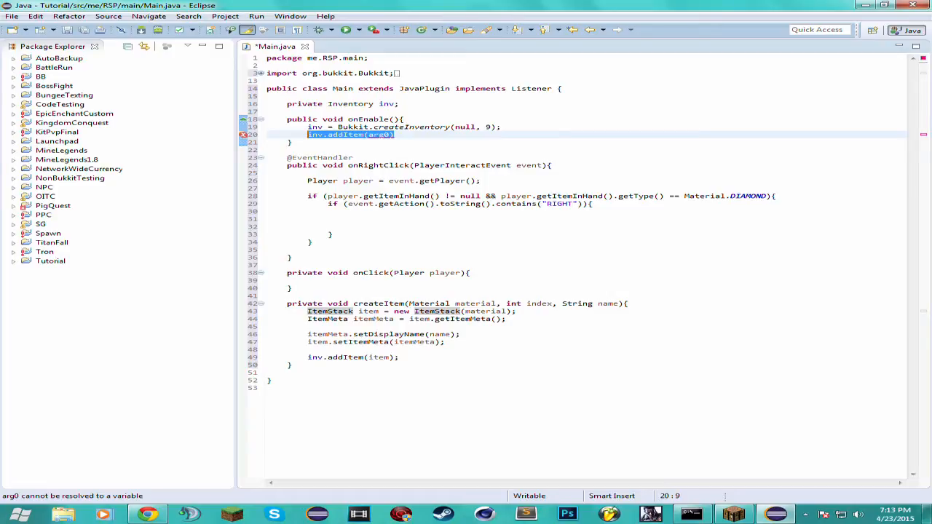
text(createItem()
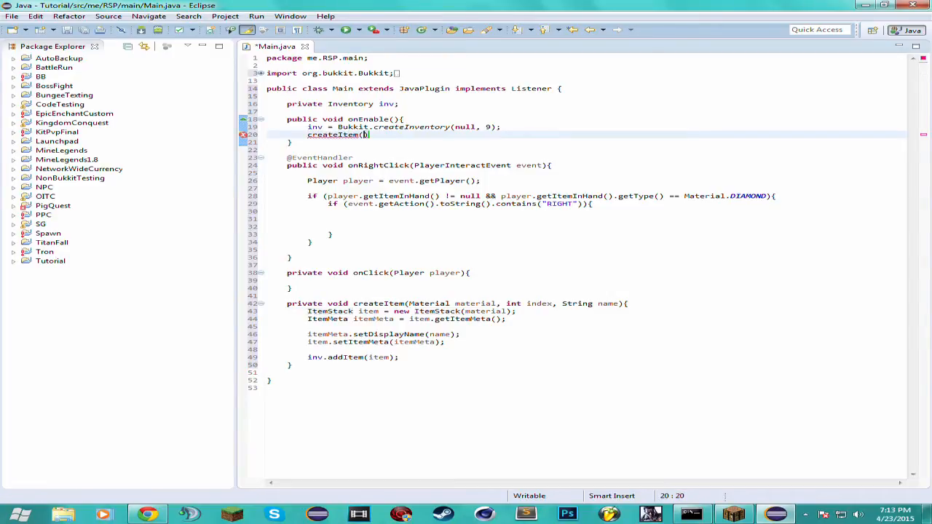
text(Material.WOOD, 0,)
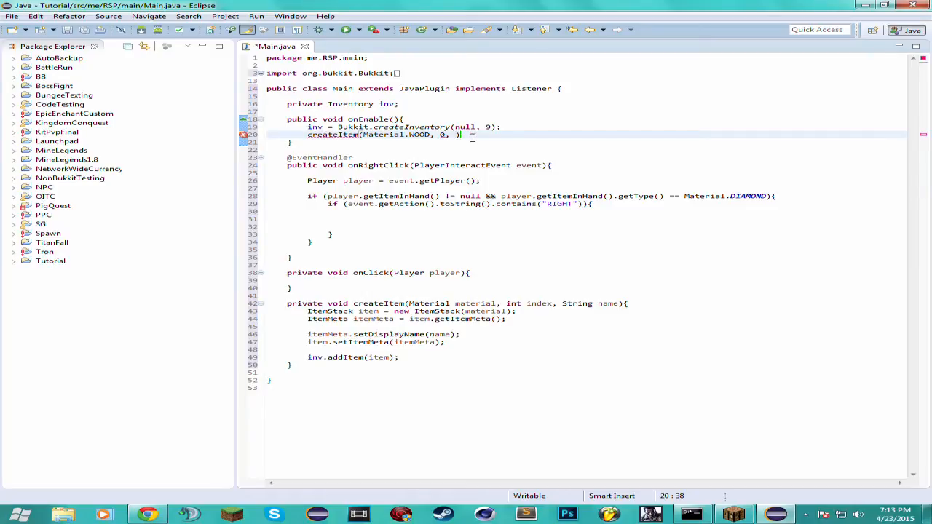
text("")
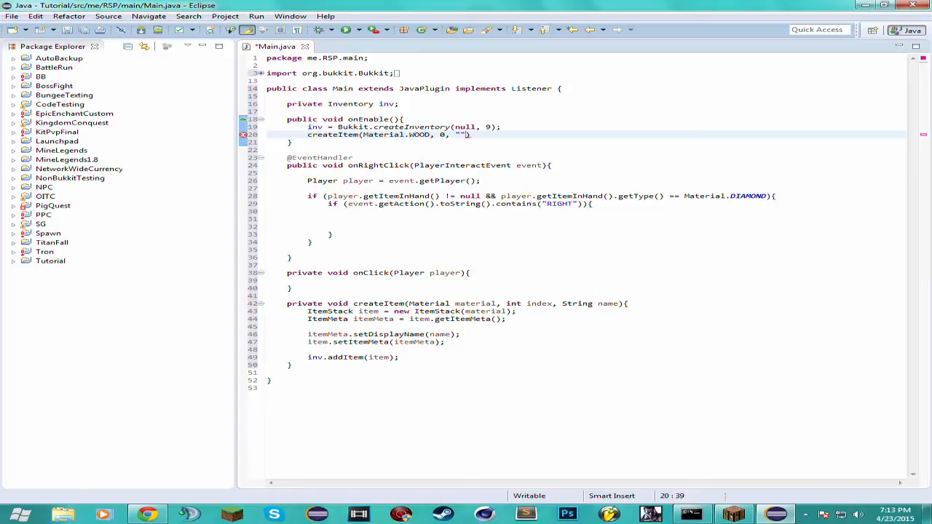
text(Diamond Wood)
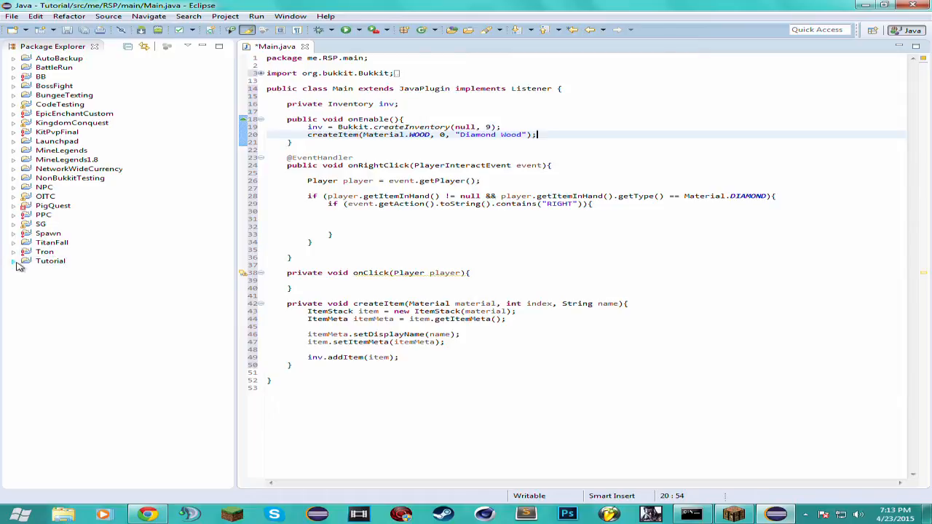
Remove onClick and make the right-click check call player.openInventory(inv).
right_click(50, 261)
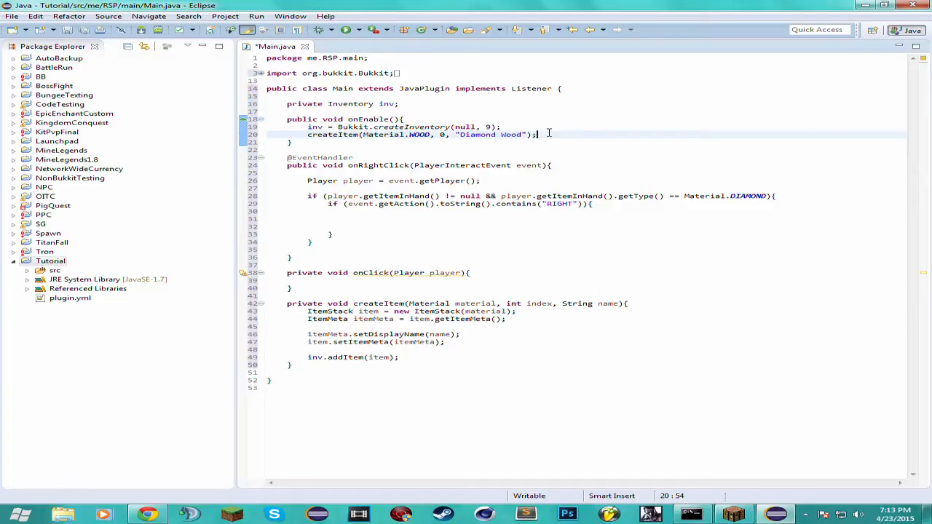
click(399, 280)
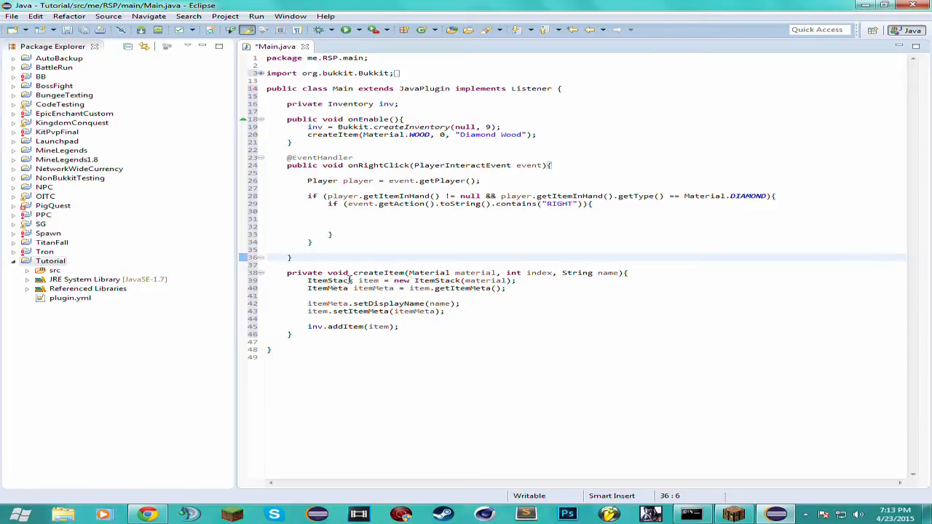
text(player.openInventory(inv);)
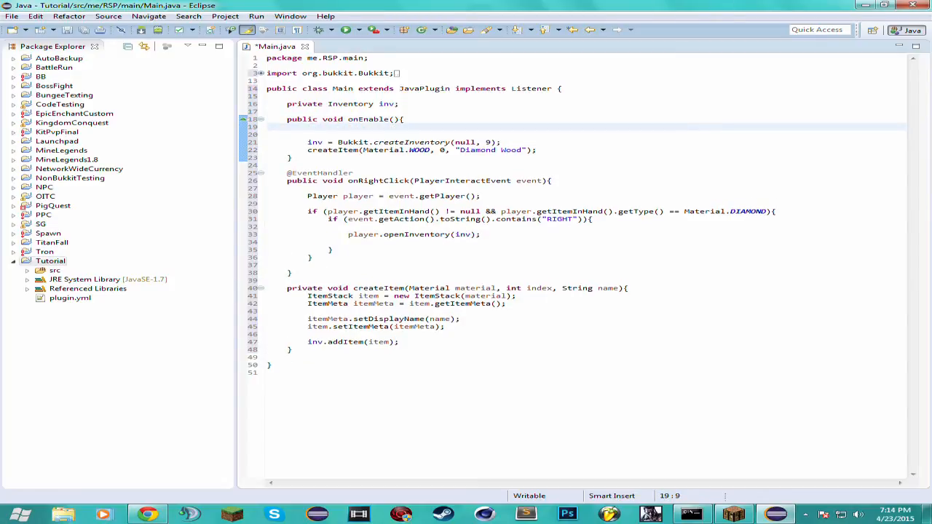
Register events with Bukkit.getPluginManager().registerEvents(this, this) and select the Tutorial project.
text(Bukkit.re)
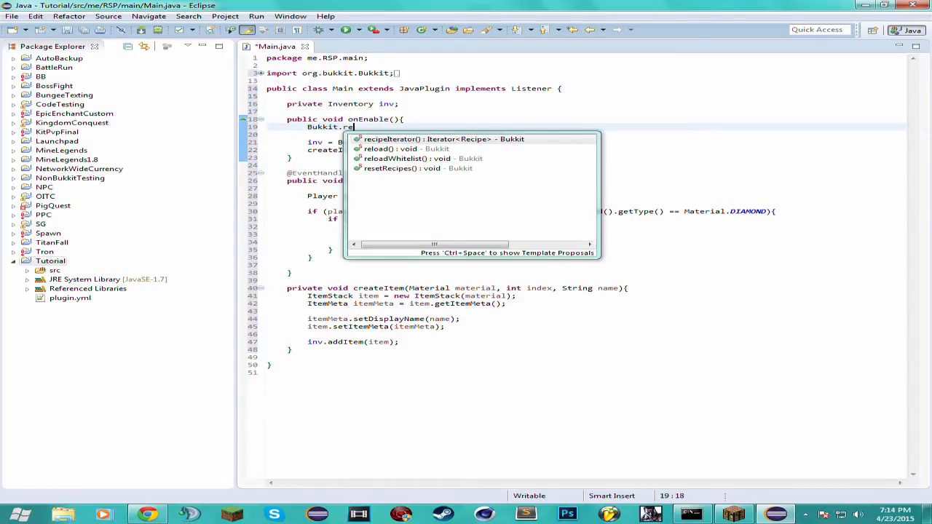
key(BackSpace)
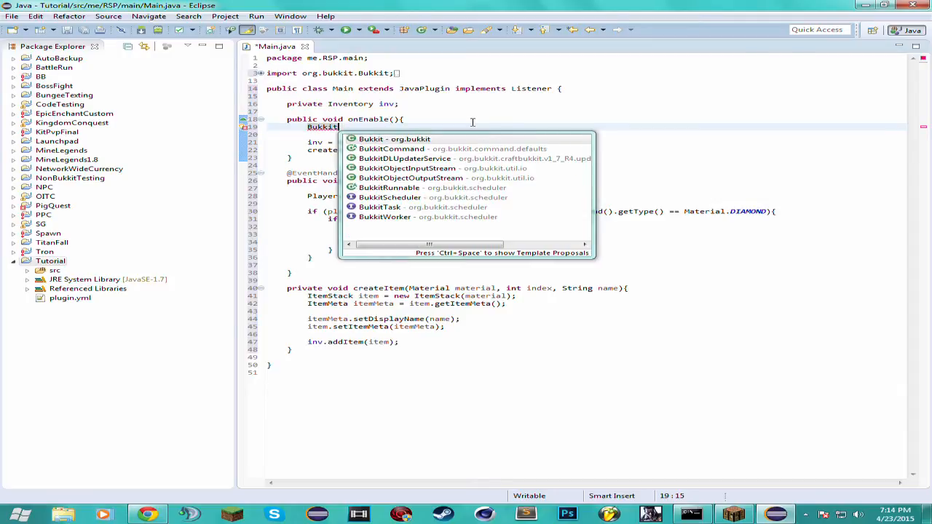
text(.getPluginManager().)
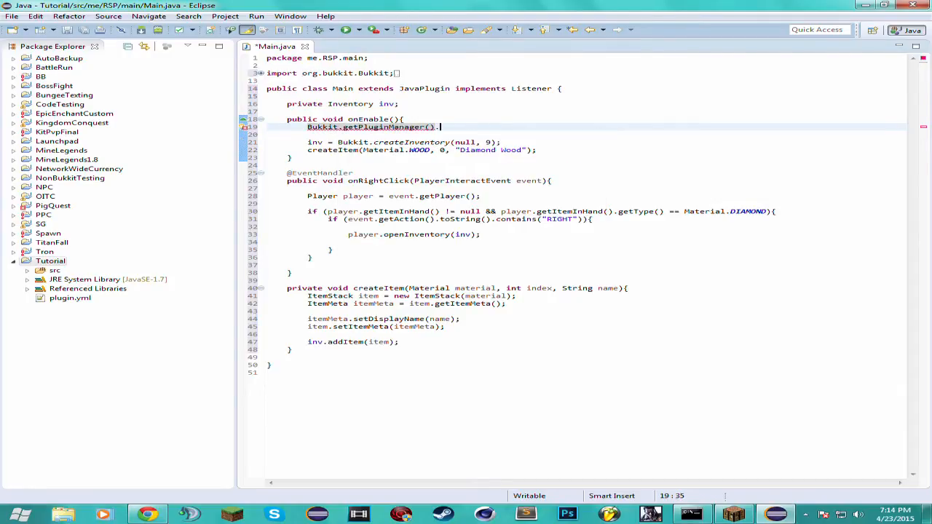
text(registerEvents(this, this);)
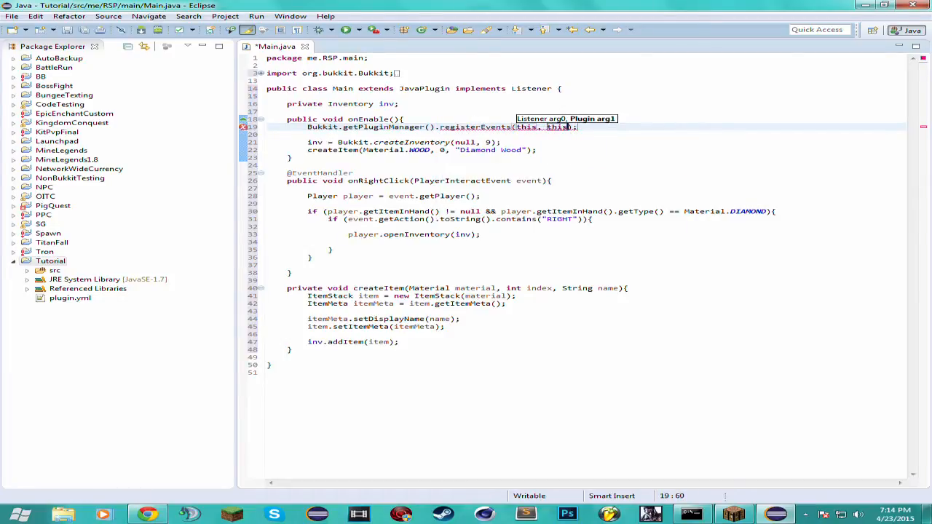
click(50, 261)
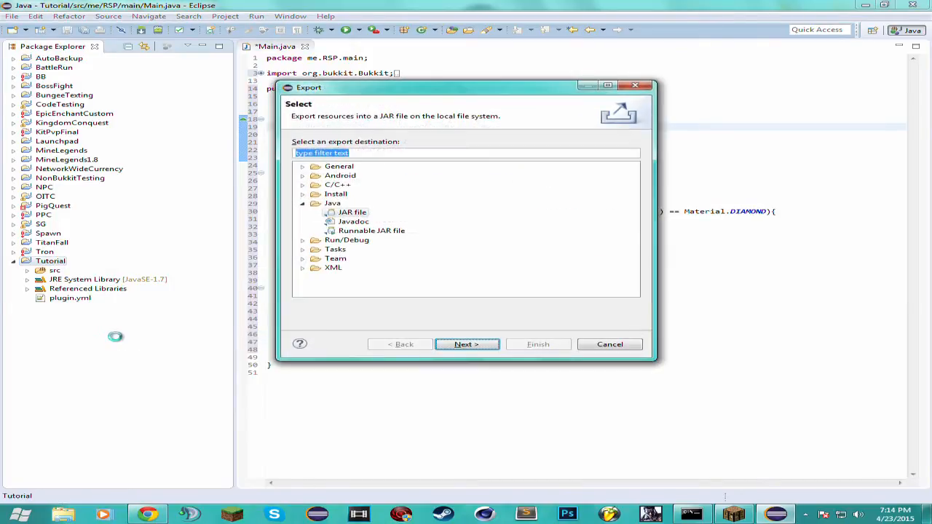
Export the project as a JAR, then close the Diamond Wood chest in Minecraft.
click(610, 344)
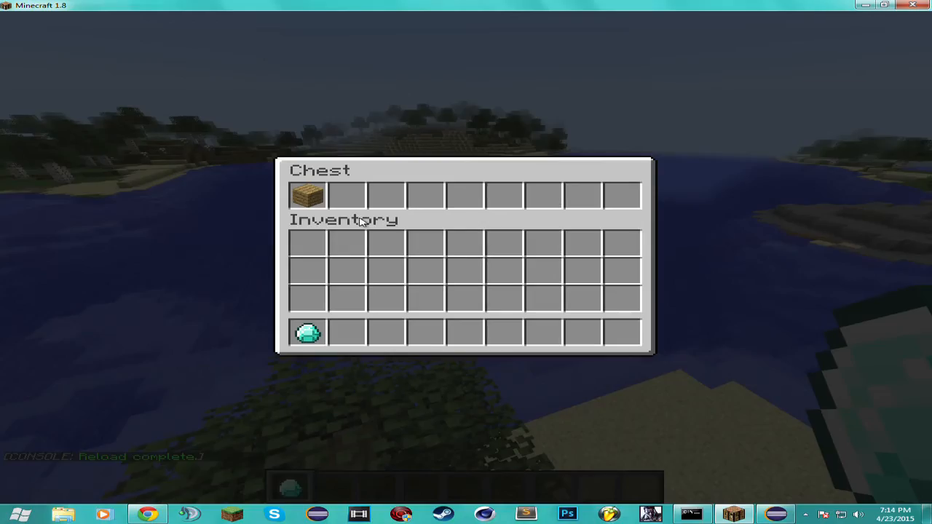
mouse_move(620, 194)
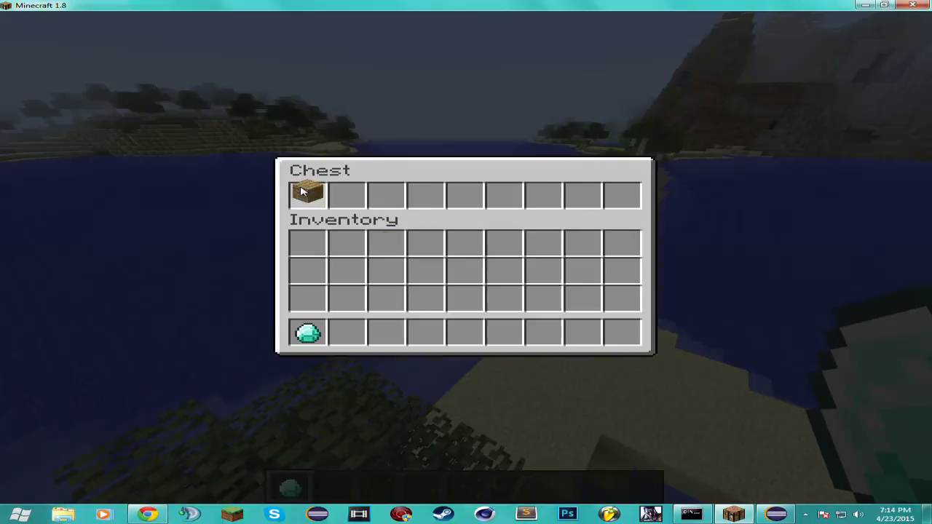
key(Escape)
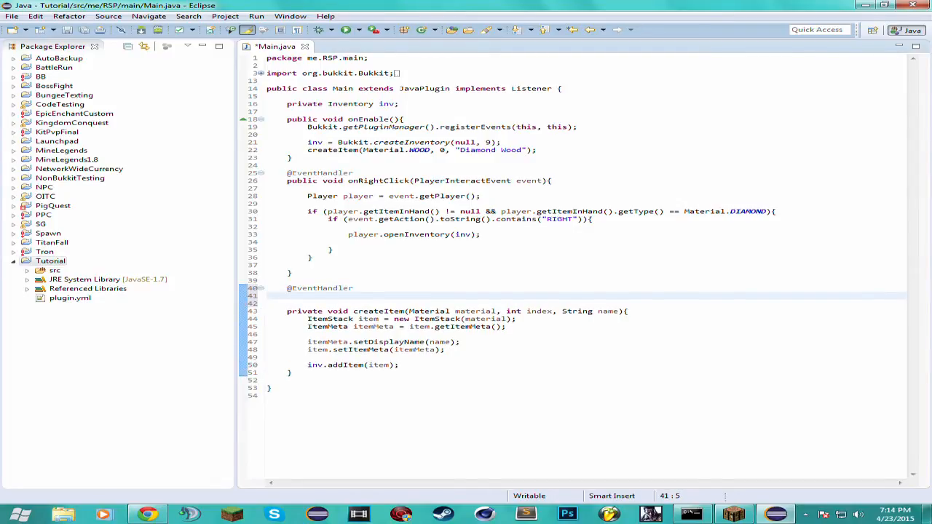
text(public void)
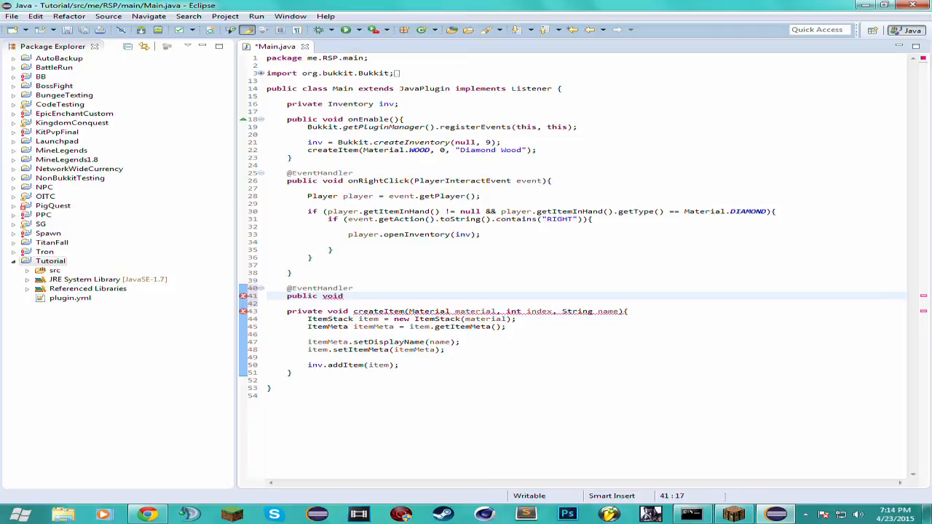
text(invRes)
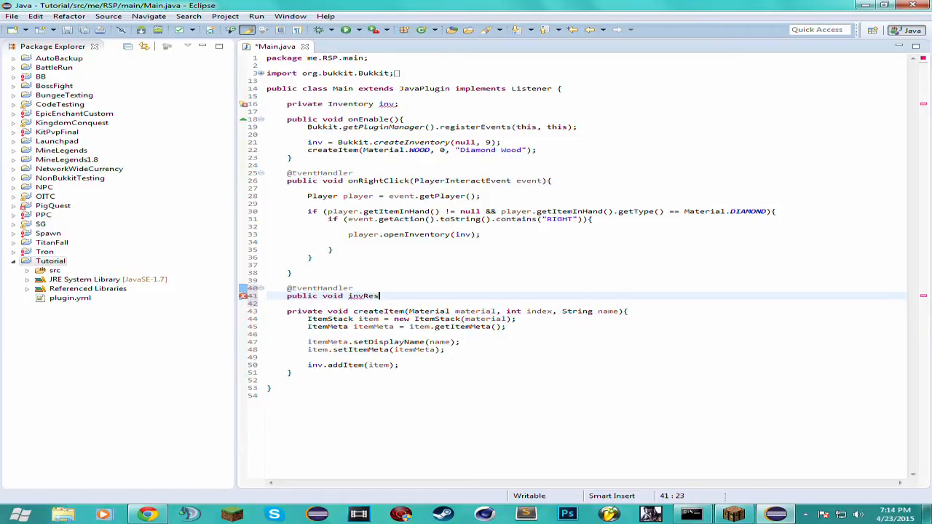
text(trictions())
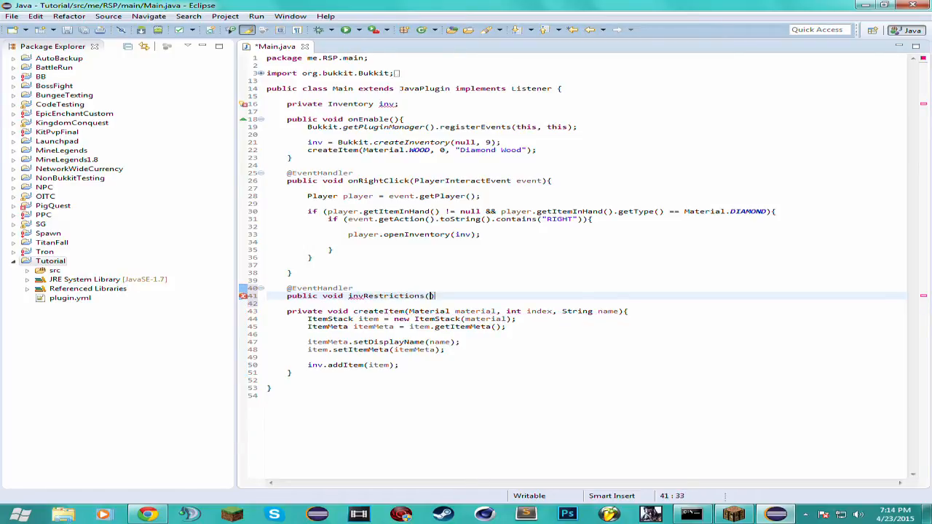
text(InventoryC)
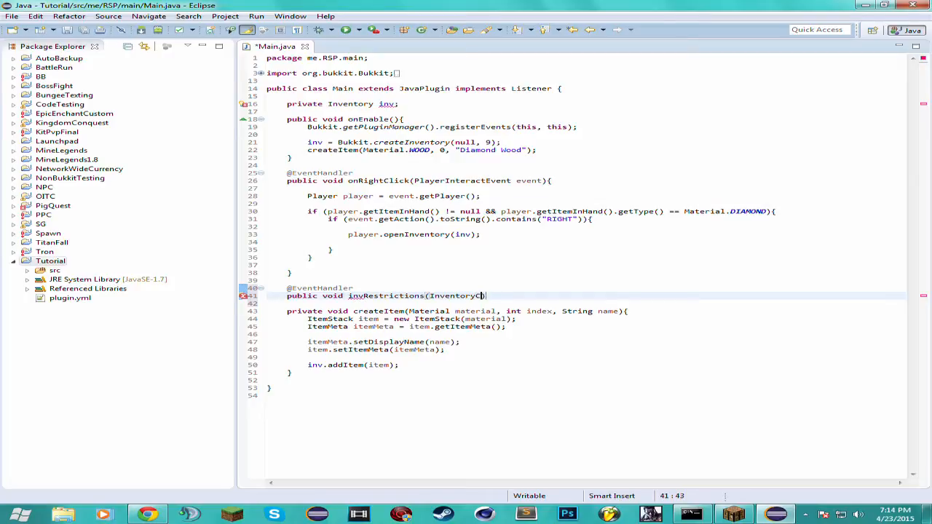
text(lickEvent)
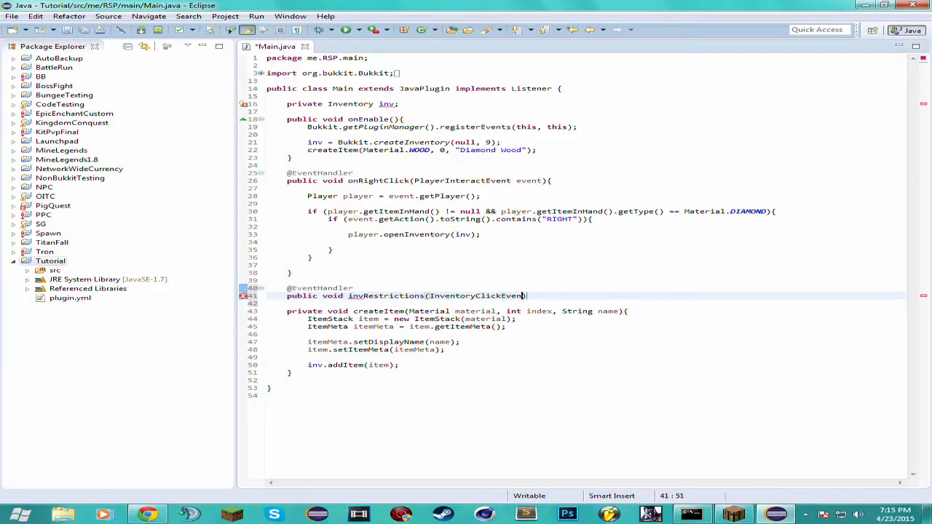
text(event){)
text(if (event.)
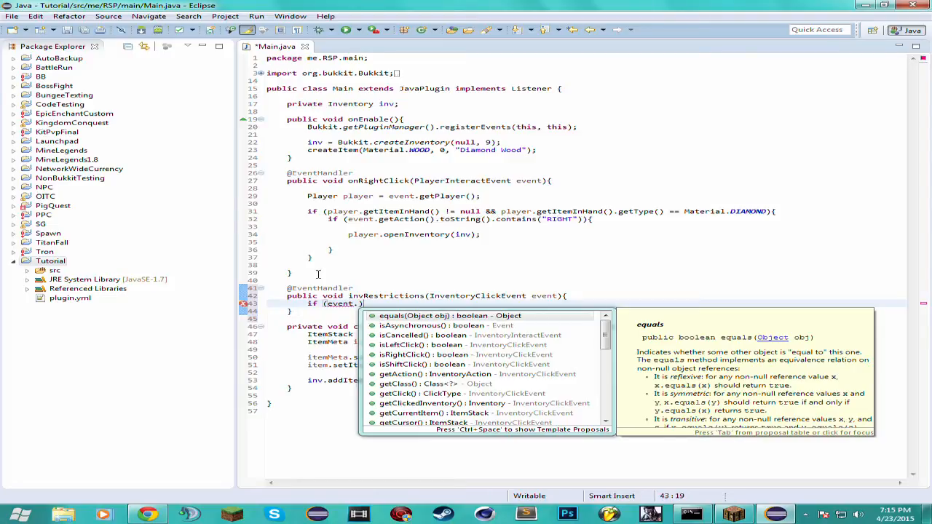
Write if (event.getInventory().getHolder() == null) with event.setCancelled(true) inside invRestrictions.
text(getInventory()
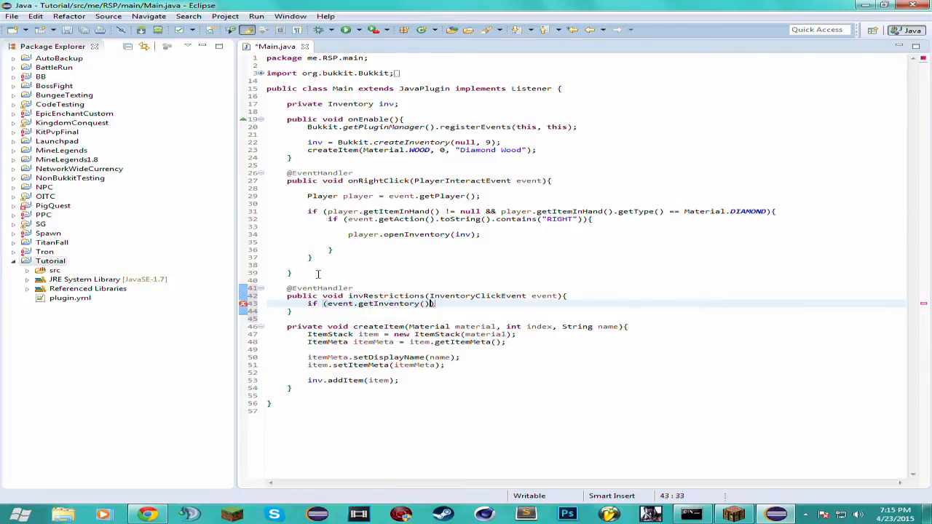
text(.getHolder())
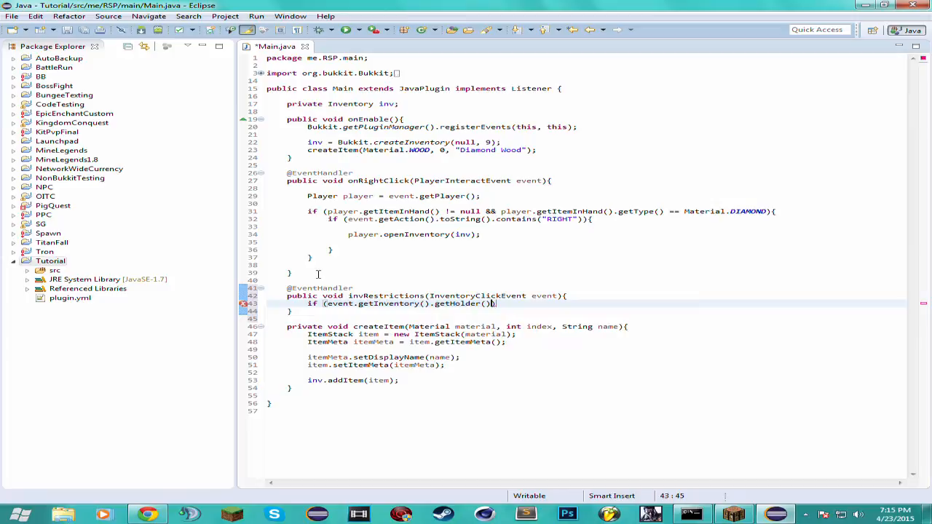
text(== null)
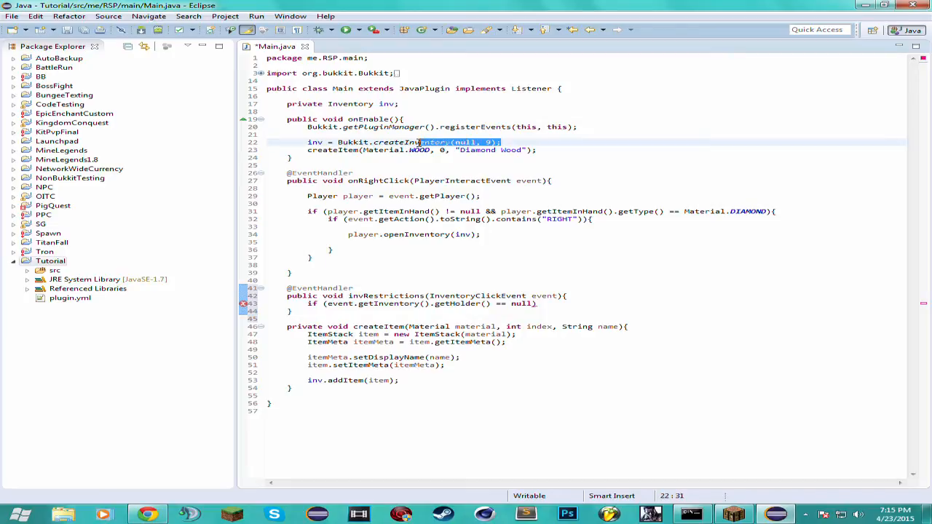
mouse_move(426, 142)
text({)
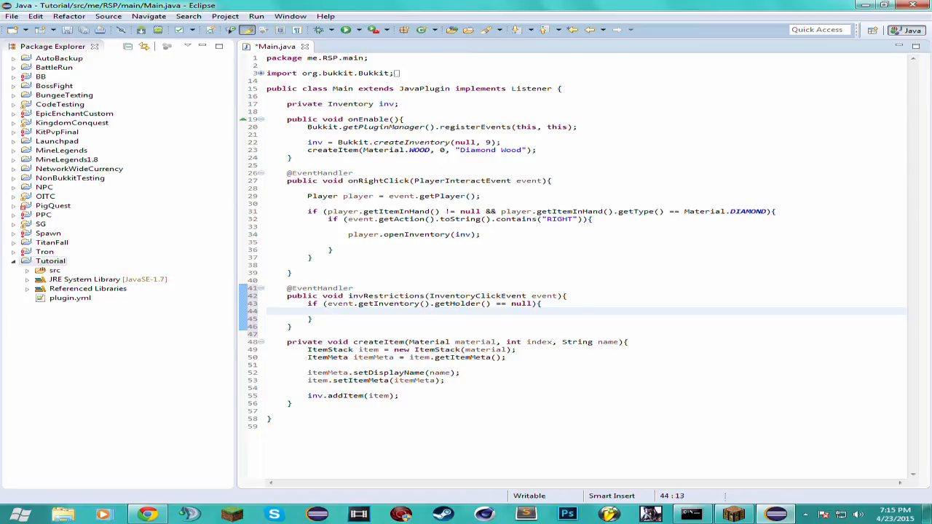
text(event.setCancelled(true);)
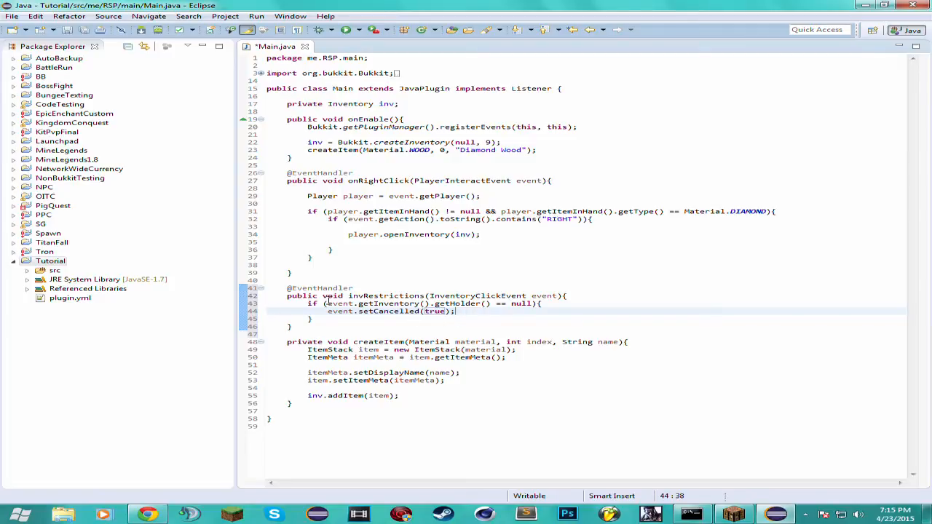
right_click(55, 270)
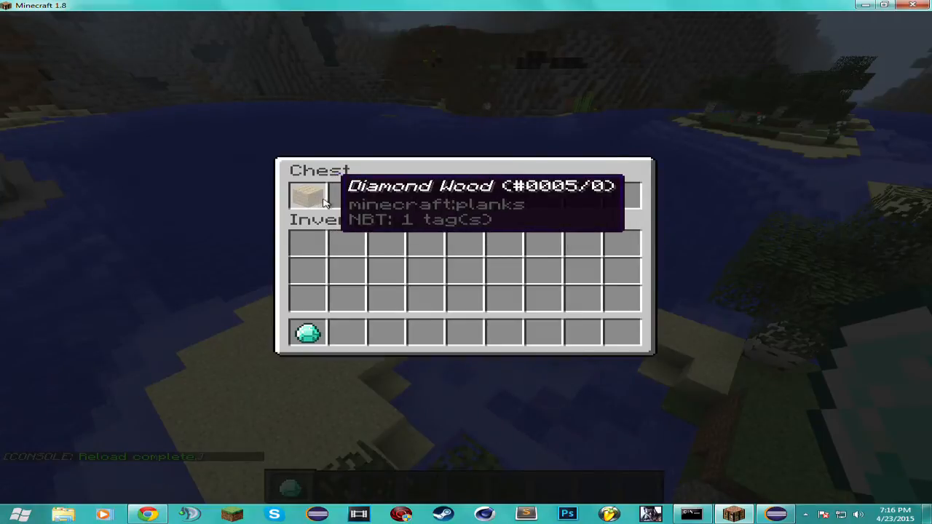
mouse_move(288, 203)
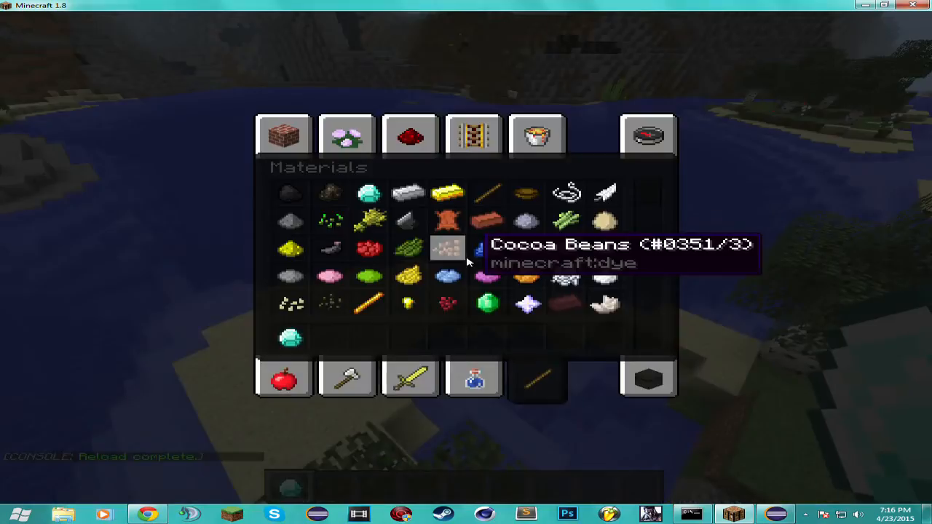
Browse the creative tabs, search for a chest, then place it on the sand and open it.
click(283, 136)
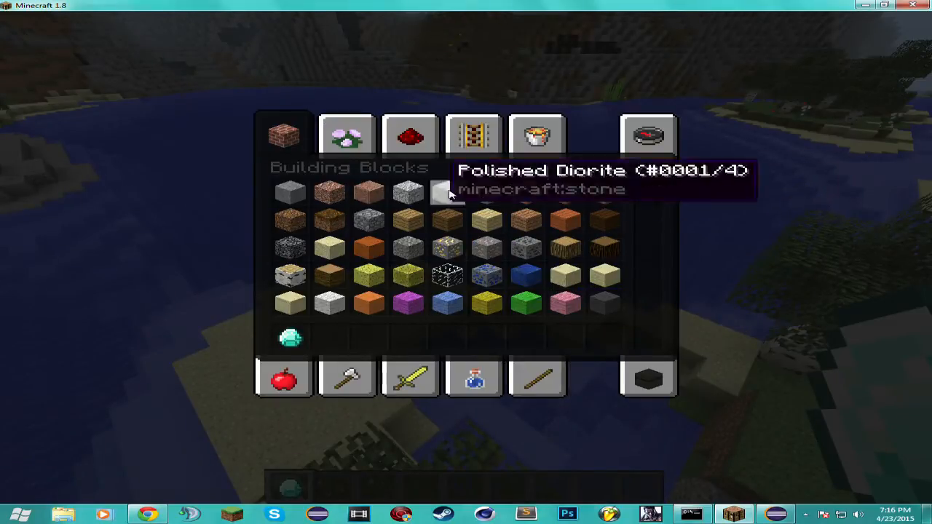
mouse_move(649, 378)
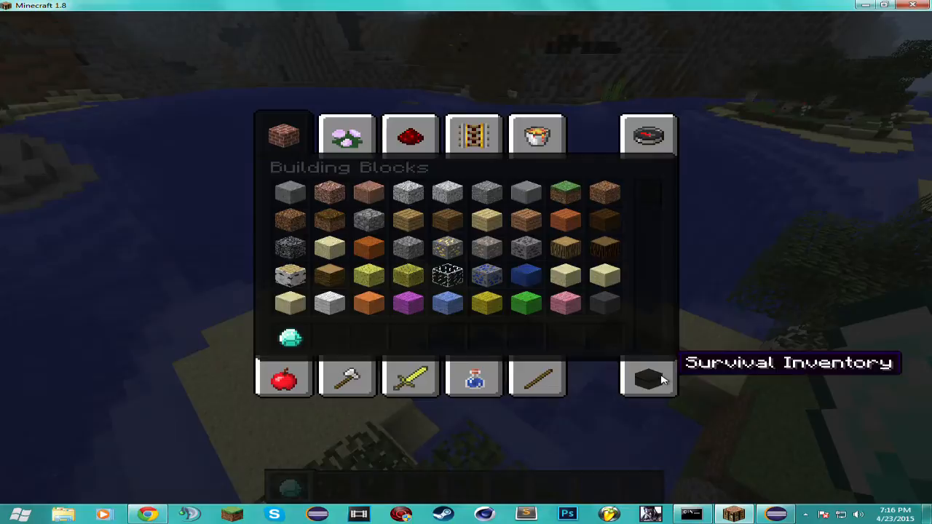
click(409, 136)
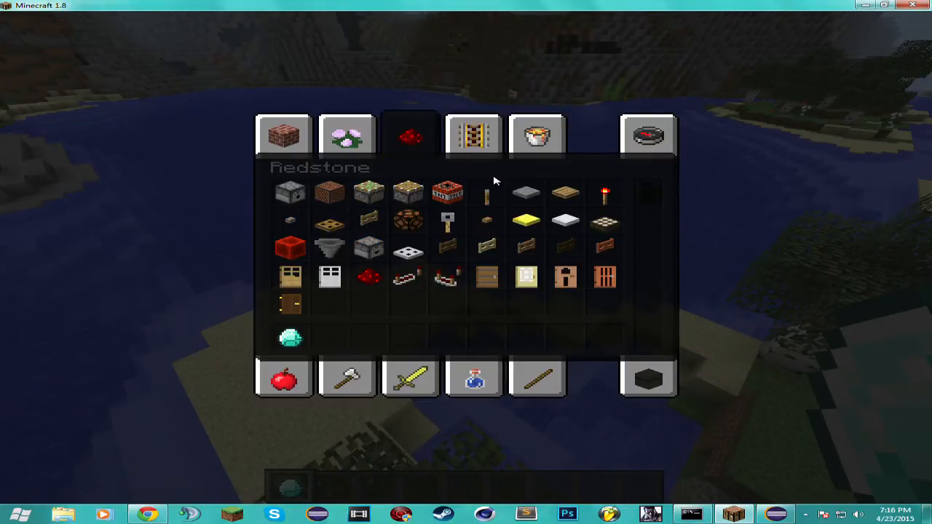
mouse_move(368, 193)
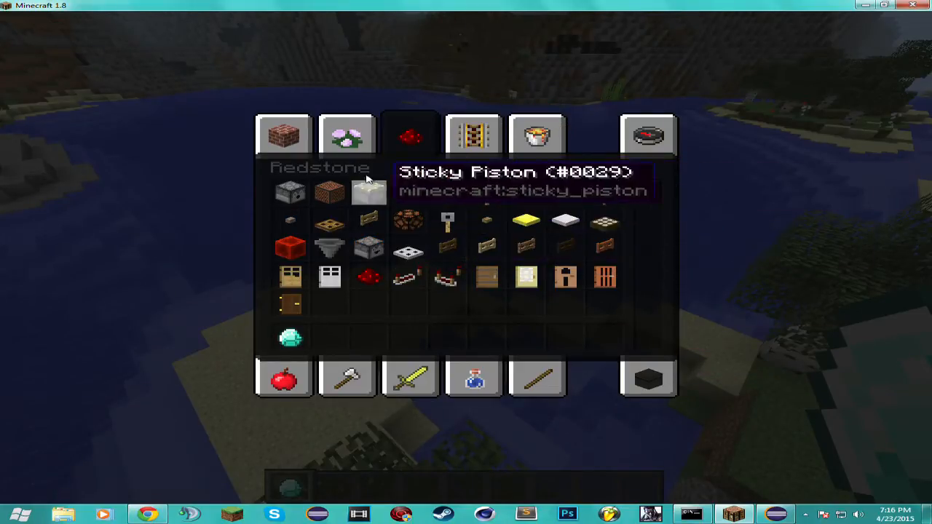
click(347, 136)
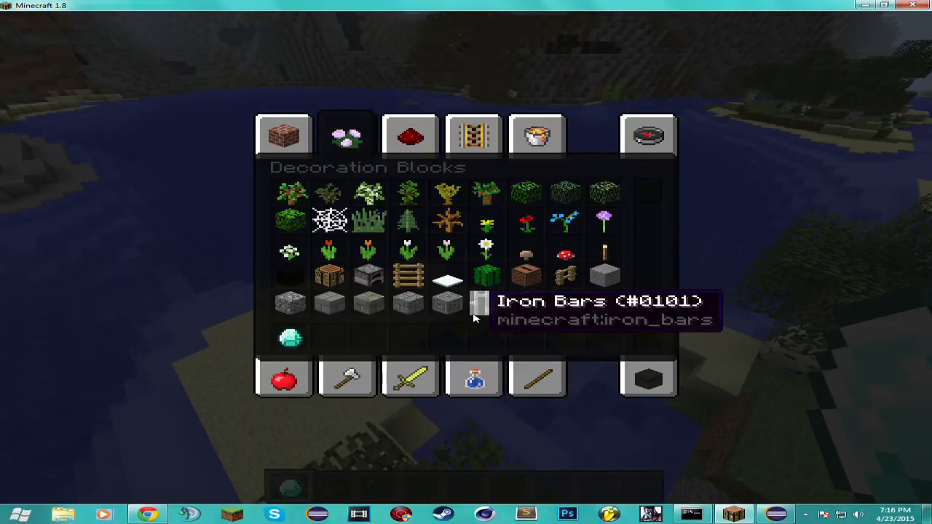
scroll(down, 3)
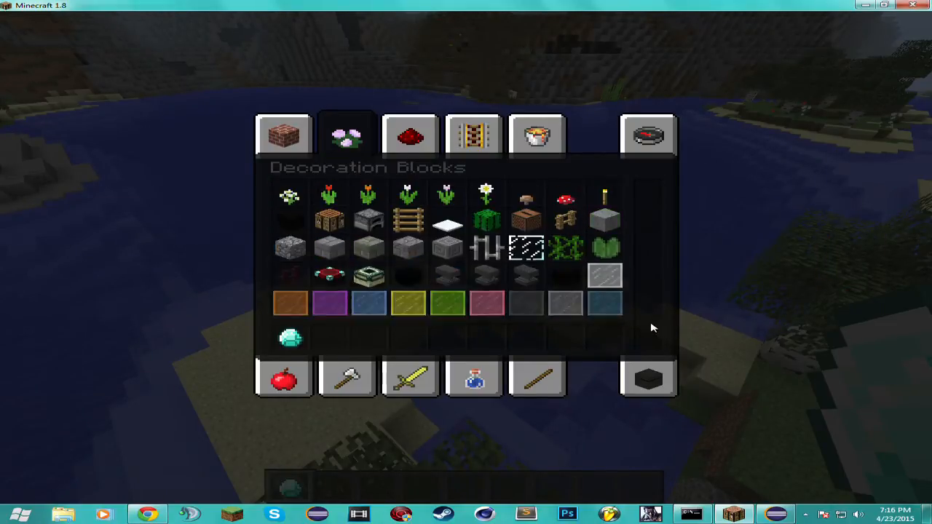
click(647, 135)
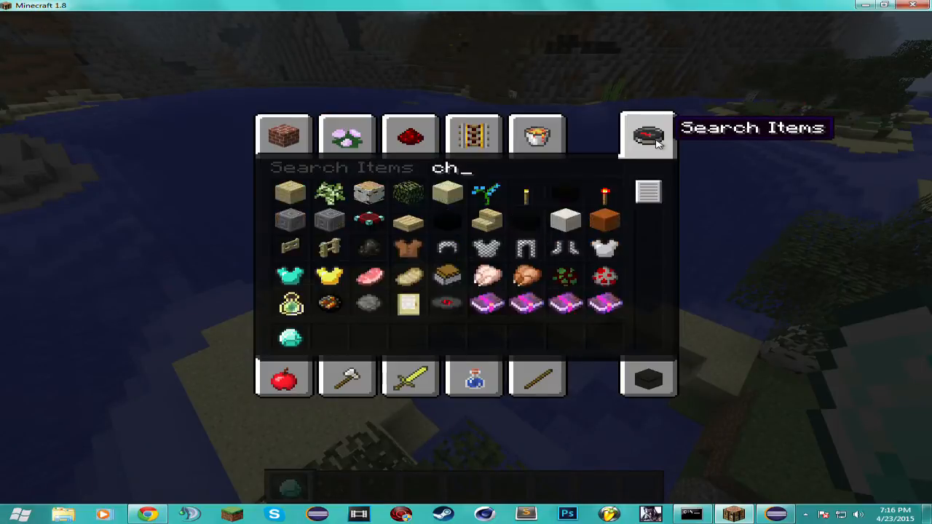
text(est)
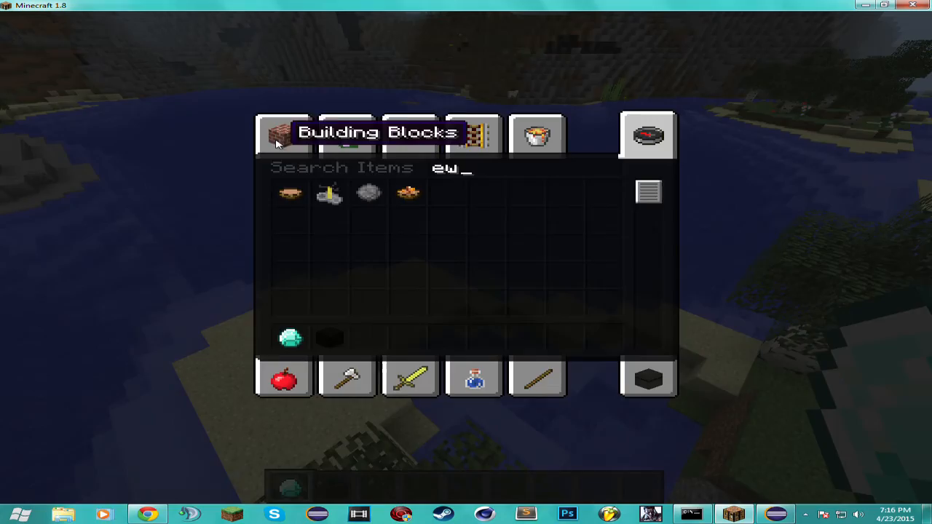
key(Escape)
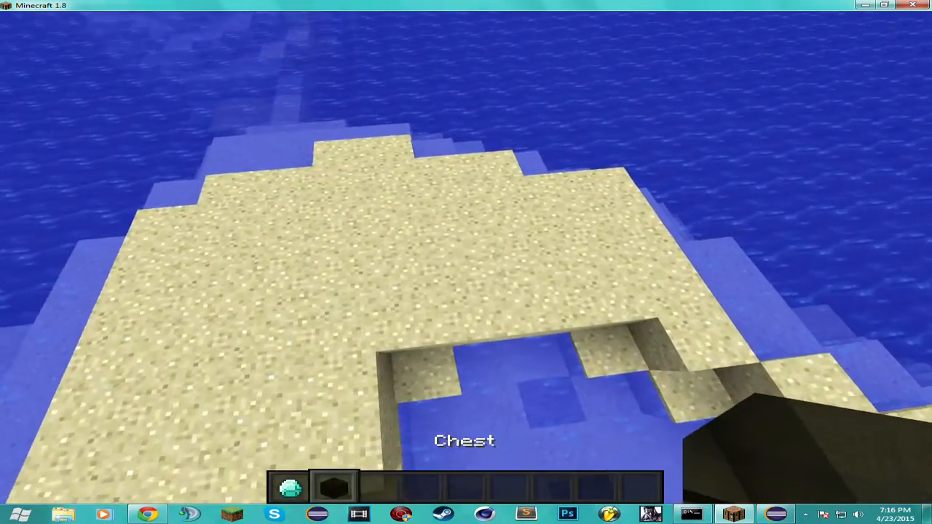
right_click(466, 394)
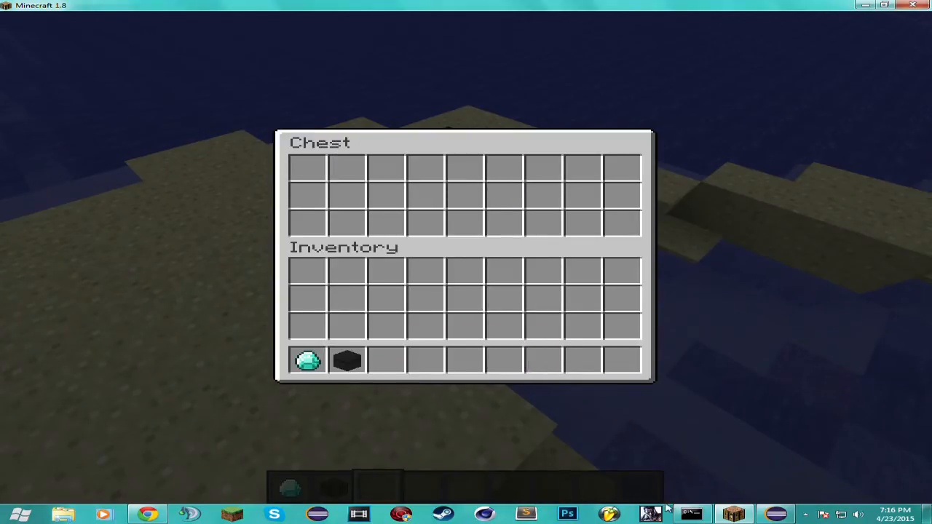
mouse_move(538, 143)
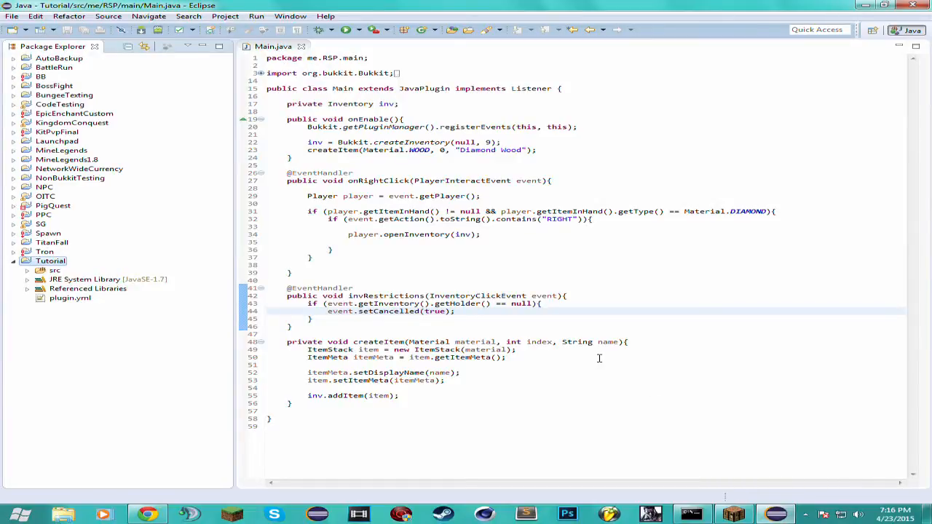
mouse_move(492, 153)
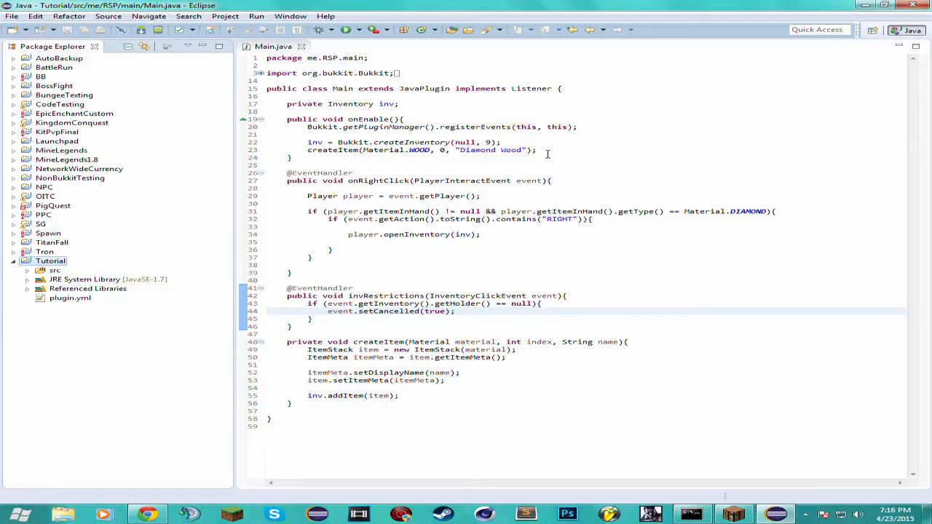
mouse_move(518, 172)
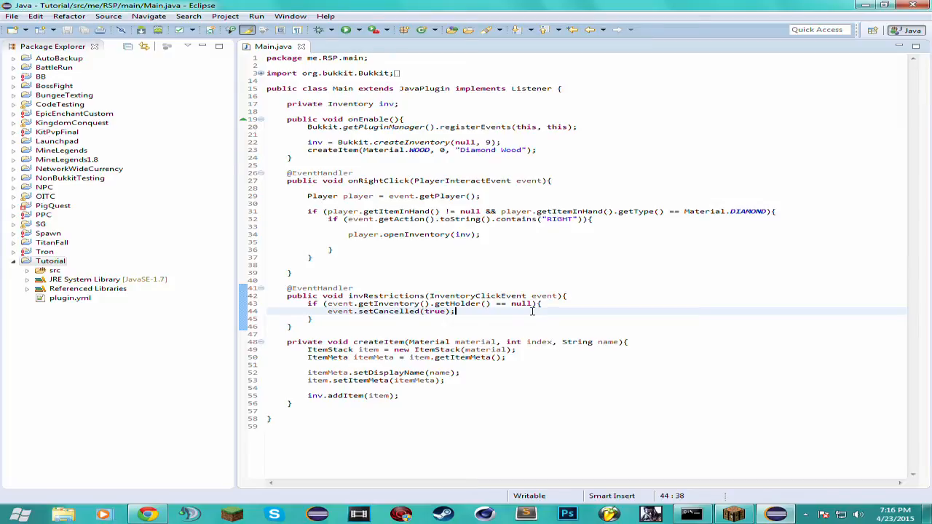
mouse_move(490, 314)
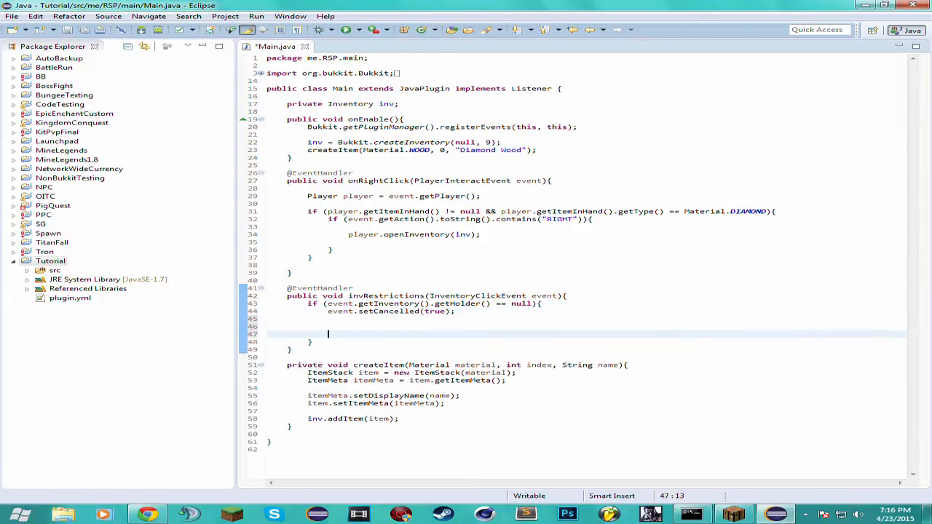
Start an if () below setCancelled(true) and browse event's getter suggestions.
text(if ())
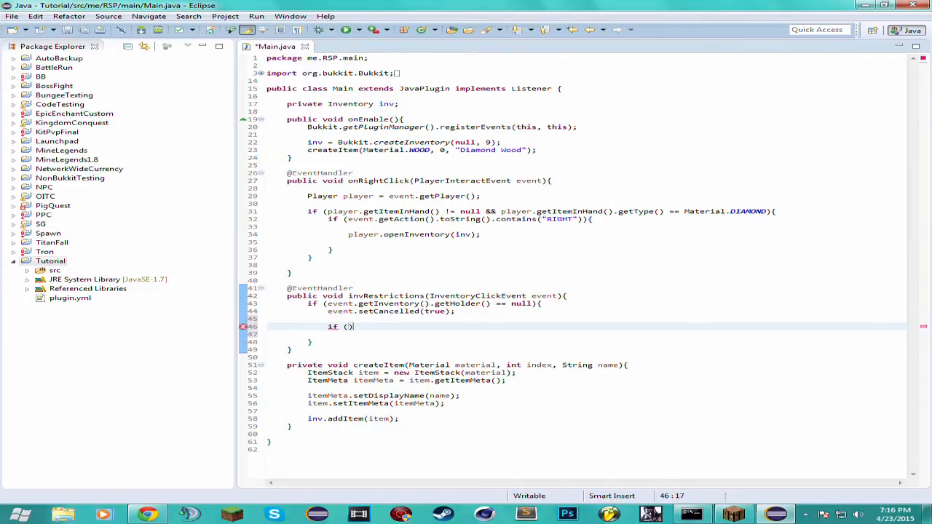
text(b)
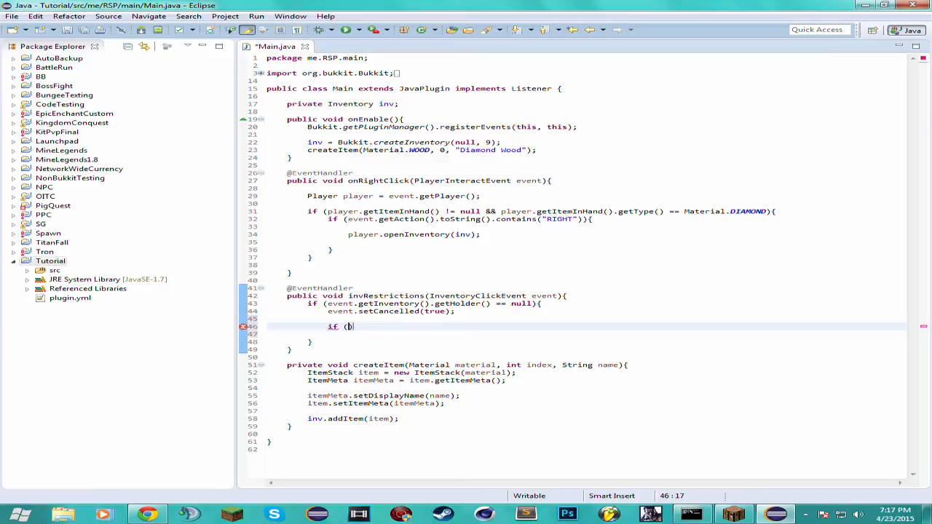
text(e.)
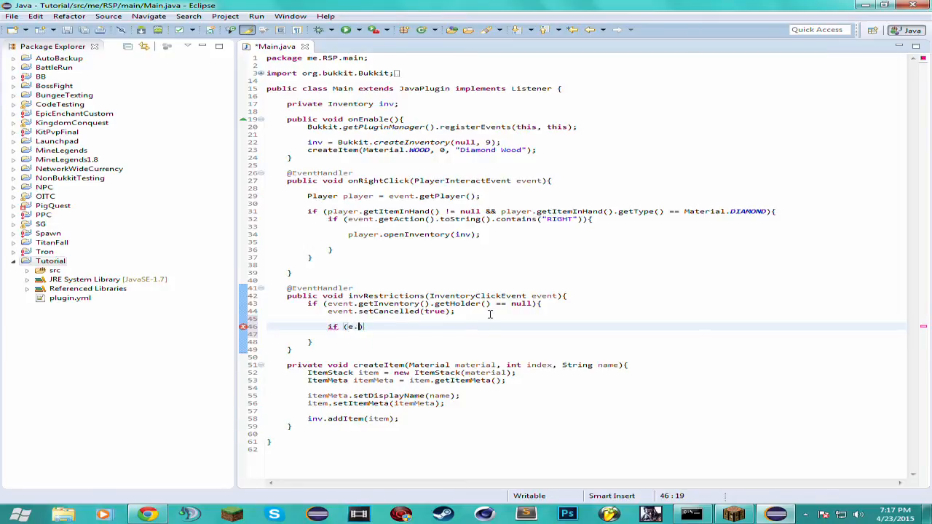
text(vent)
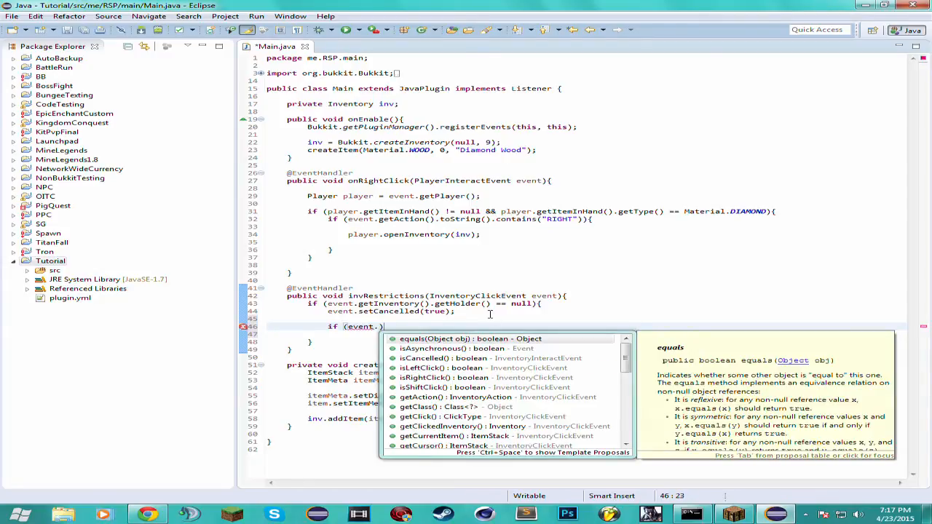
text(getI)
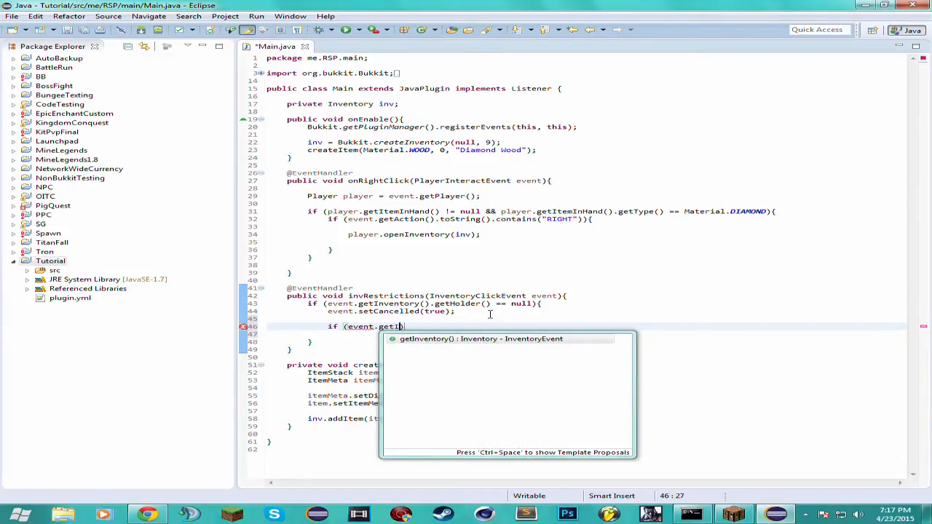
key(Backspace)
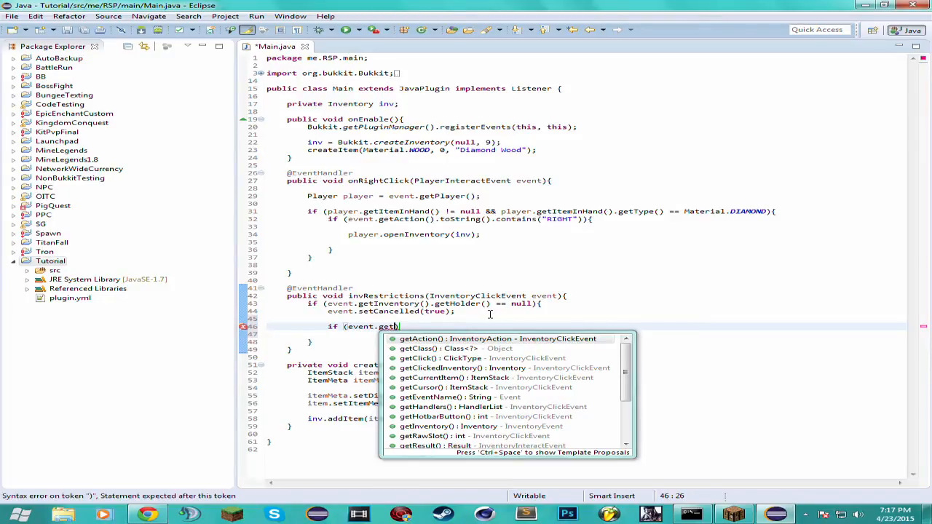
scroll(down, 3)
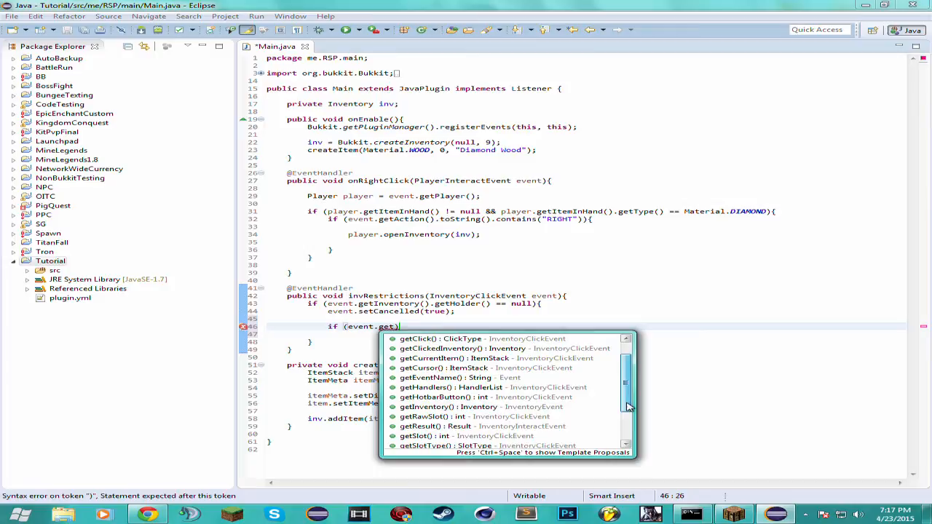
scroll(down, 3)
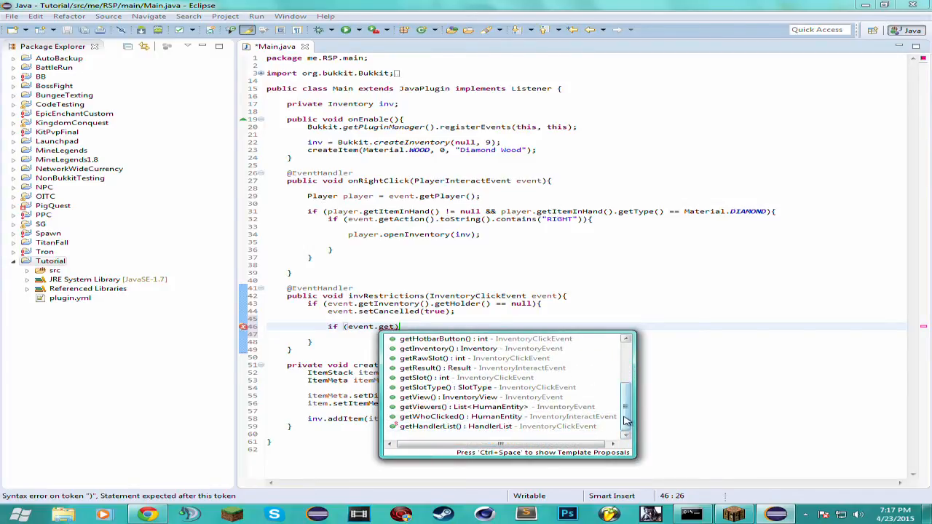
scroll(up, 3)
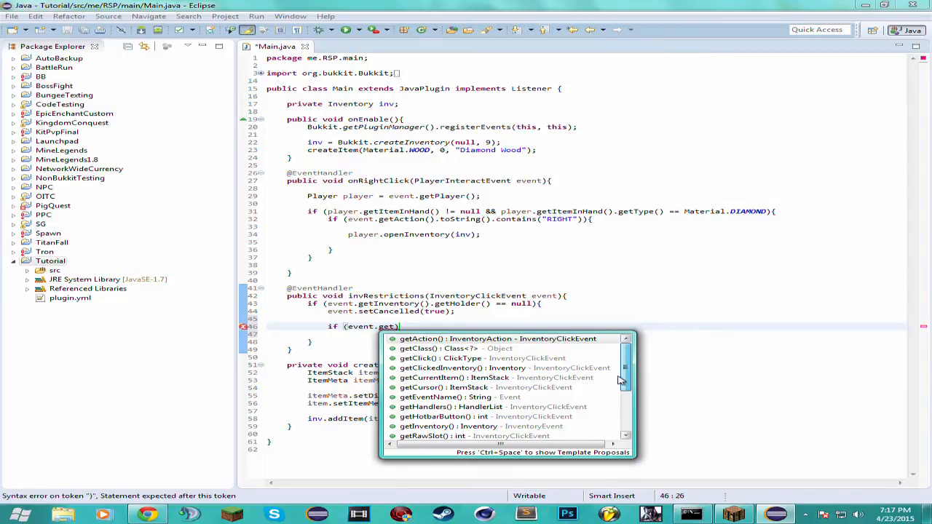
scroll(down, 3)
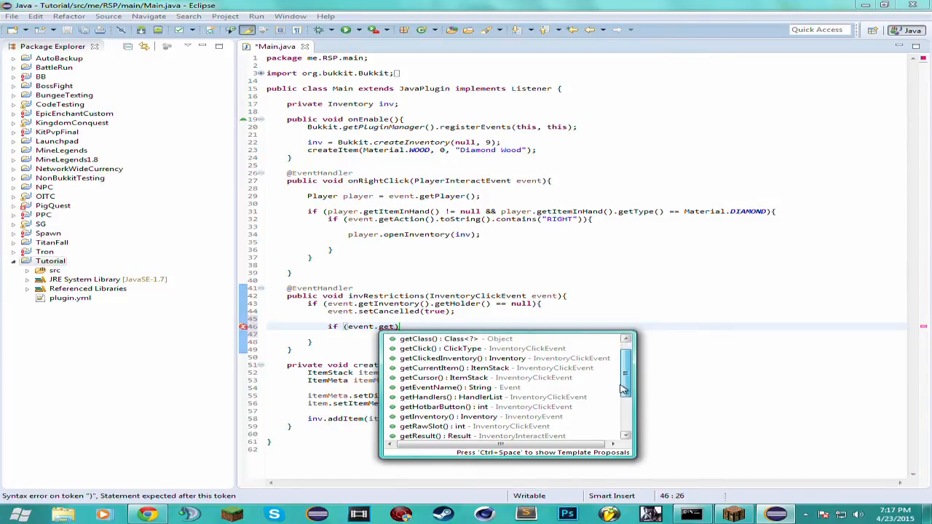
scroll(down, 3)
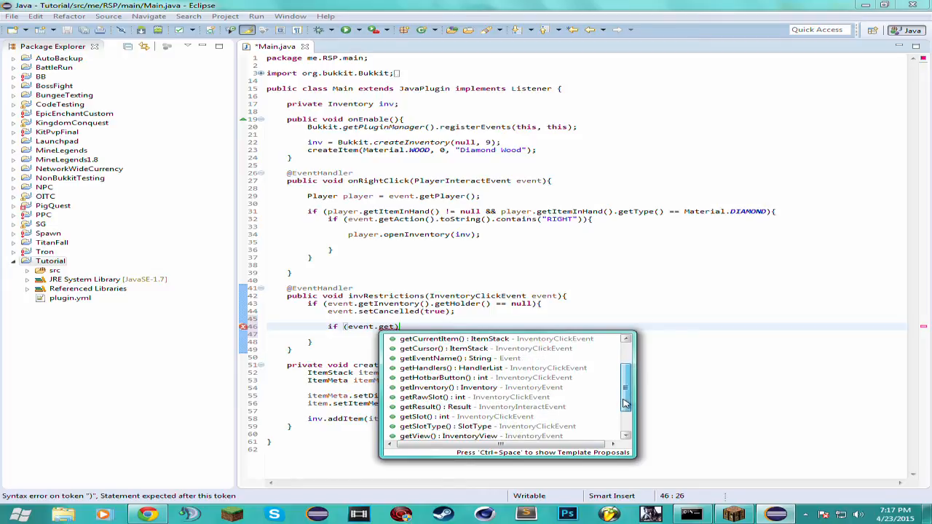
scroll(up, 3)
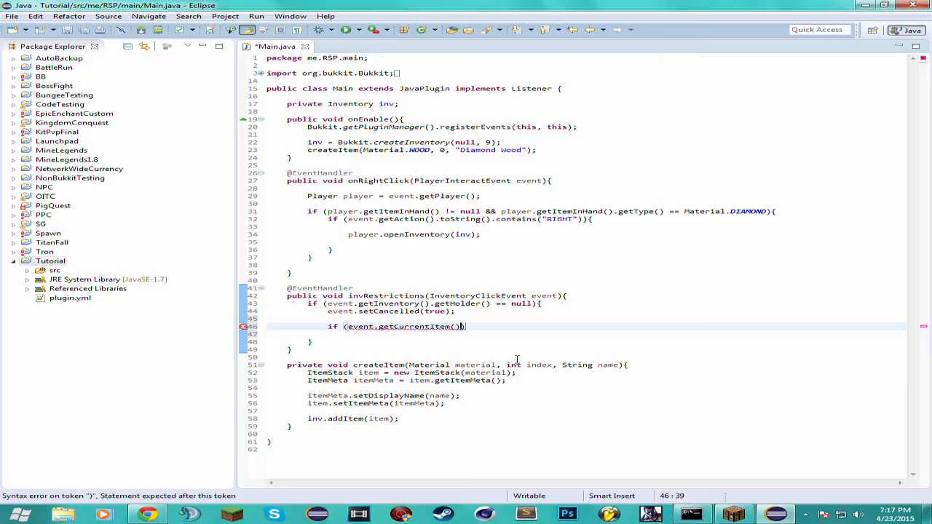
Fill the condition with event.getCurrentItem() != null and begin a second event check.
text(getType()
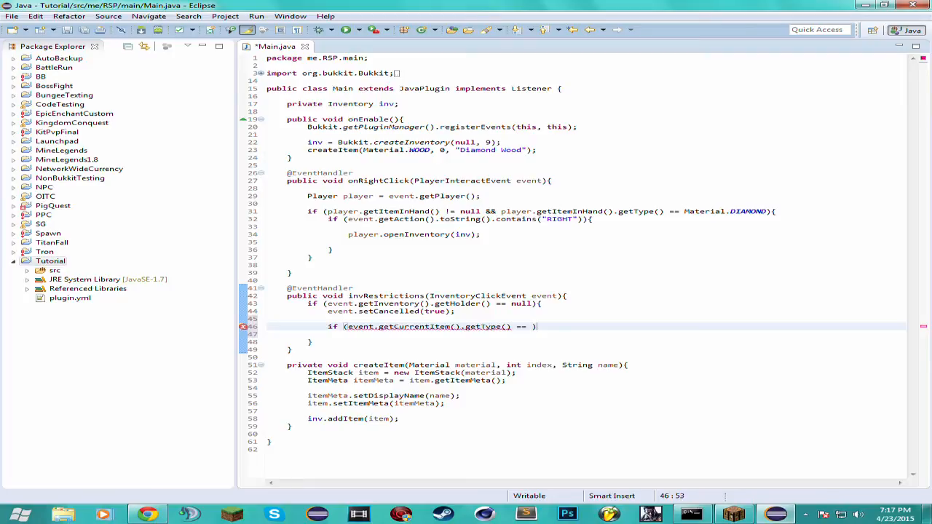
text(M)
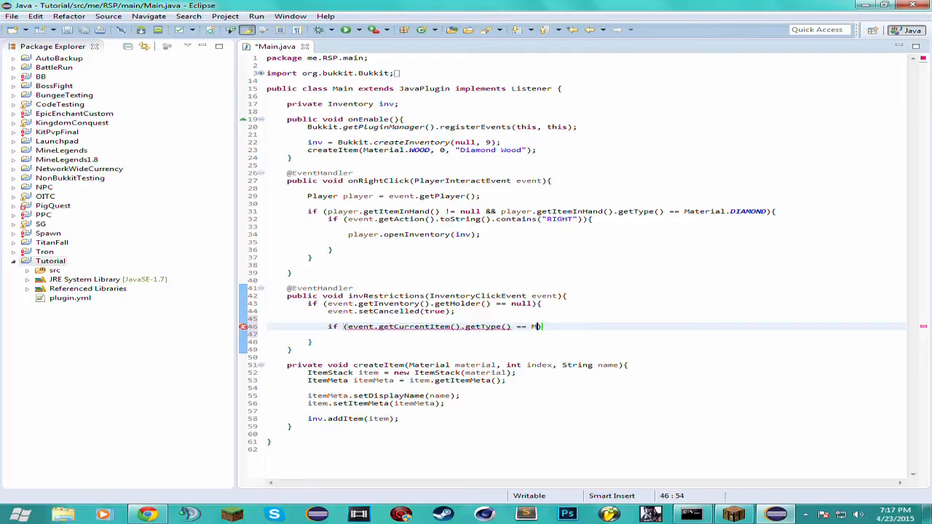
text(.)
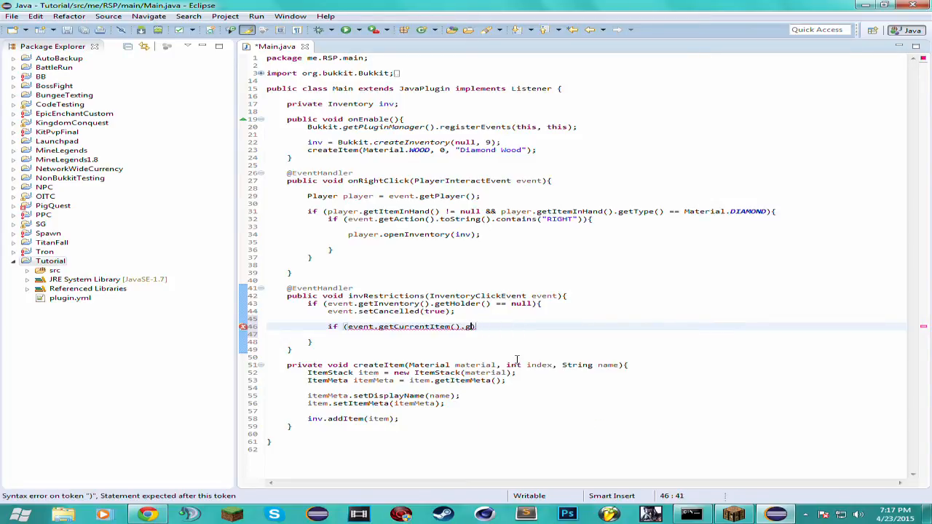
text(!= null)
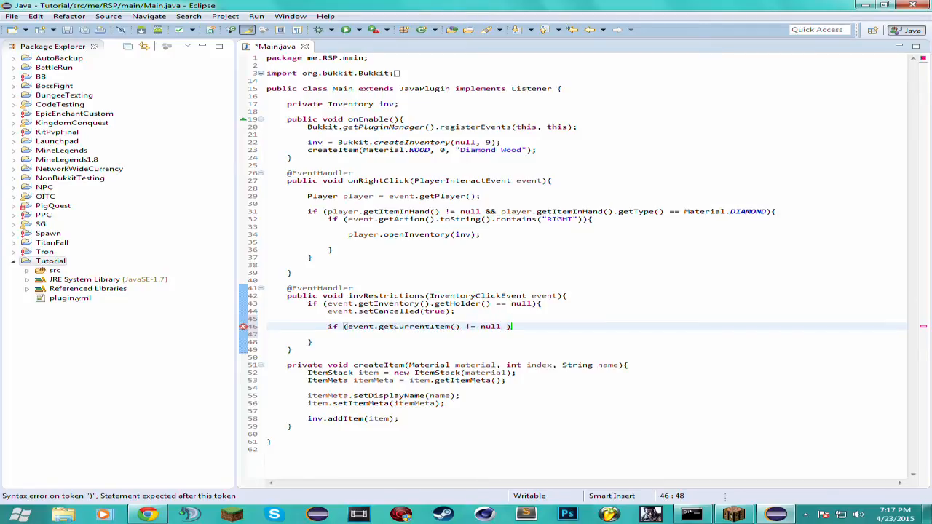
text(event.getCurrentItem()
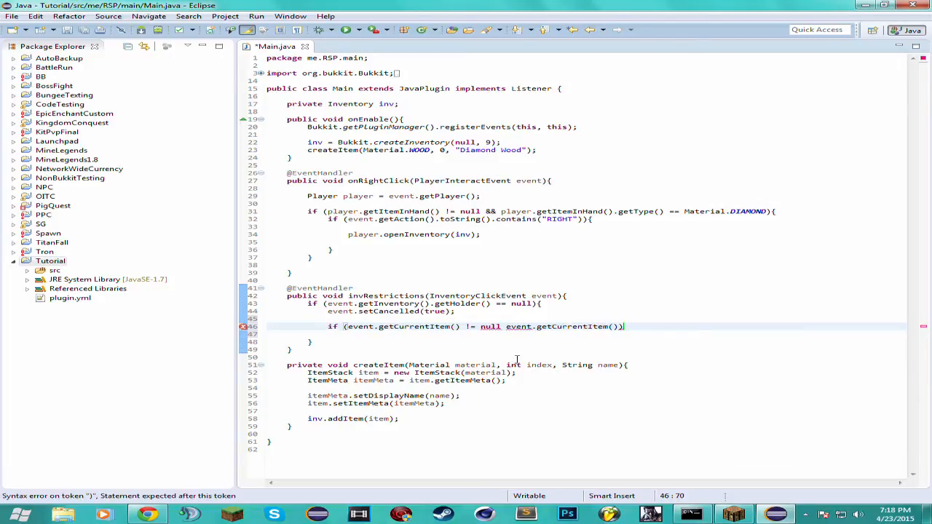
Return to Eclipse and join the two getCurrentItem() checks with &&.
click(506, 326)
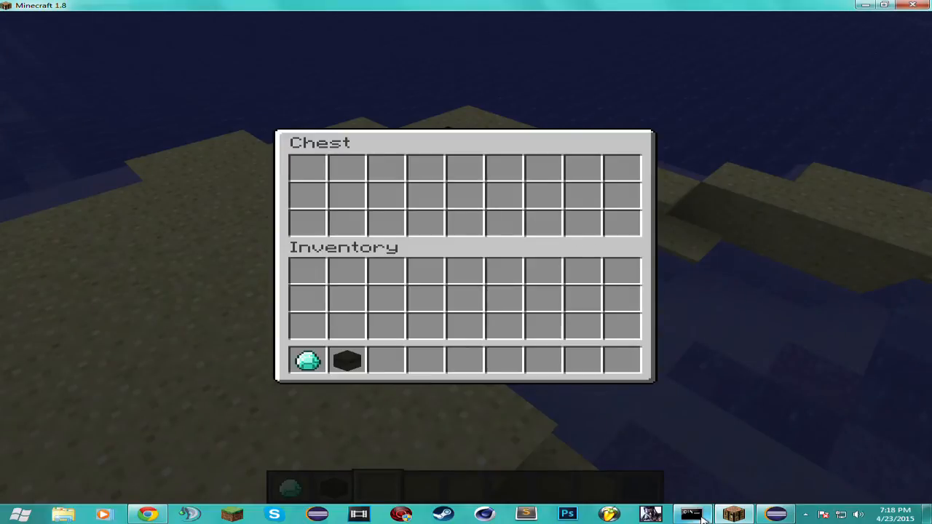
click(691, 515)
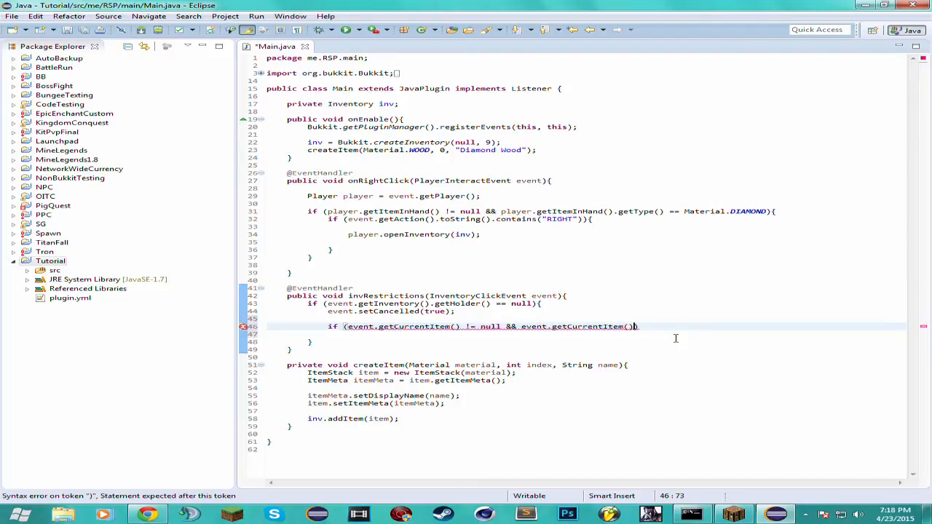
Add getItemMeta() and getDisplayName() null checks and equalsIgnoreCase("Diamond Wood") to the line-46 if.
text(.)
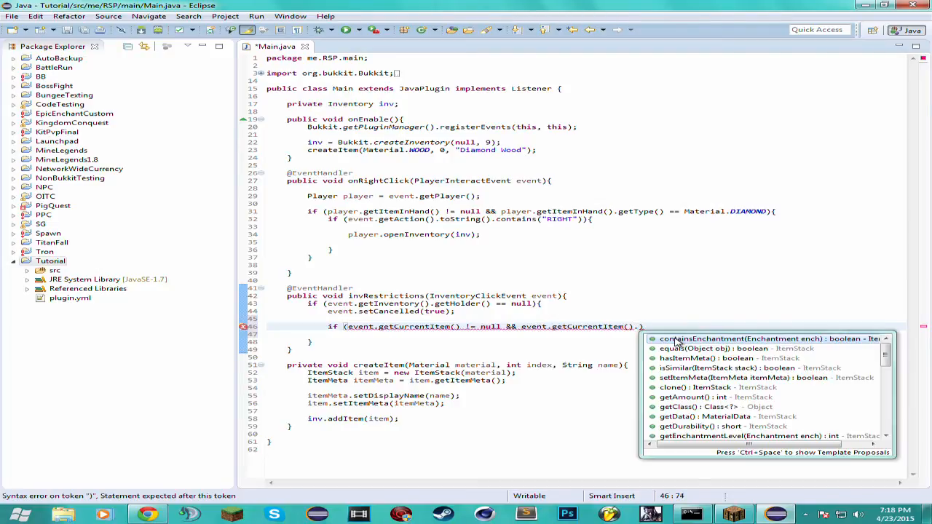
text(getItemMeta()
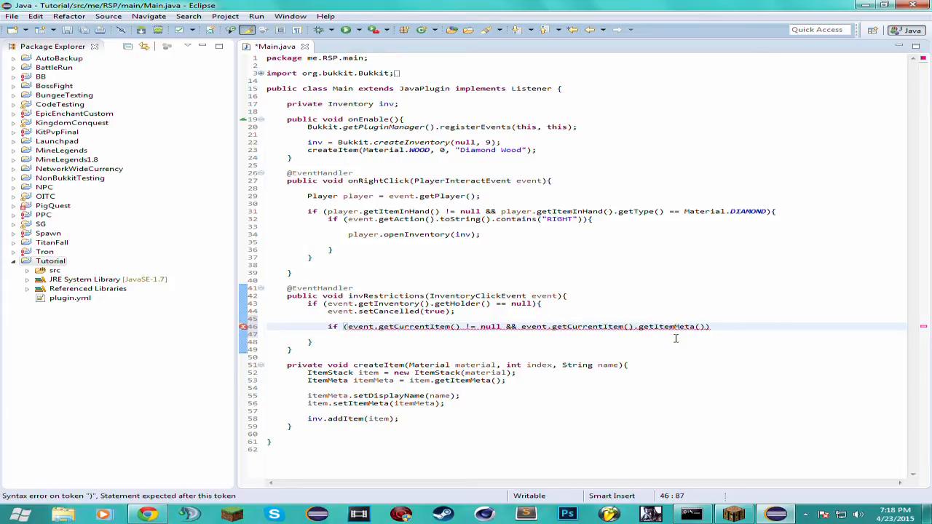
text(!= null ))
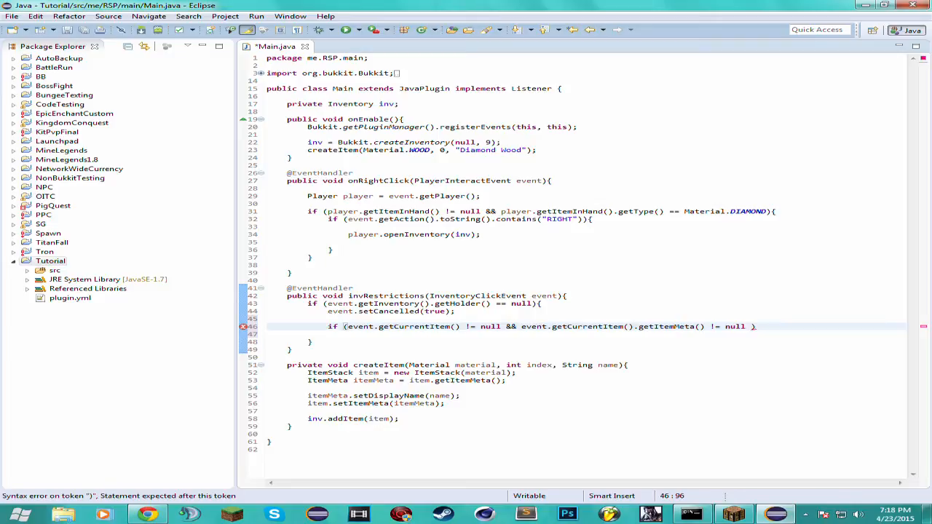
text(&&)
text(event.getCurrentItem()
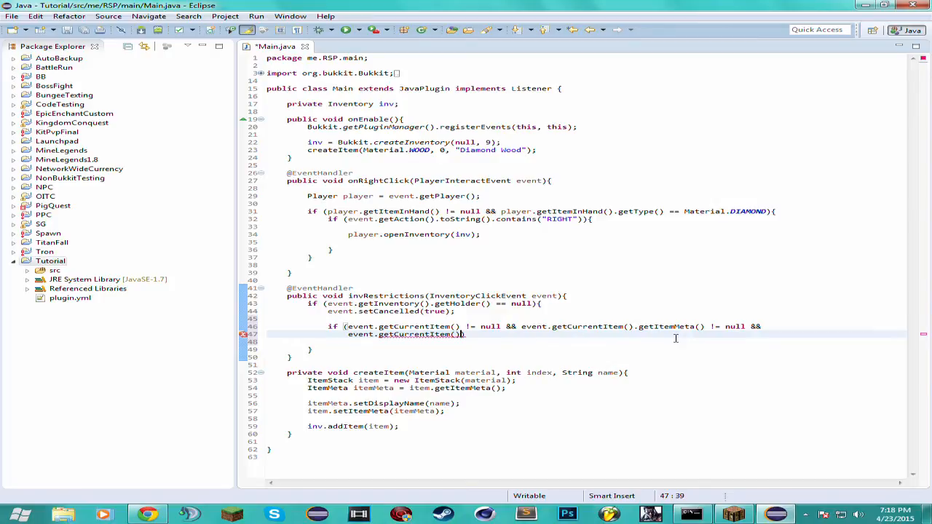
text(.)
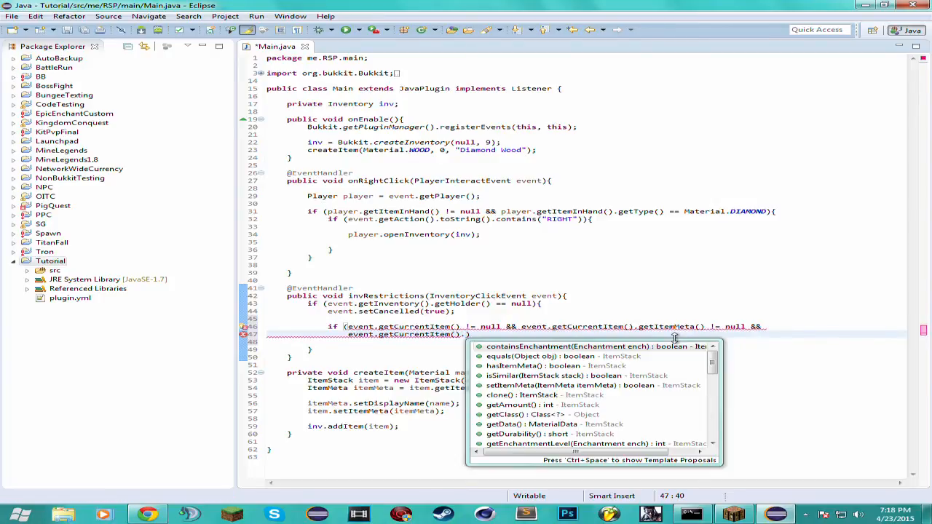
text(getI)
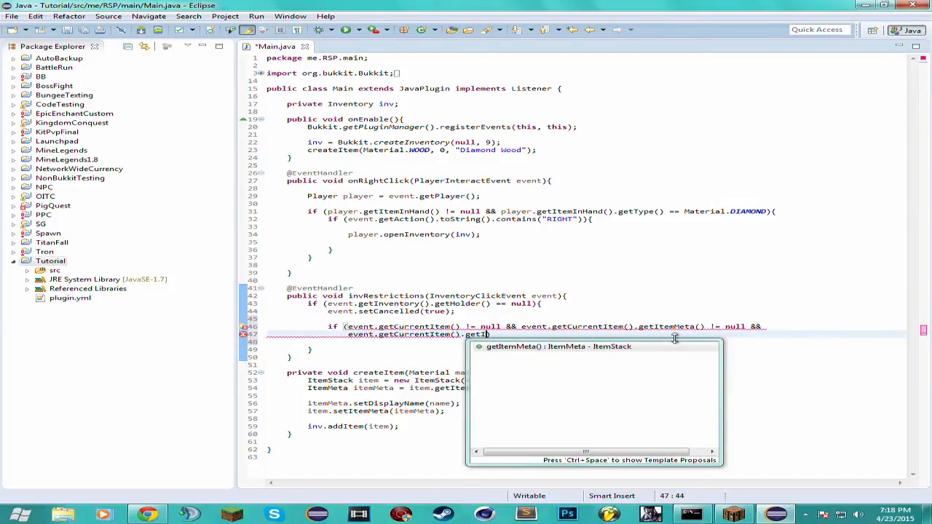
text(!= null &&)
text(event.)
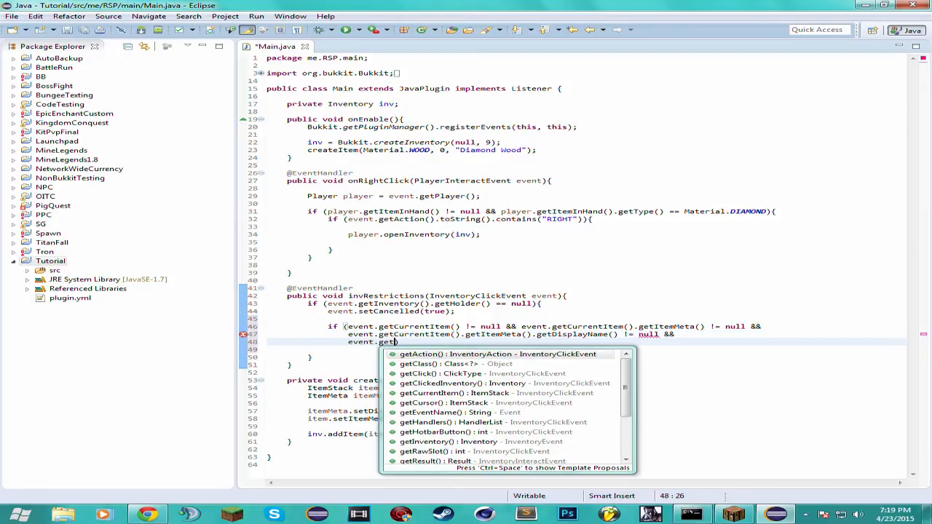
text(getCurrentItem().getItemMeta().)
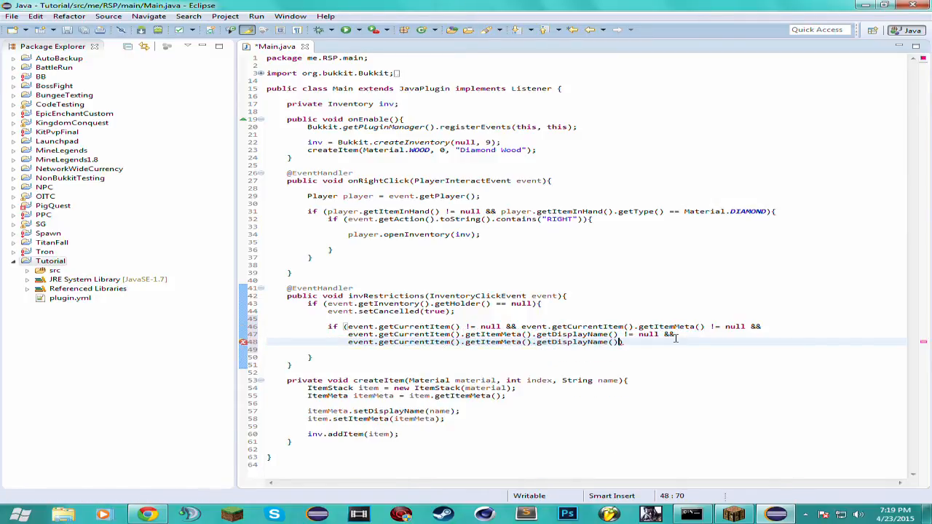
text(get)
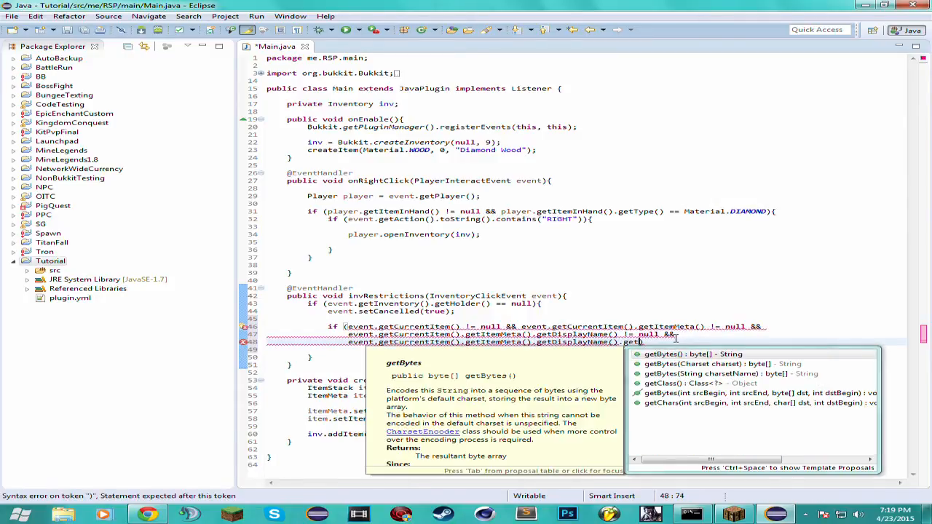
key(BackSpace)
text(equalsIgnoreCase("Diamond Wood")){)
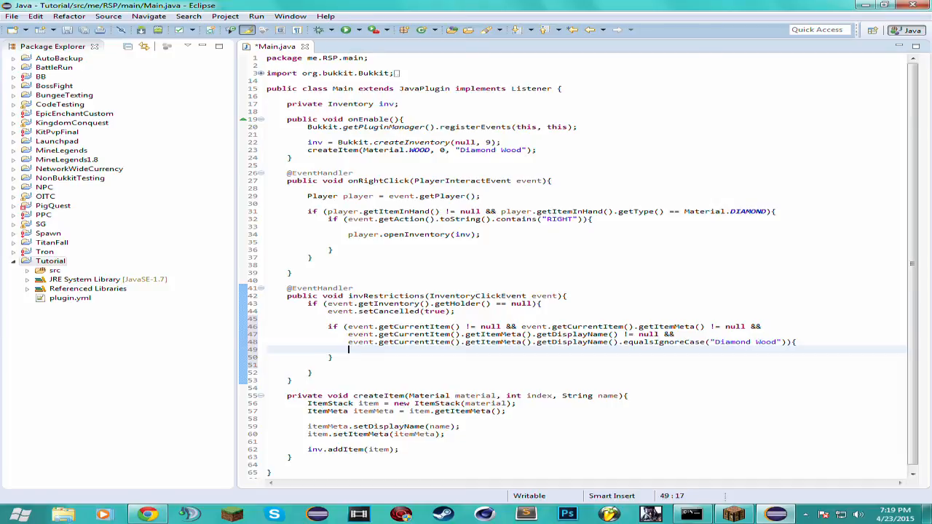
Add ((Player) event.getWhoClicked()).sendMessage(ChatColor.GREEN + "YOU HAVE CLICKED ME") inside the if.
text(((P)
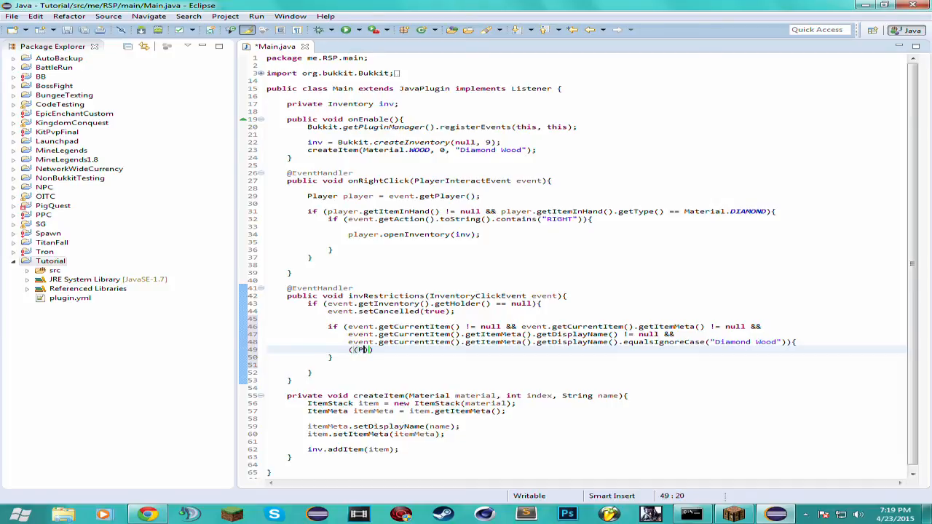
text(layer))
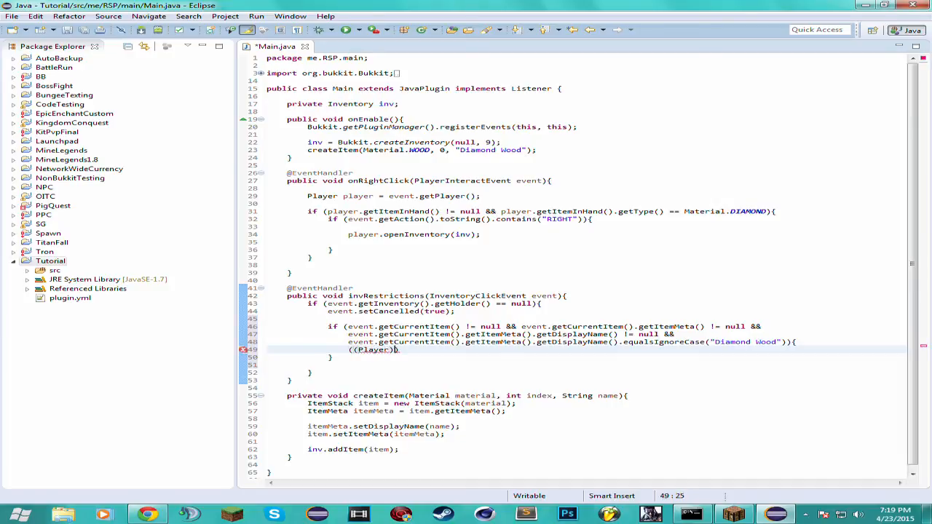
text(event)
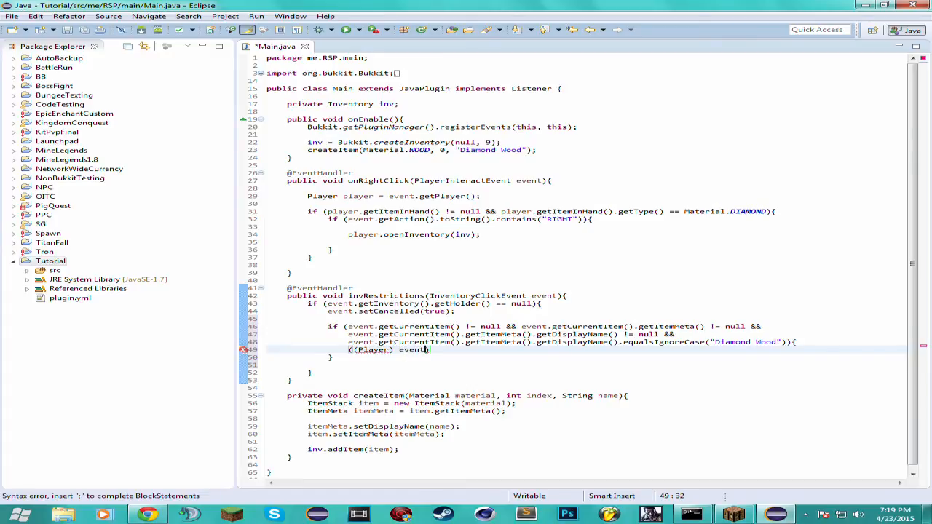
text(.getWhoClicked())
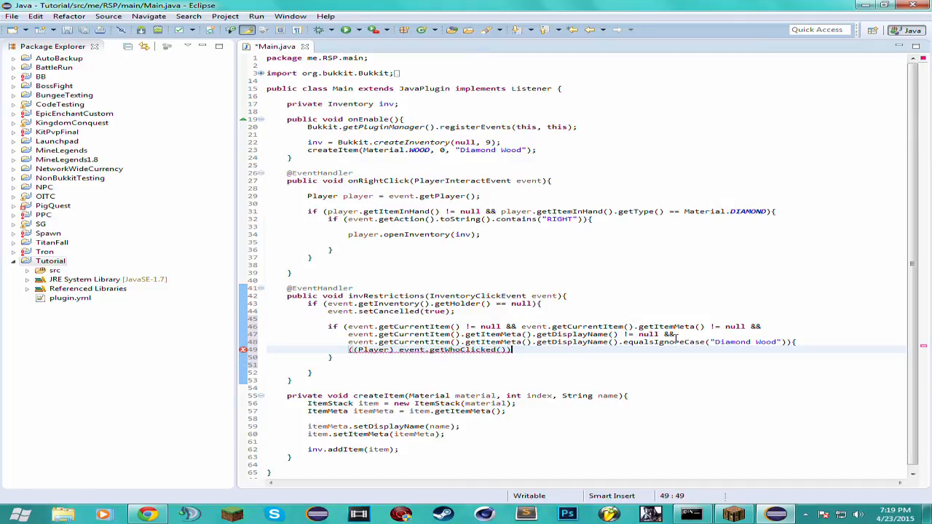
text(.)
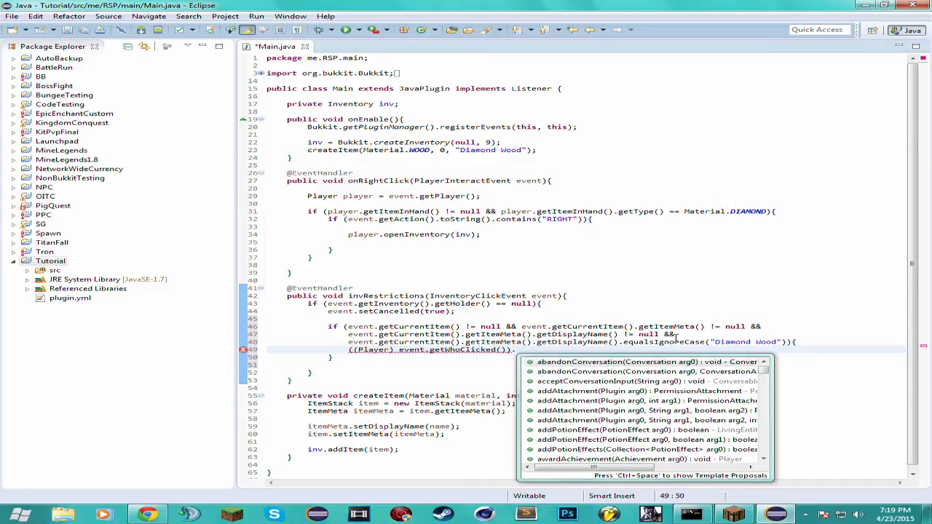
text(.sendMessage("");)
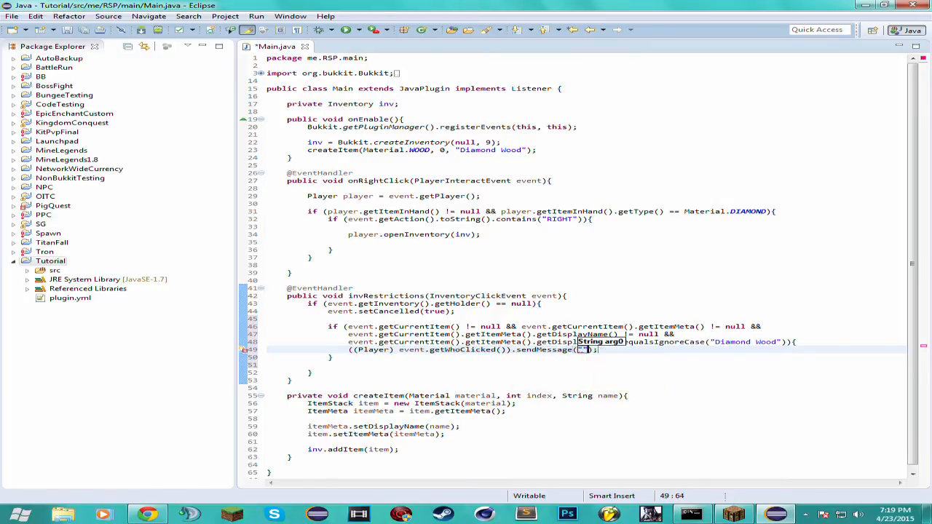
text(Chat)
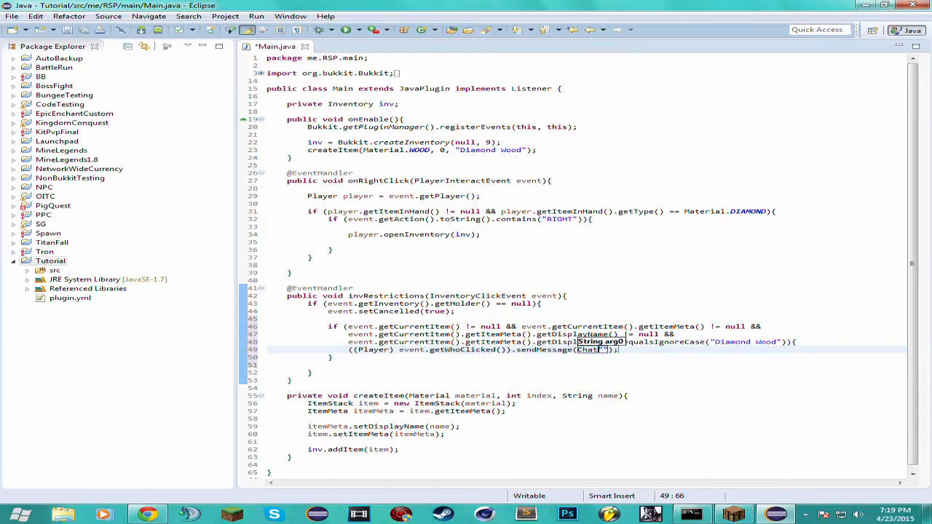
text(ChatColor.)
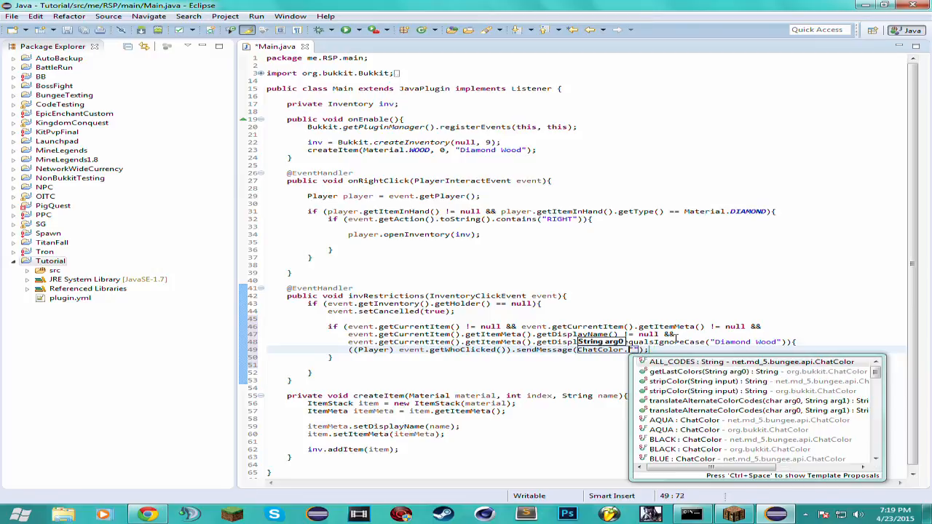
text(gre)
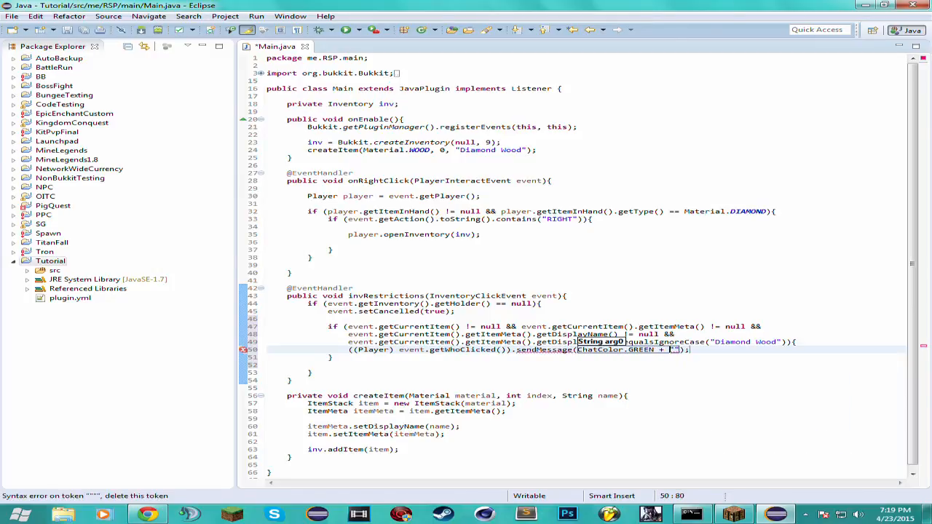
text(YOU HAVE CLICKED ME)
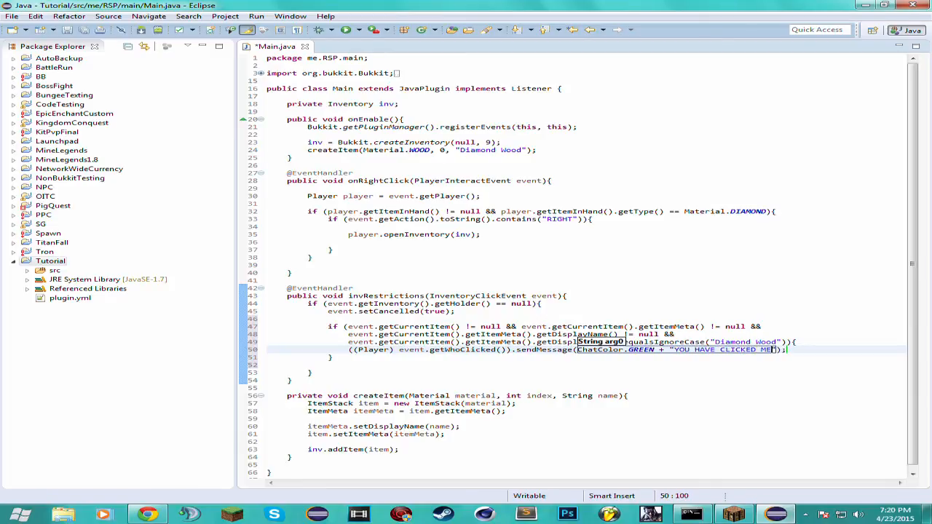
right_click(51, 261)
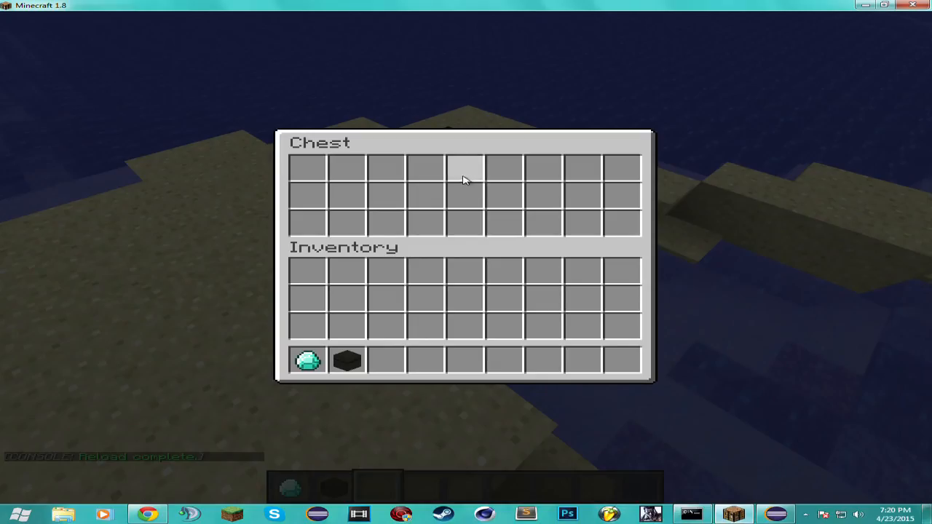
Reopen the custom chest, click Diamond Wood to see "YOU HAVE CLICKED ME", then close it.
key(Escape)
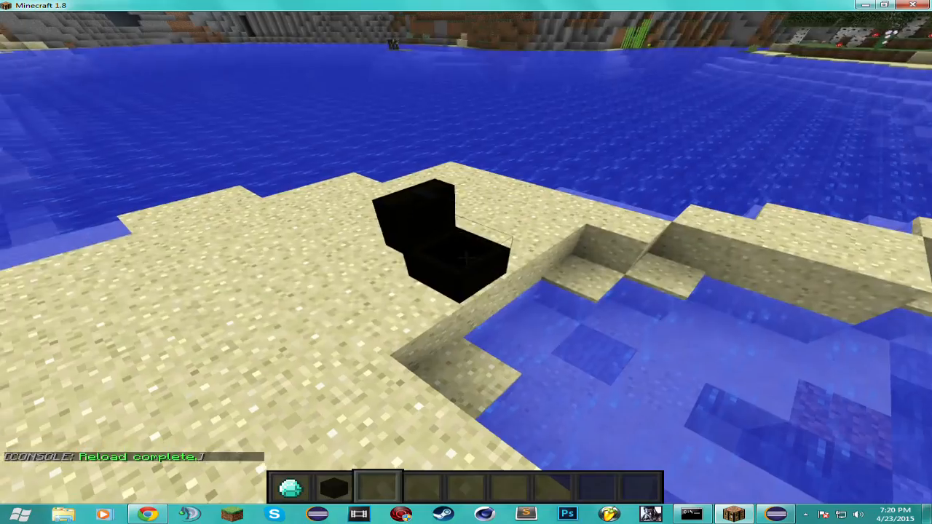
click(690, 514)
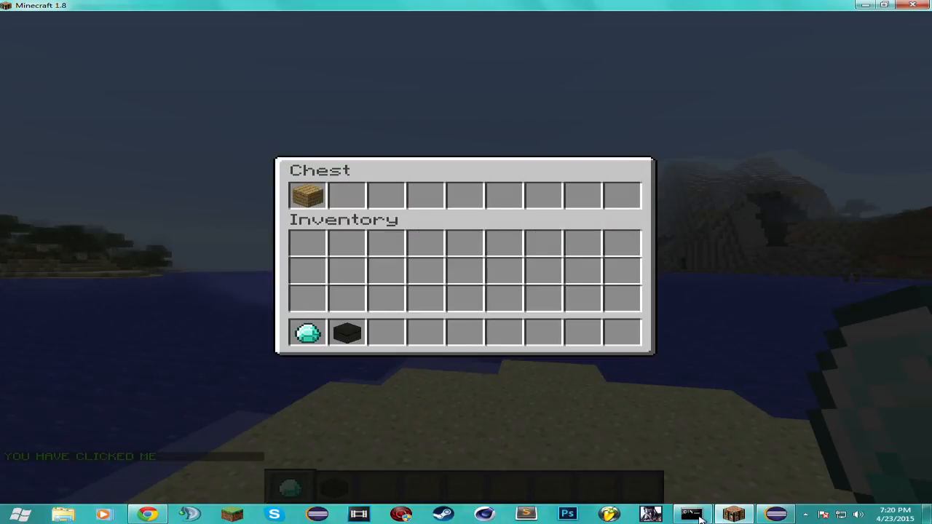
mouse_move(505, 196)
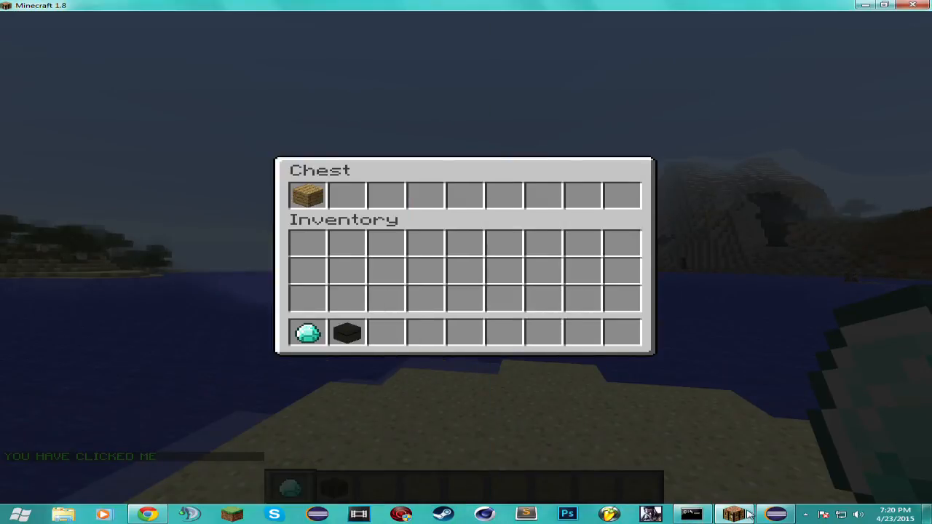
mouse_move(308, 195)
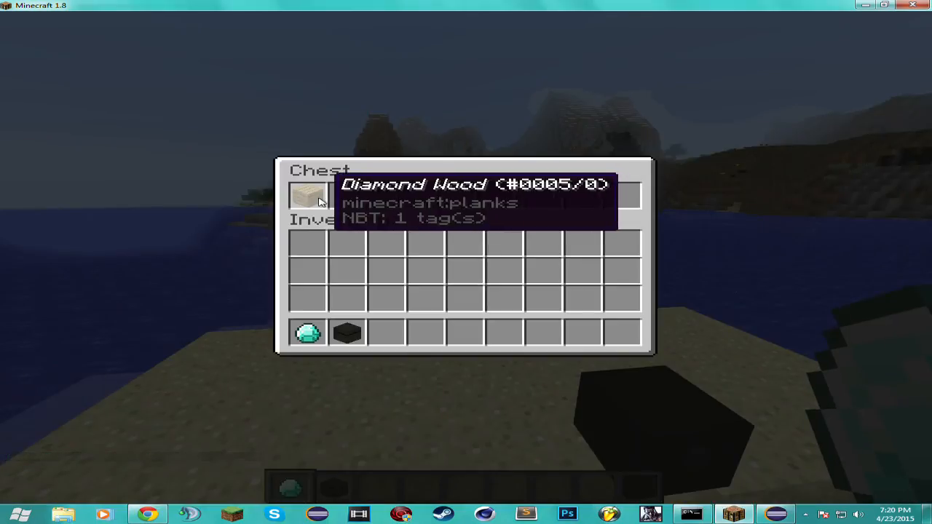
key(Escape)
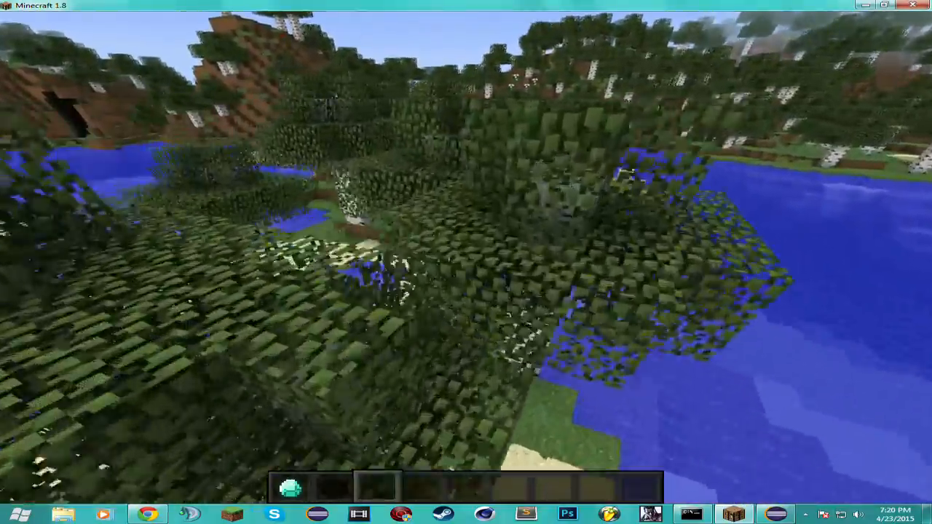
mouse_move(466, 262)
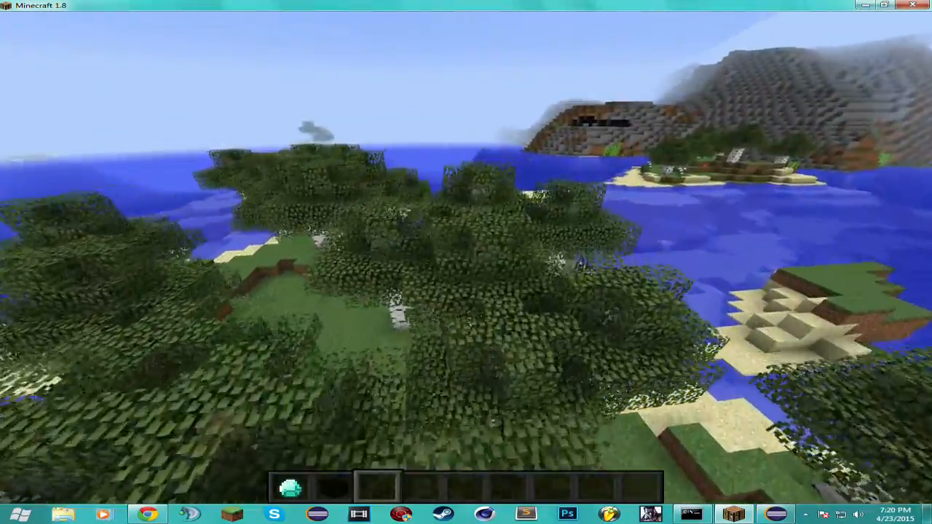
mouse_move(466, 263)
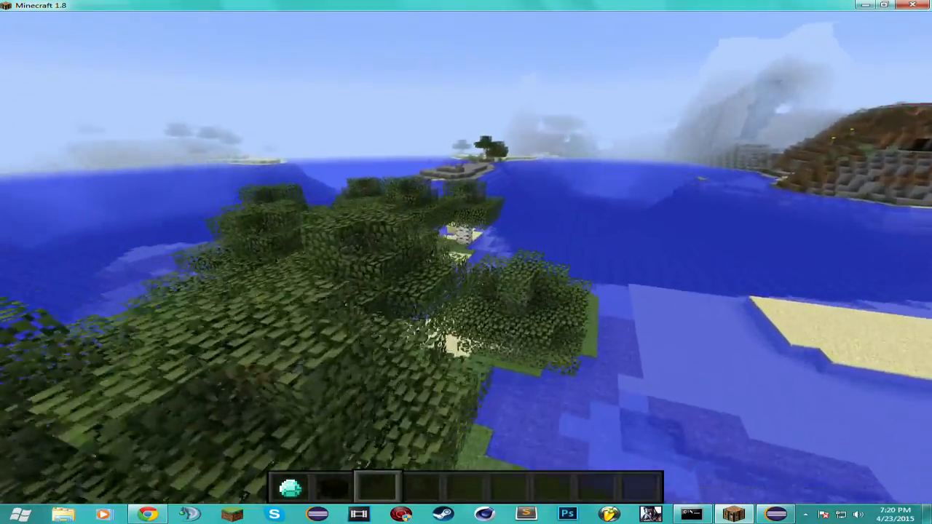